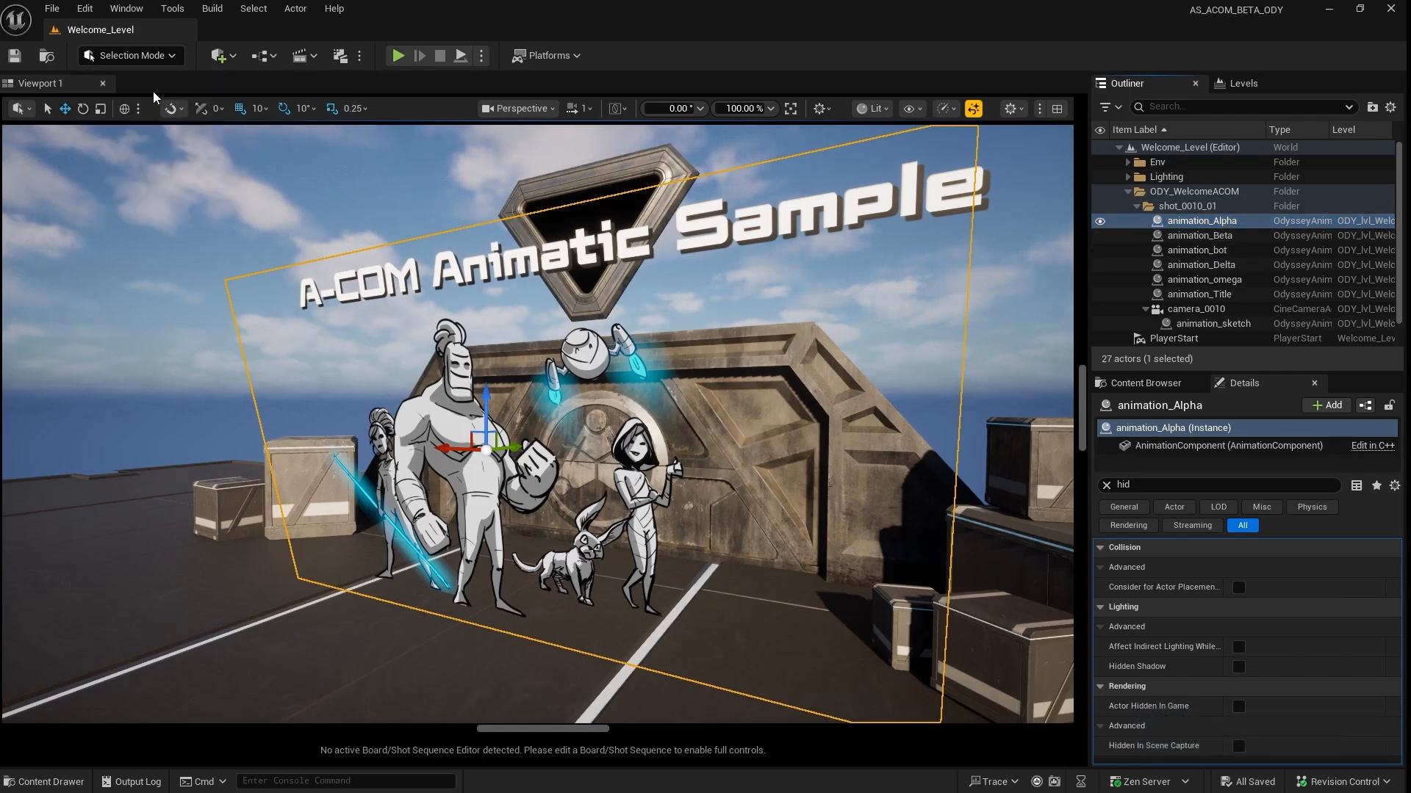
- Enter Odyssey drawing mode with the Color Selector showing and select the animation_Beta drawing
left_click(171, 54)
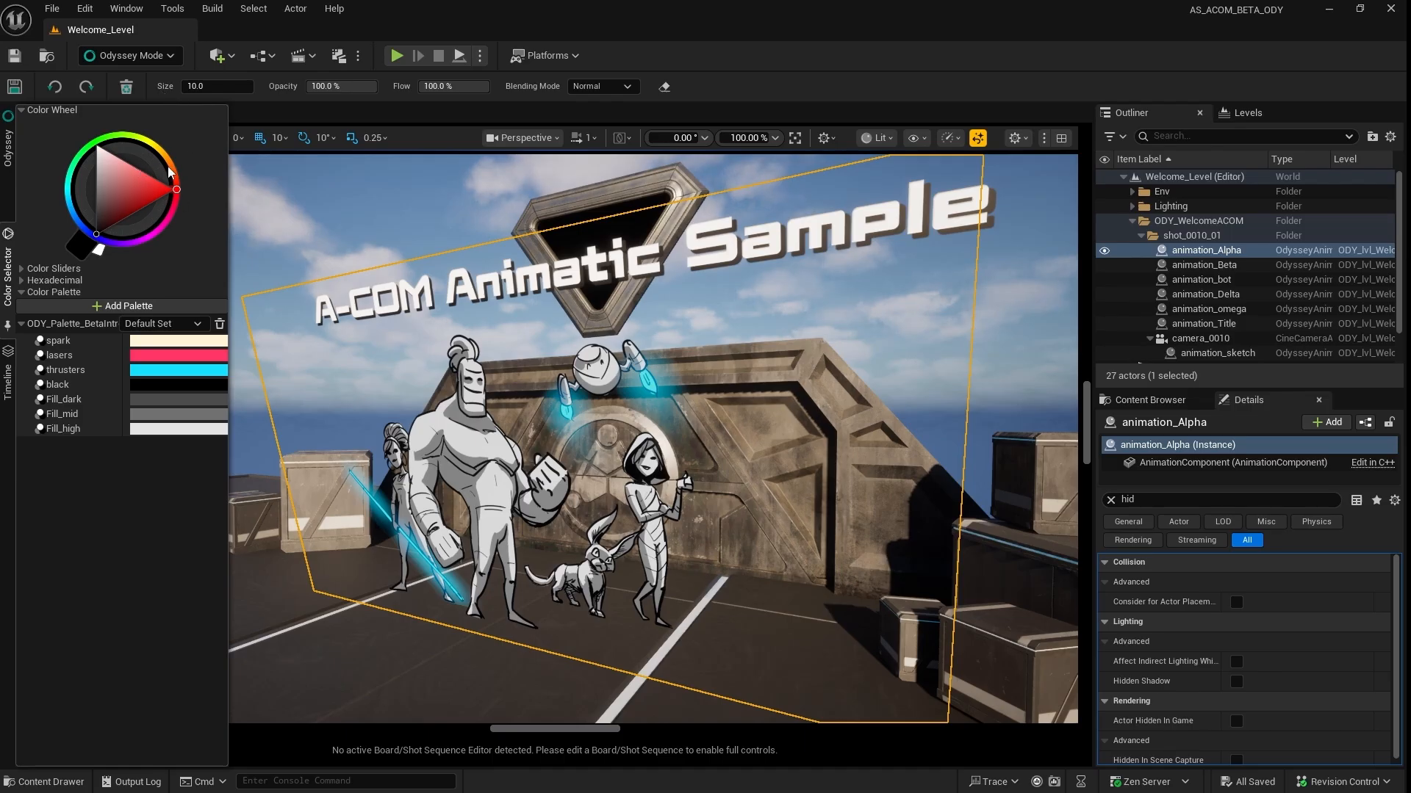
left_click(58, 383)
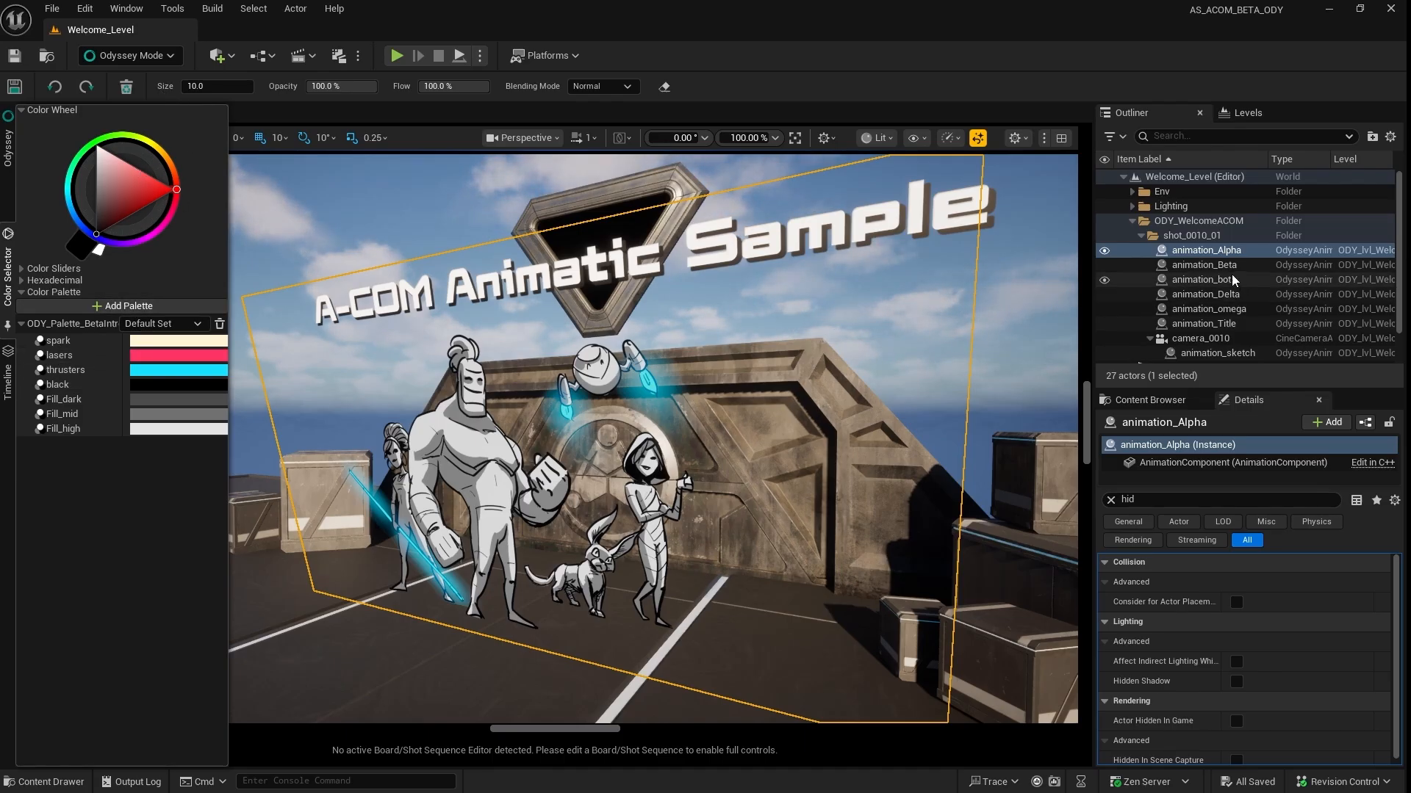
left_click(1203, 265)
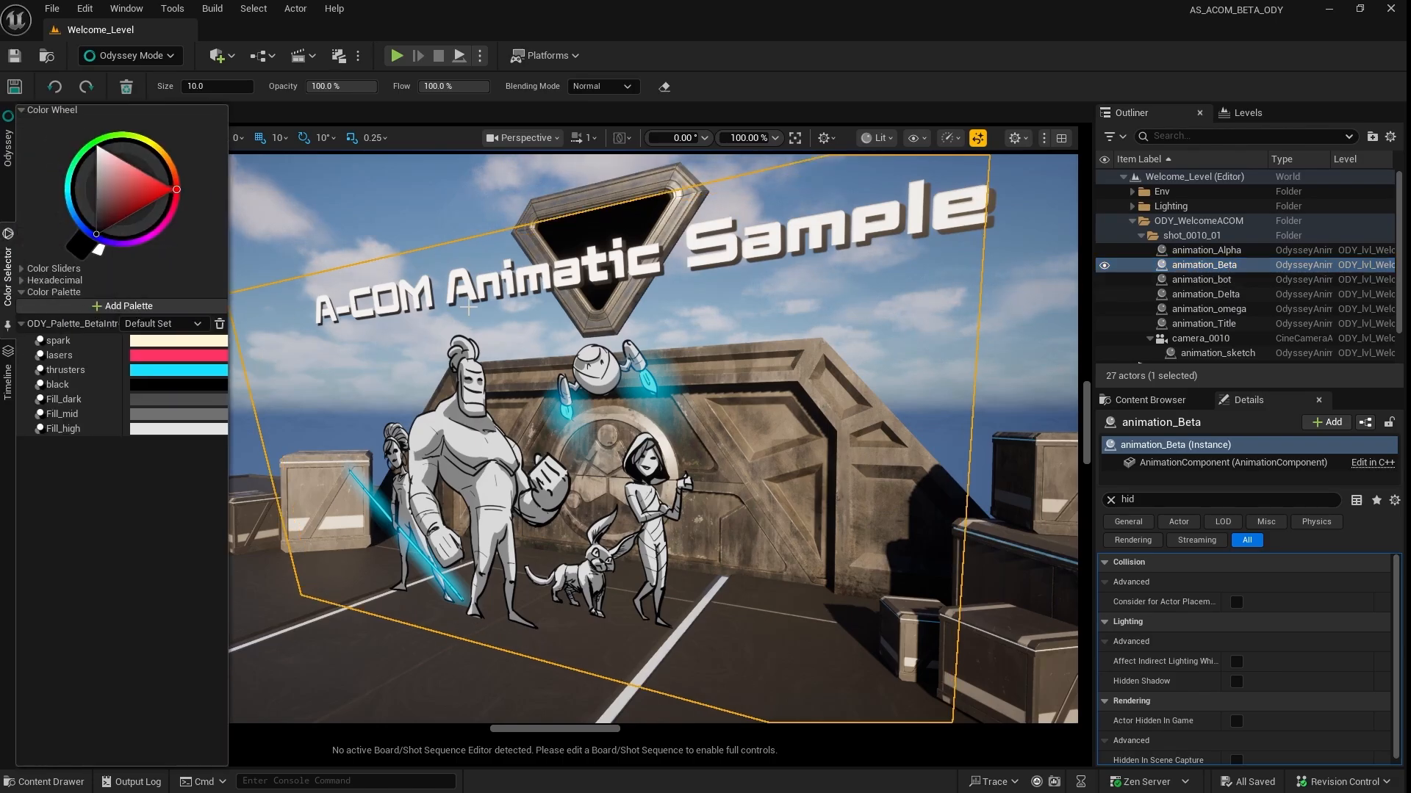
left_click(9, 373)
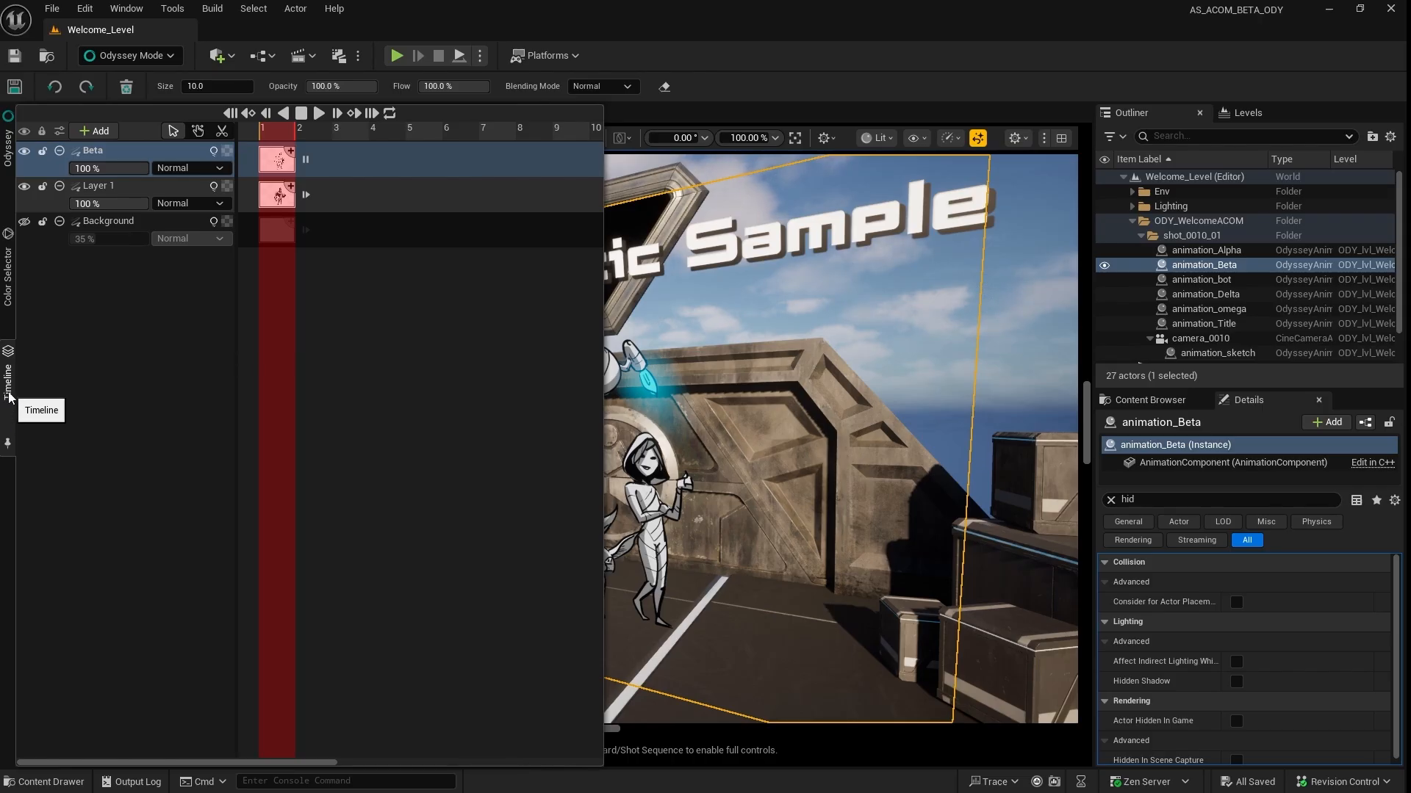
mouse_move(310, 141)
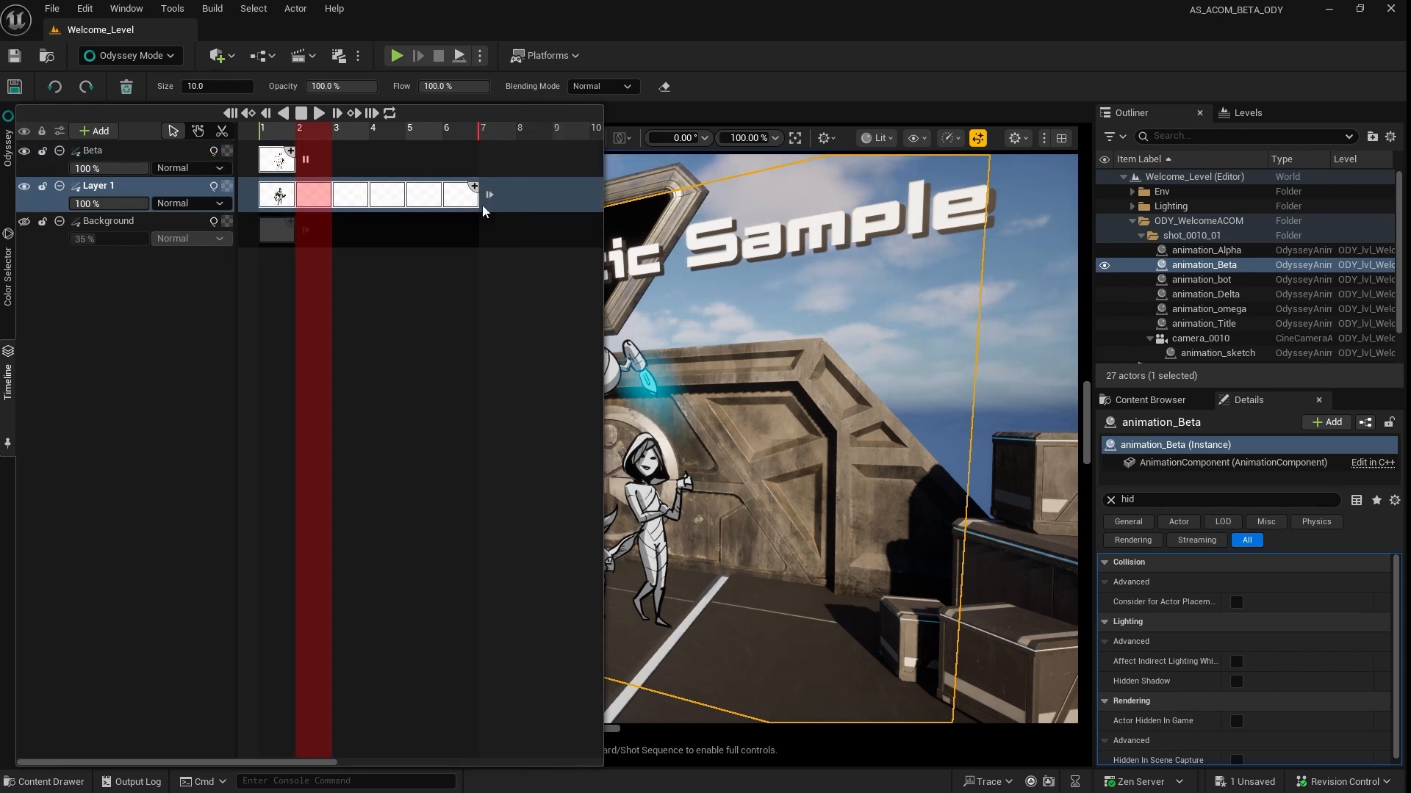
- Extend Layer 1 of animation_Beta on the Timeline and edit its opacity value
left_click(487, 195)
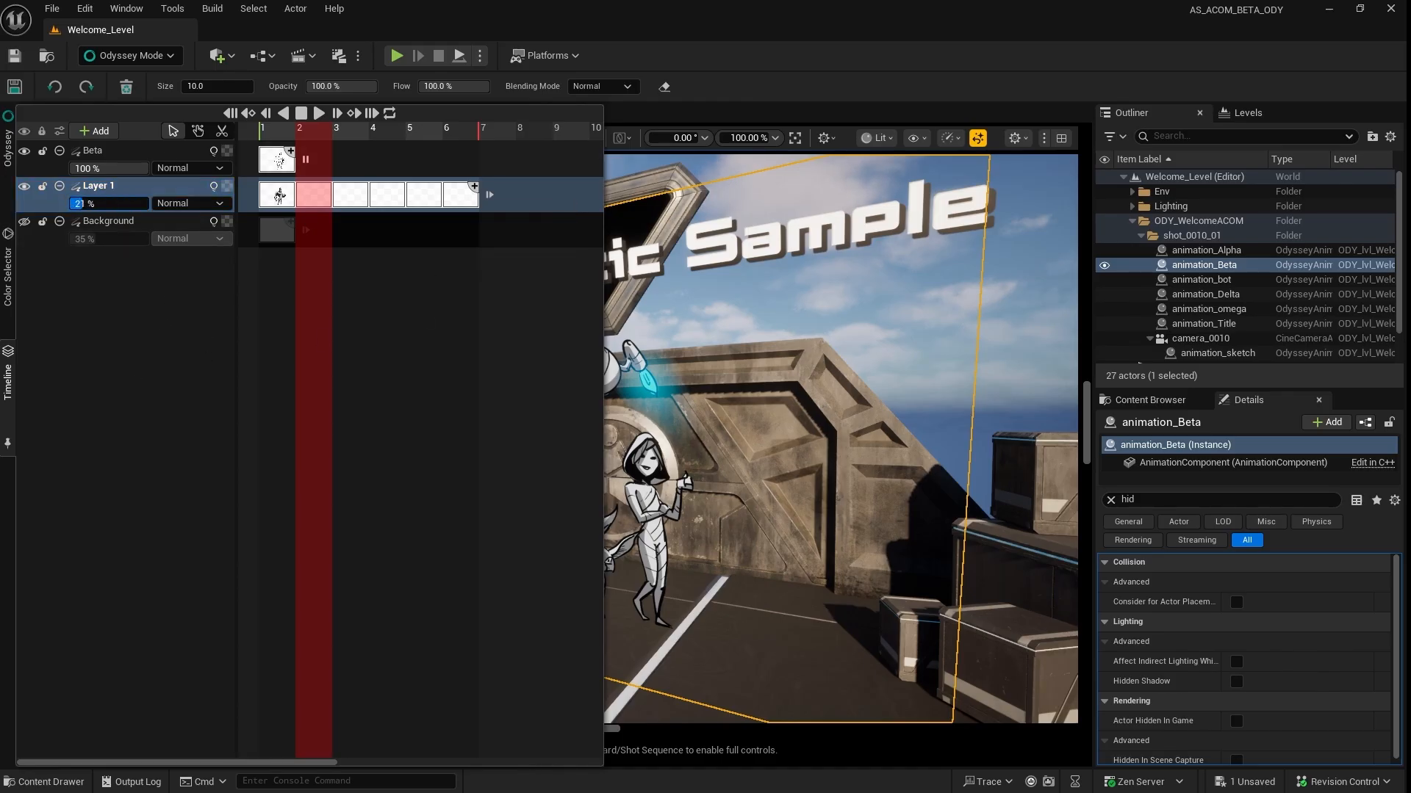
type("100")
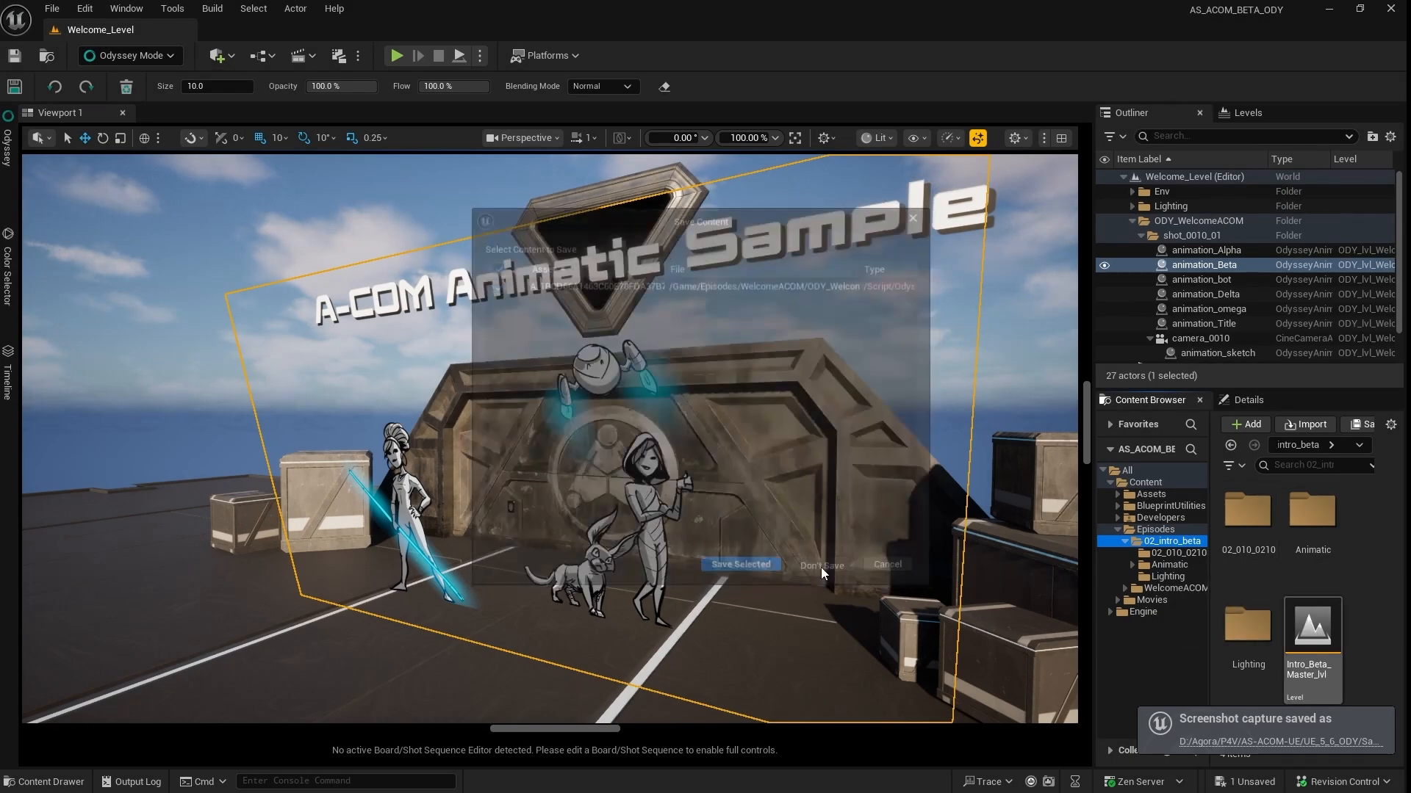
- Load Intro_Beta_Master_lvl without saving and select the lvl_ODY_BetaIntro sublevel in Levels
left_click(739, 564)
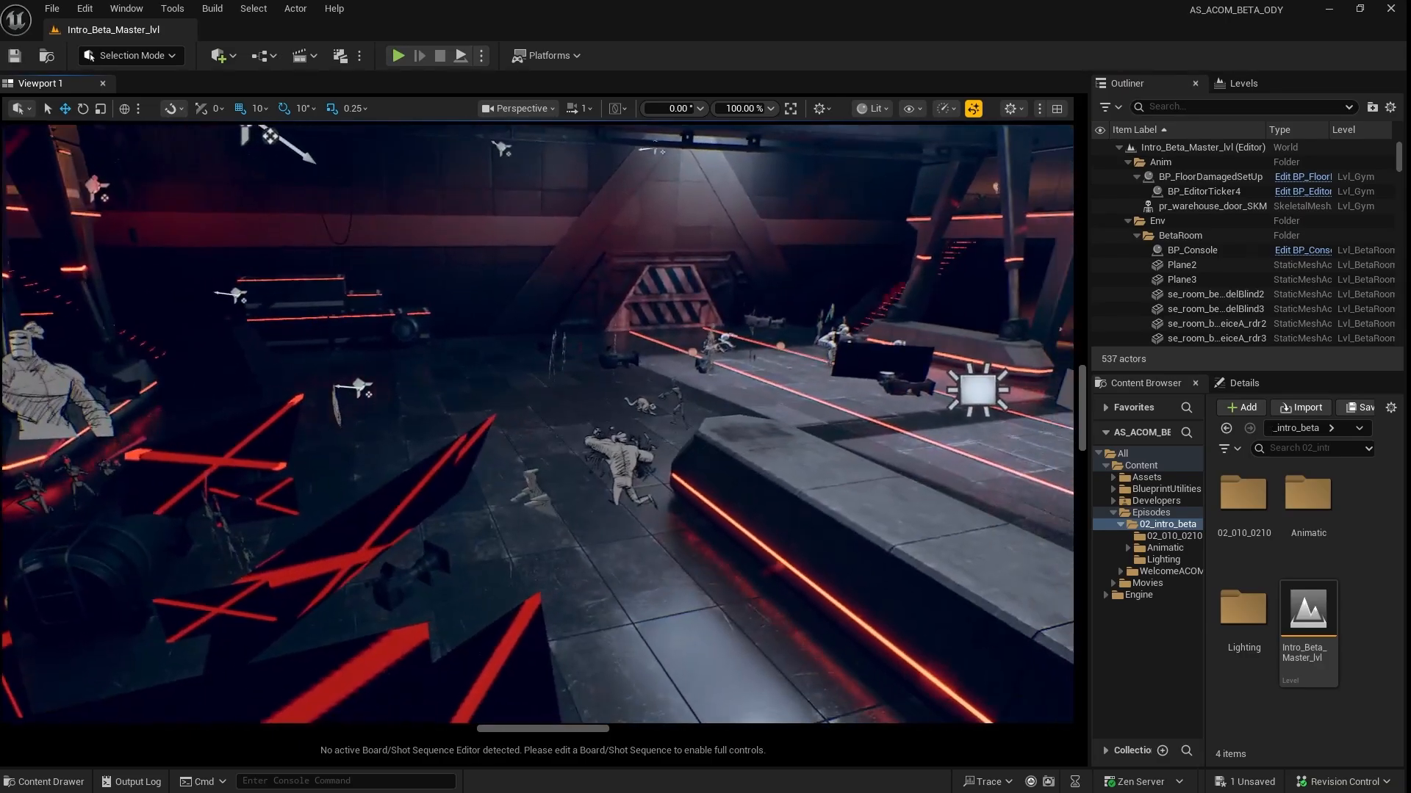
left_click(1245, 82)
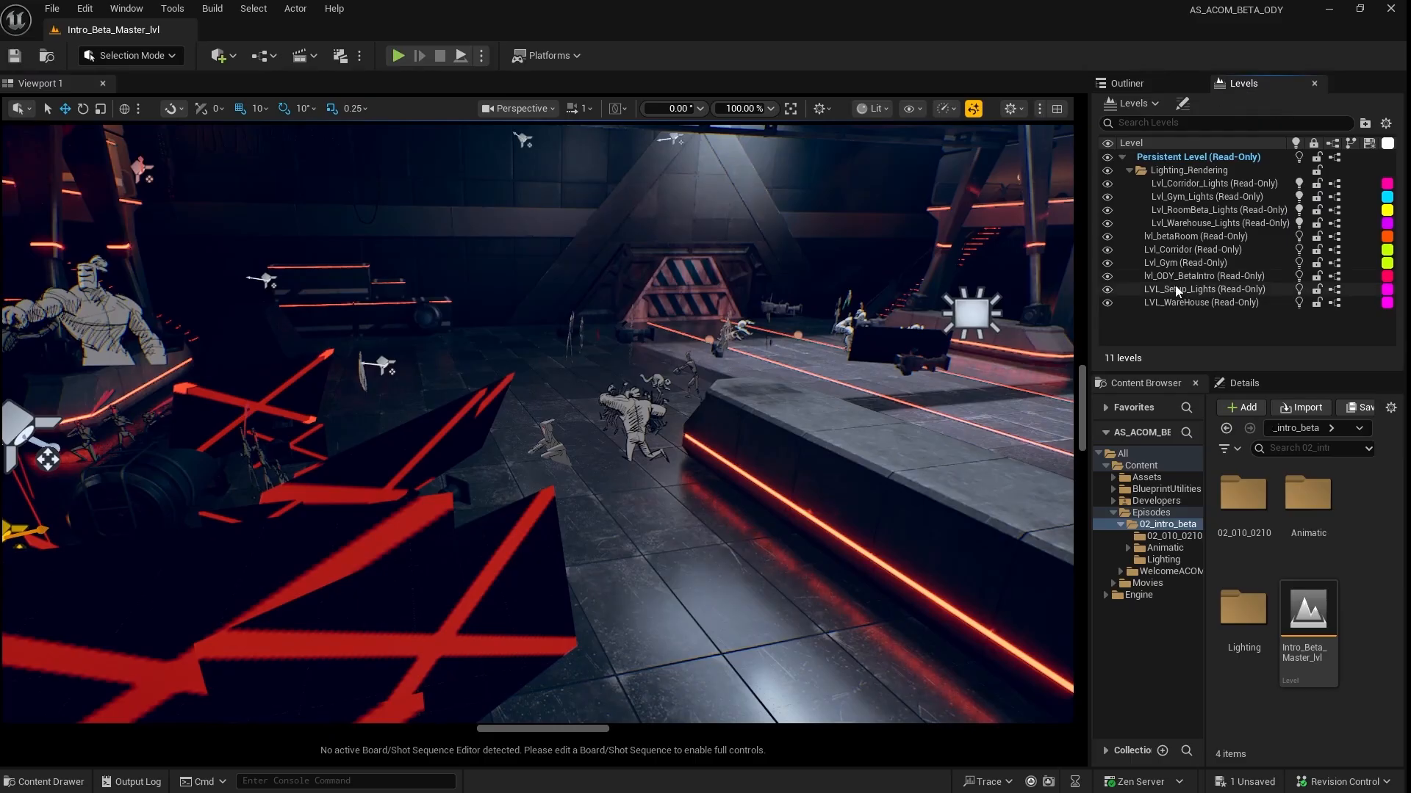
left_click(1202, 275)
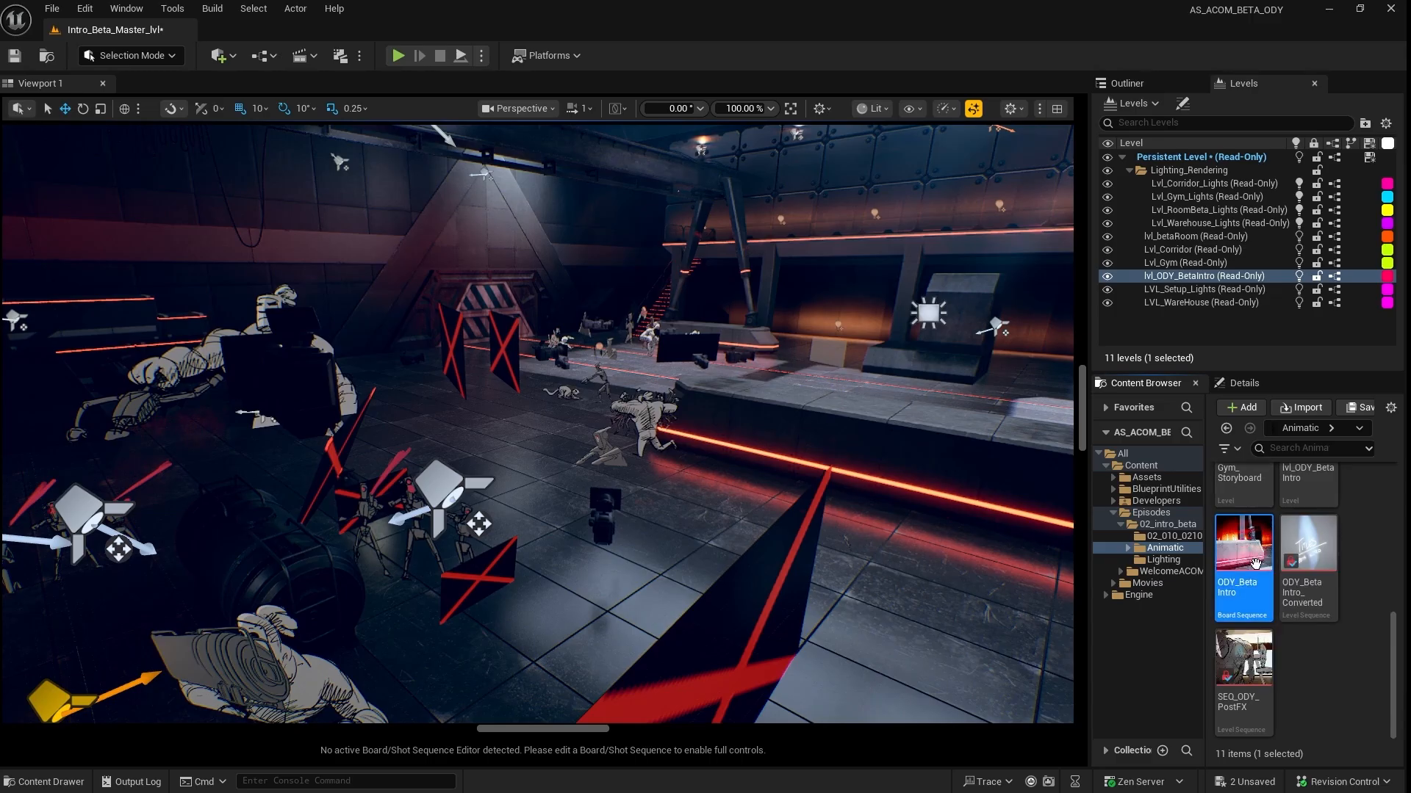
mouse_move(1244, 539)
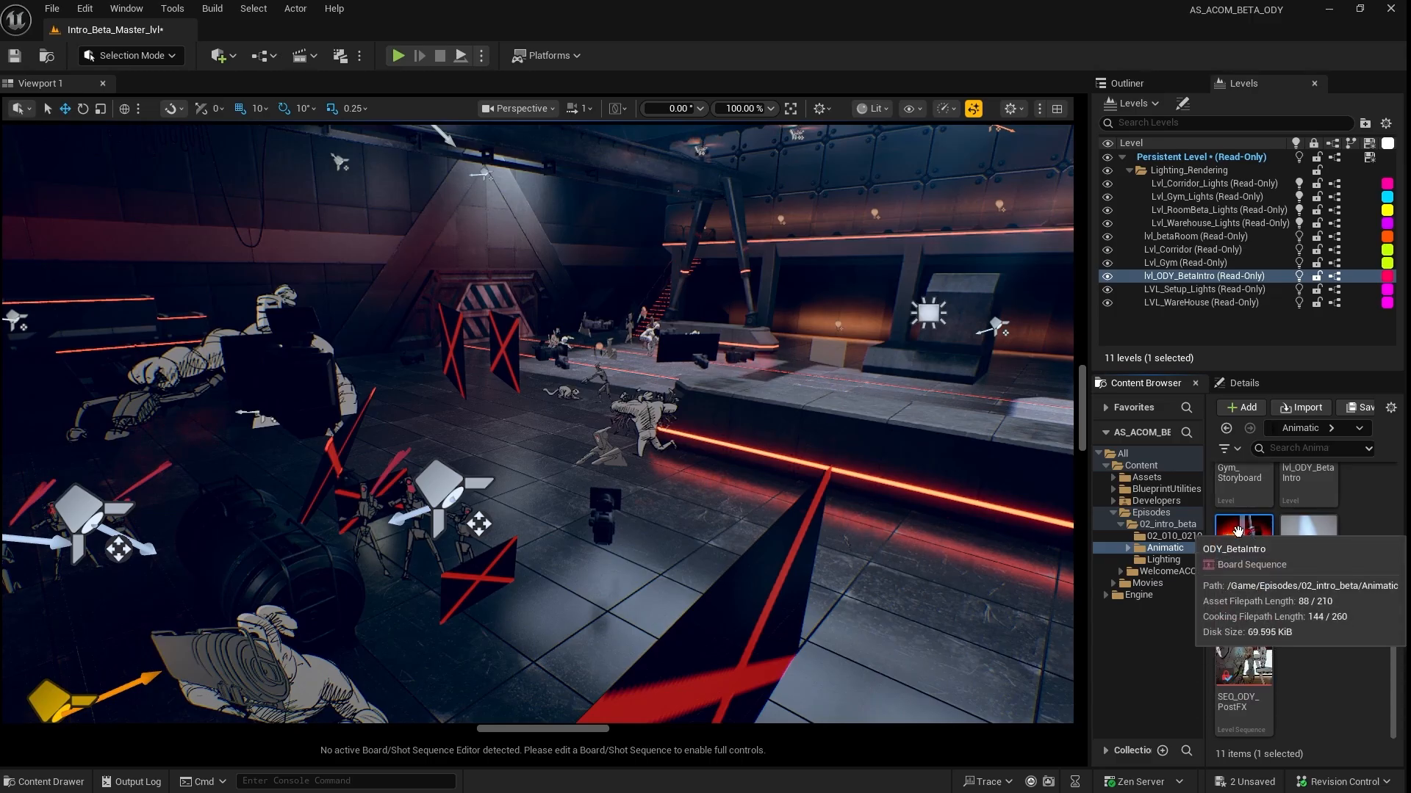
- Bring ODY_BetaIntro into Sequencer, lock the viewport to camera cuts and enable Game View
double_click(1242, 530)
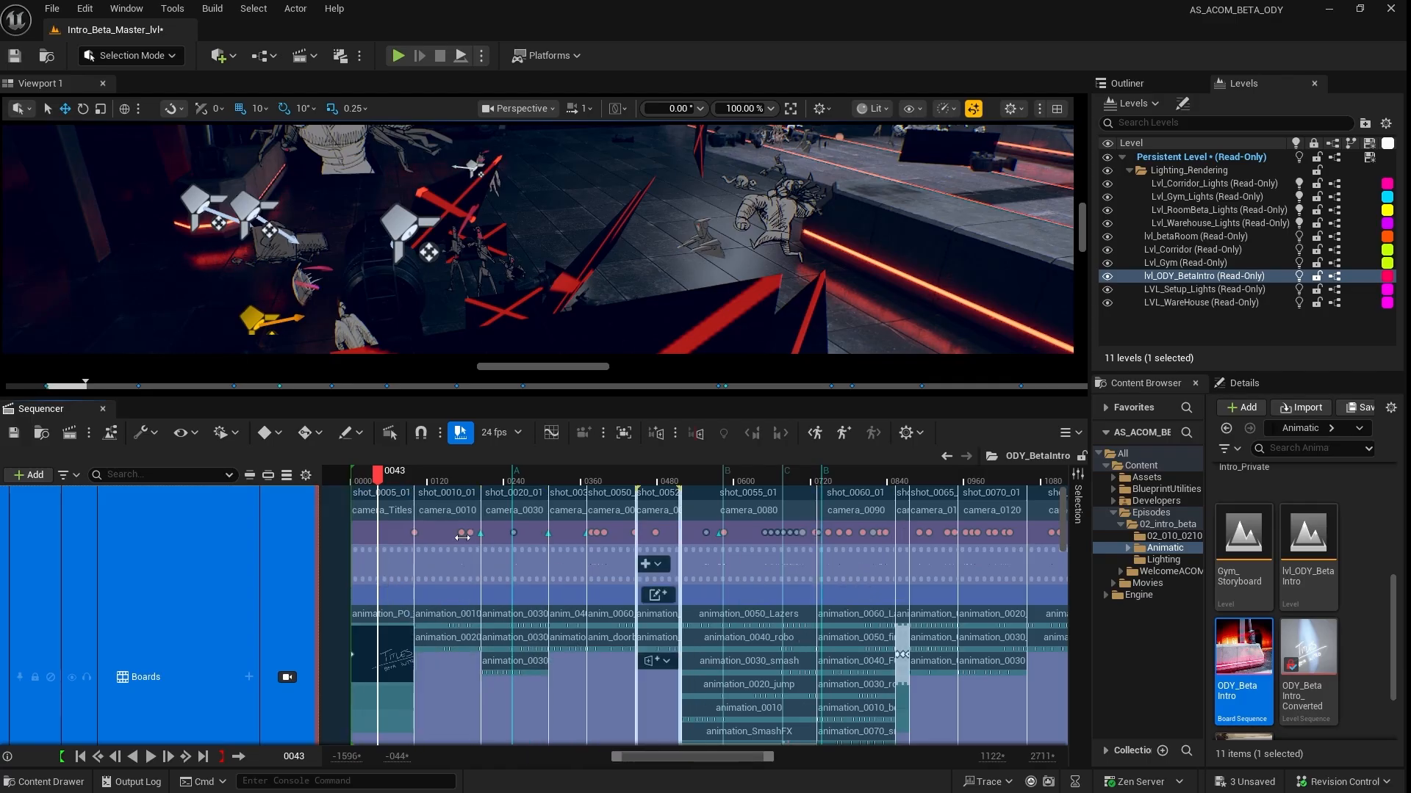
left_click(287, 678)
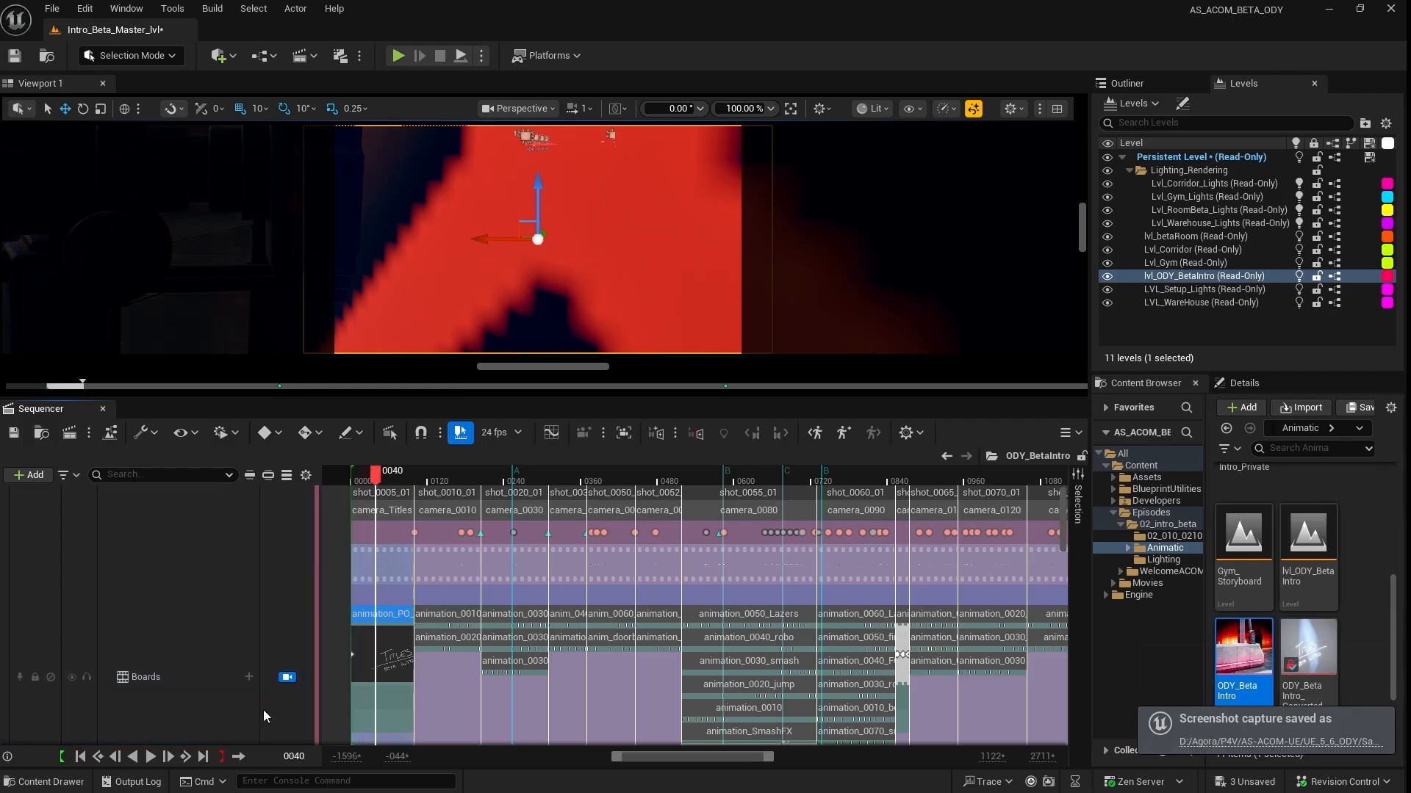
mouse_move(612, 227)
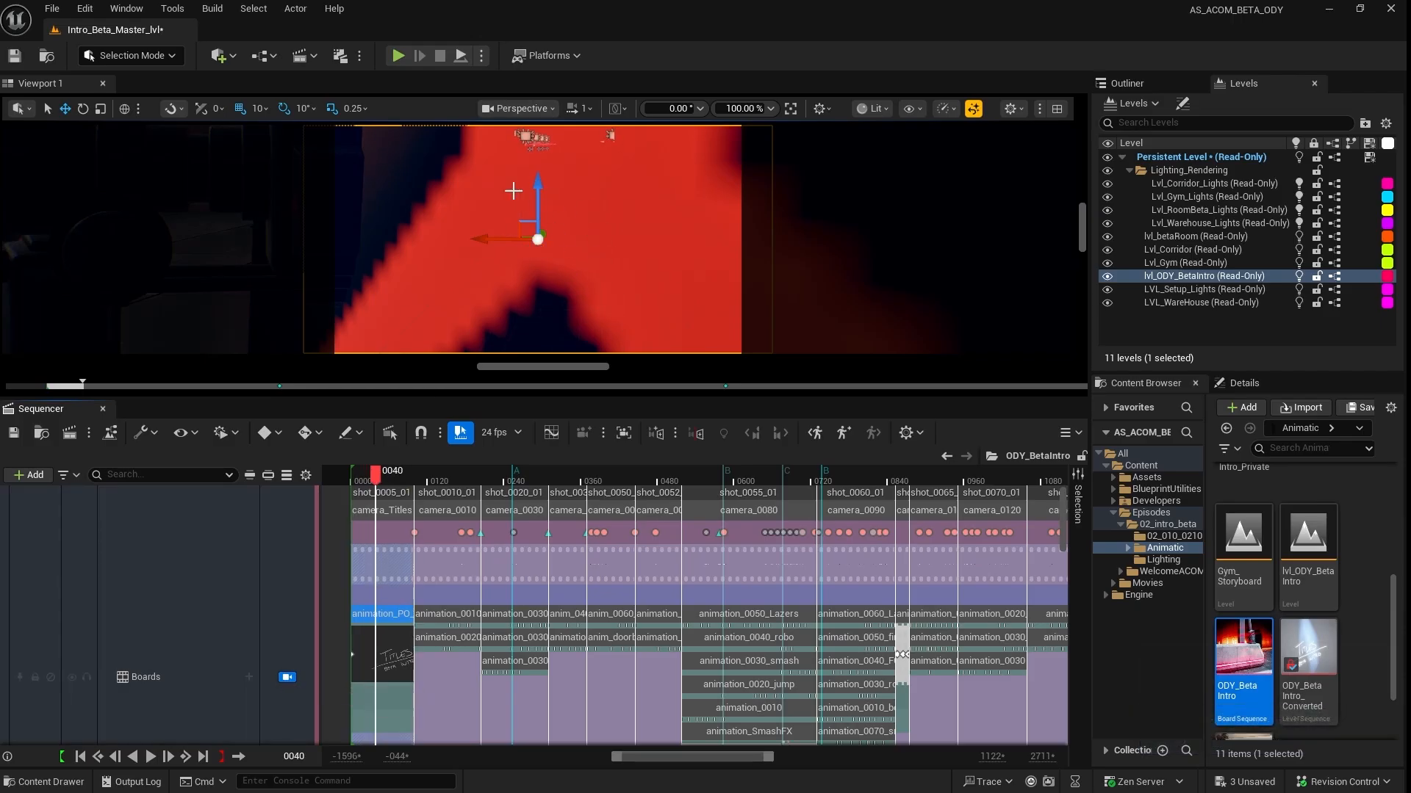
left_click(520, 108)
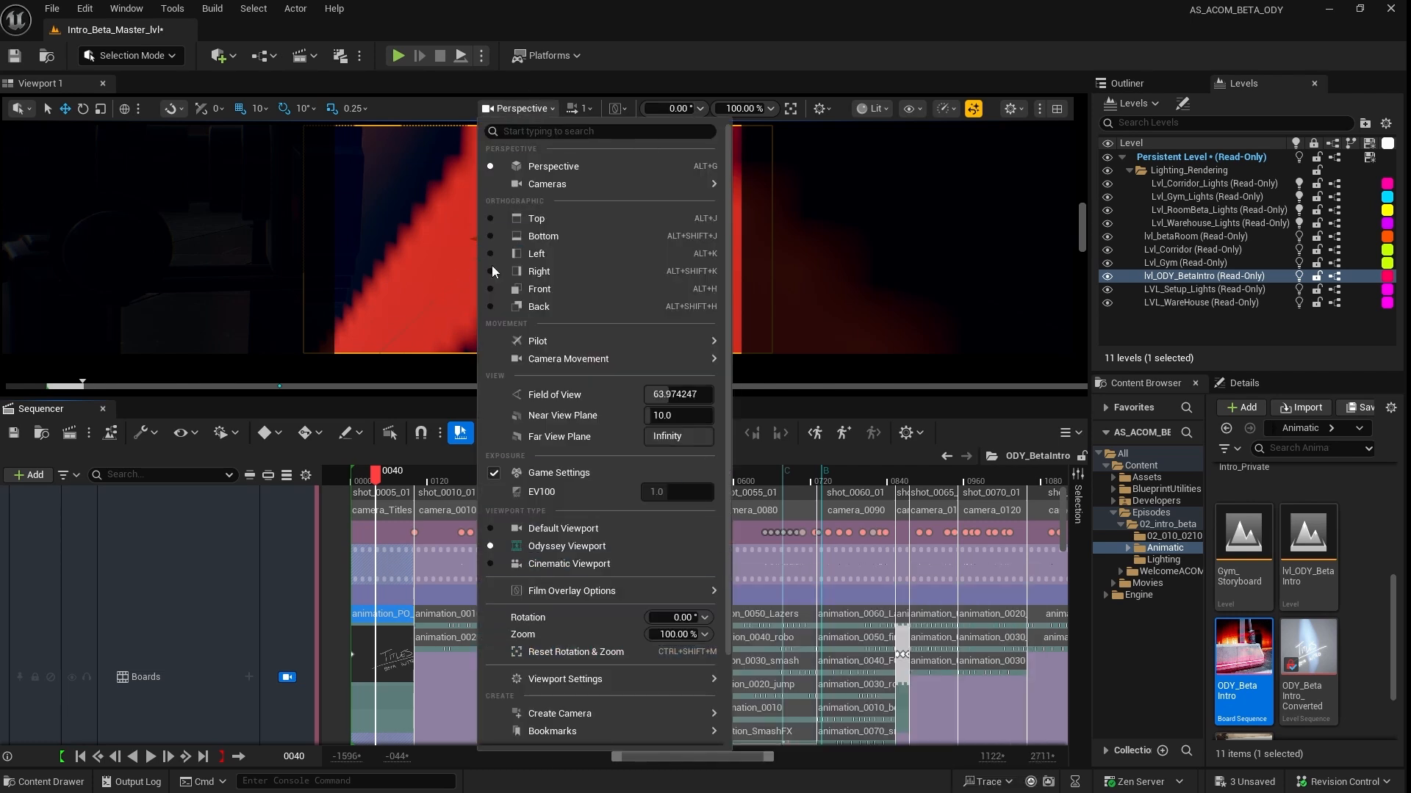
mouse_move(567, 547)
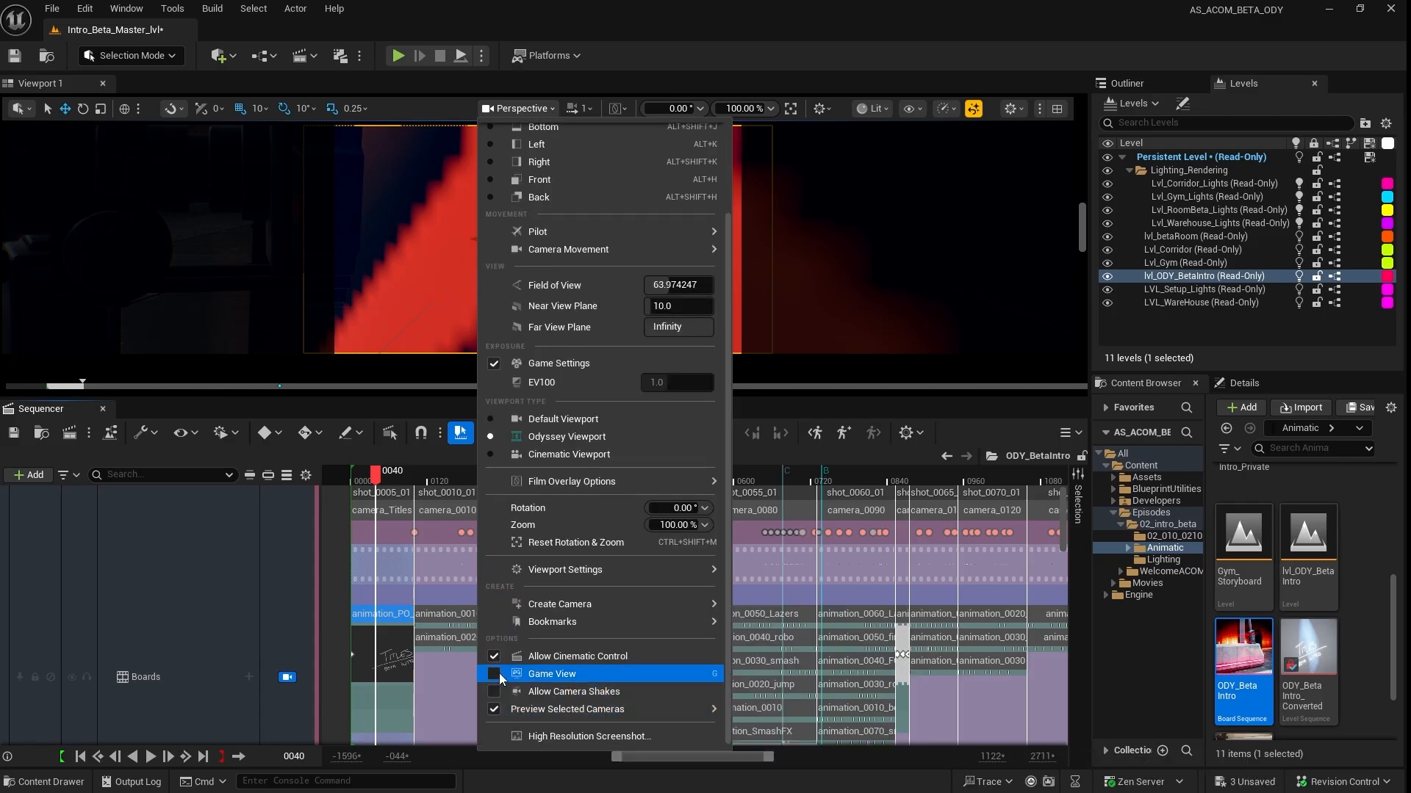
left_click(493, 673)
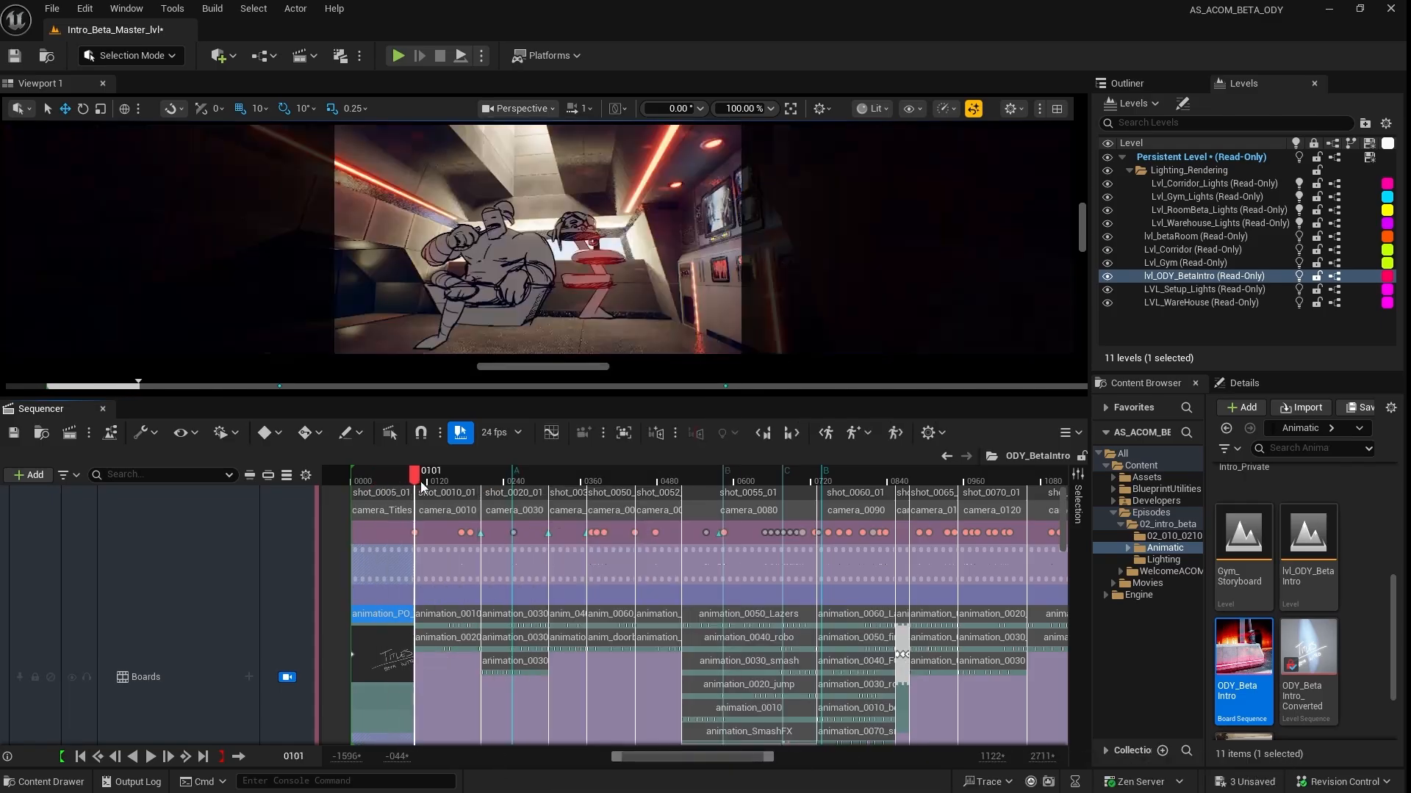
- Scrub the board sequence forward through the shots up to the monitors shot
left_click_drag(414, 471, 467, 470)
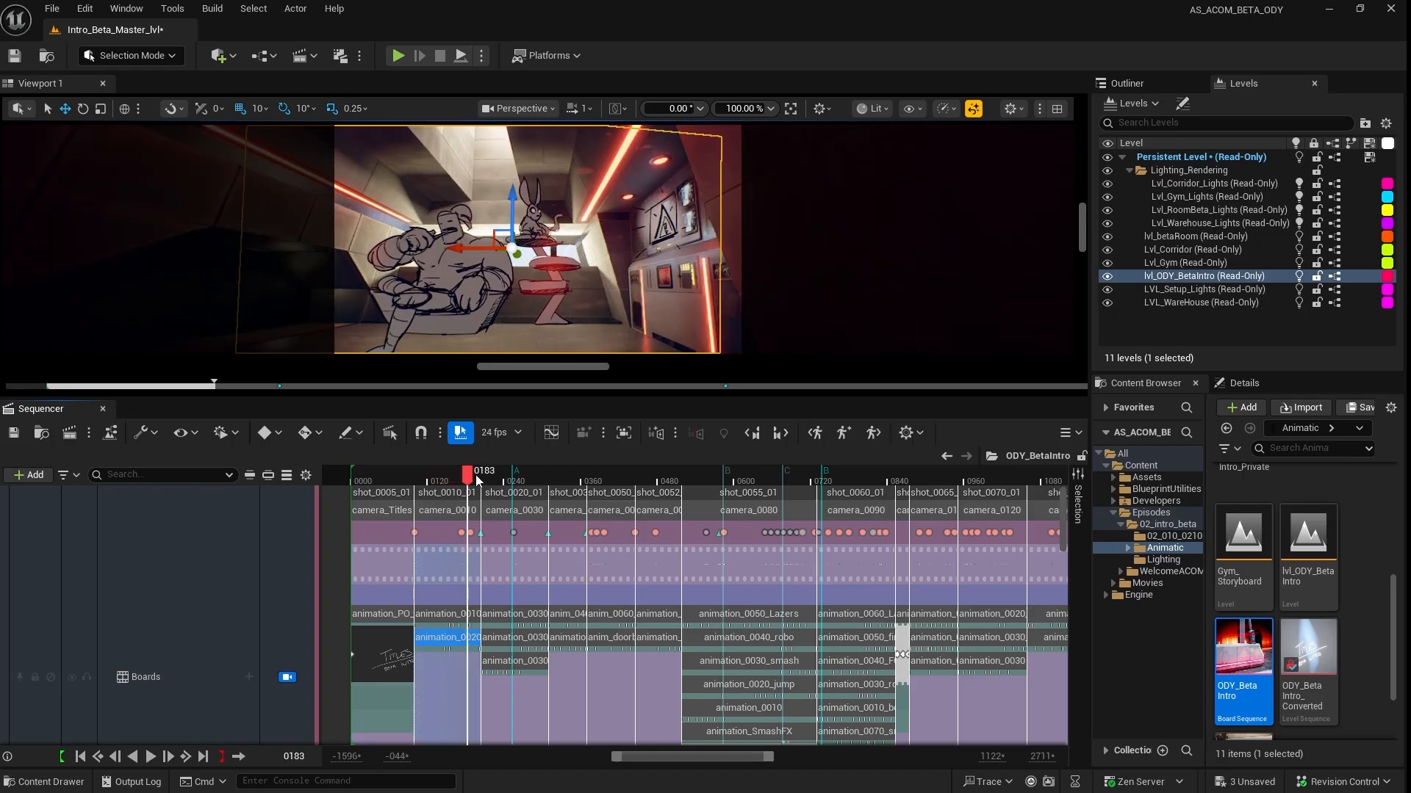
left_click_drag(467, 475, 558, 474)
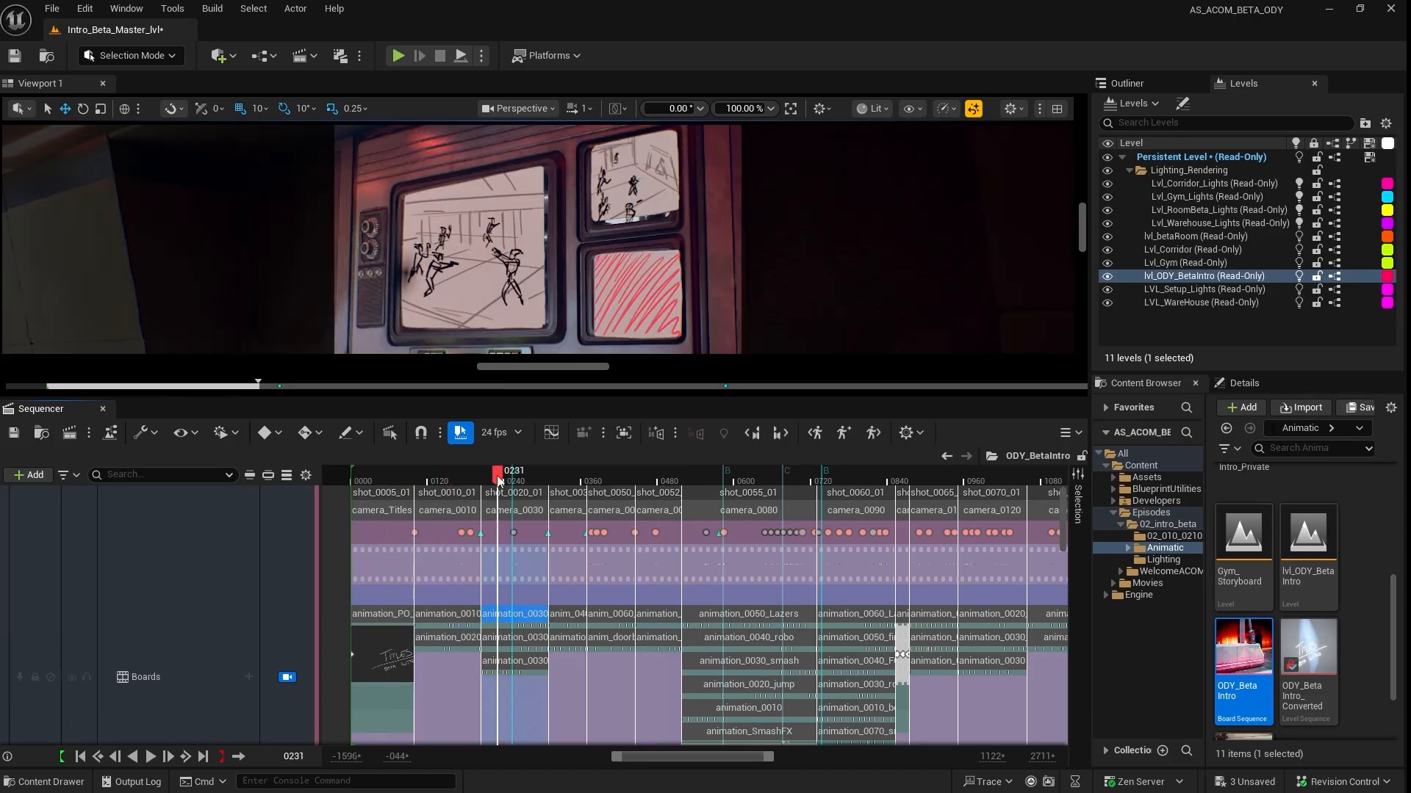
left_click_drag(495, 472, 579, 472)
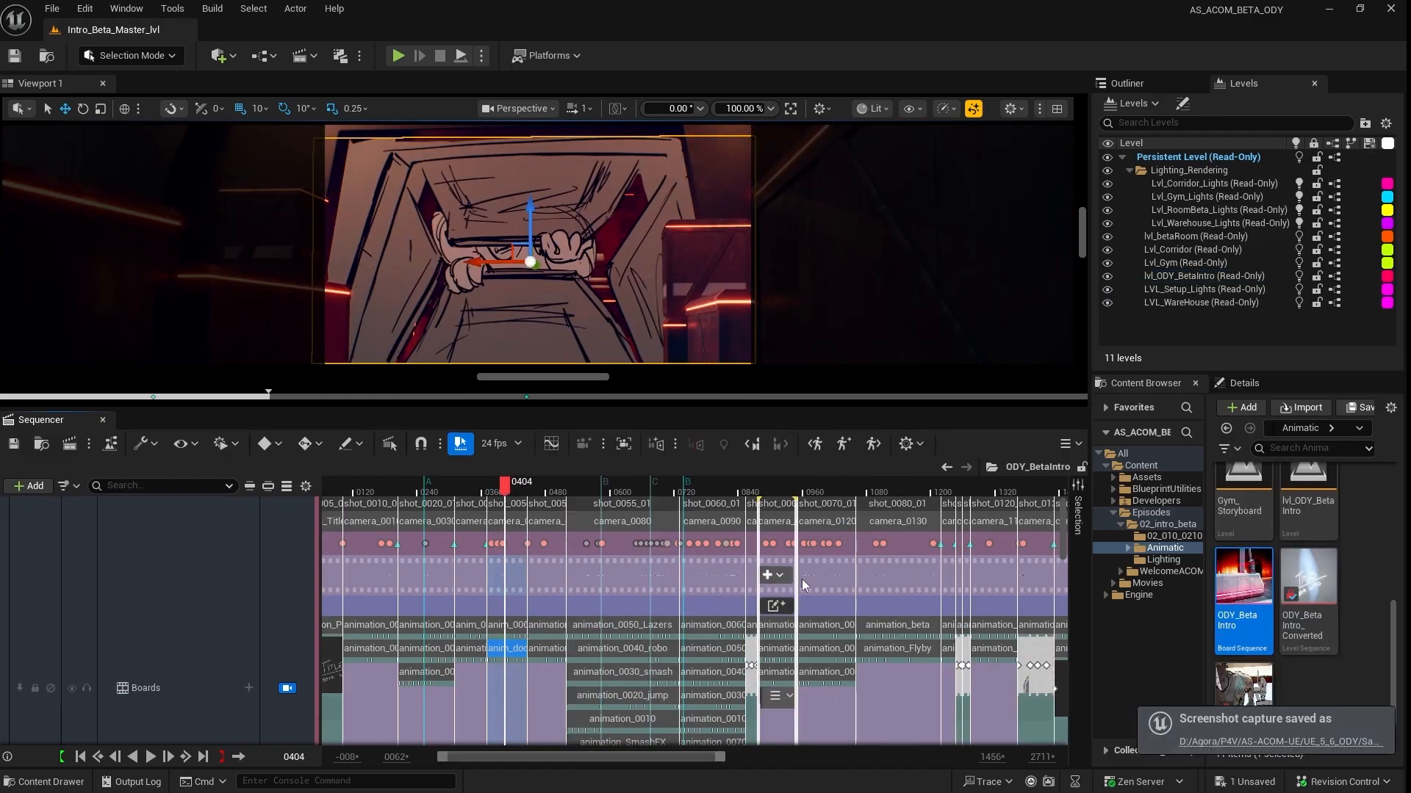
mouse_move(626, 576)
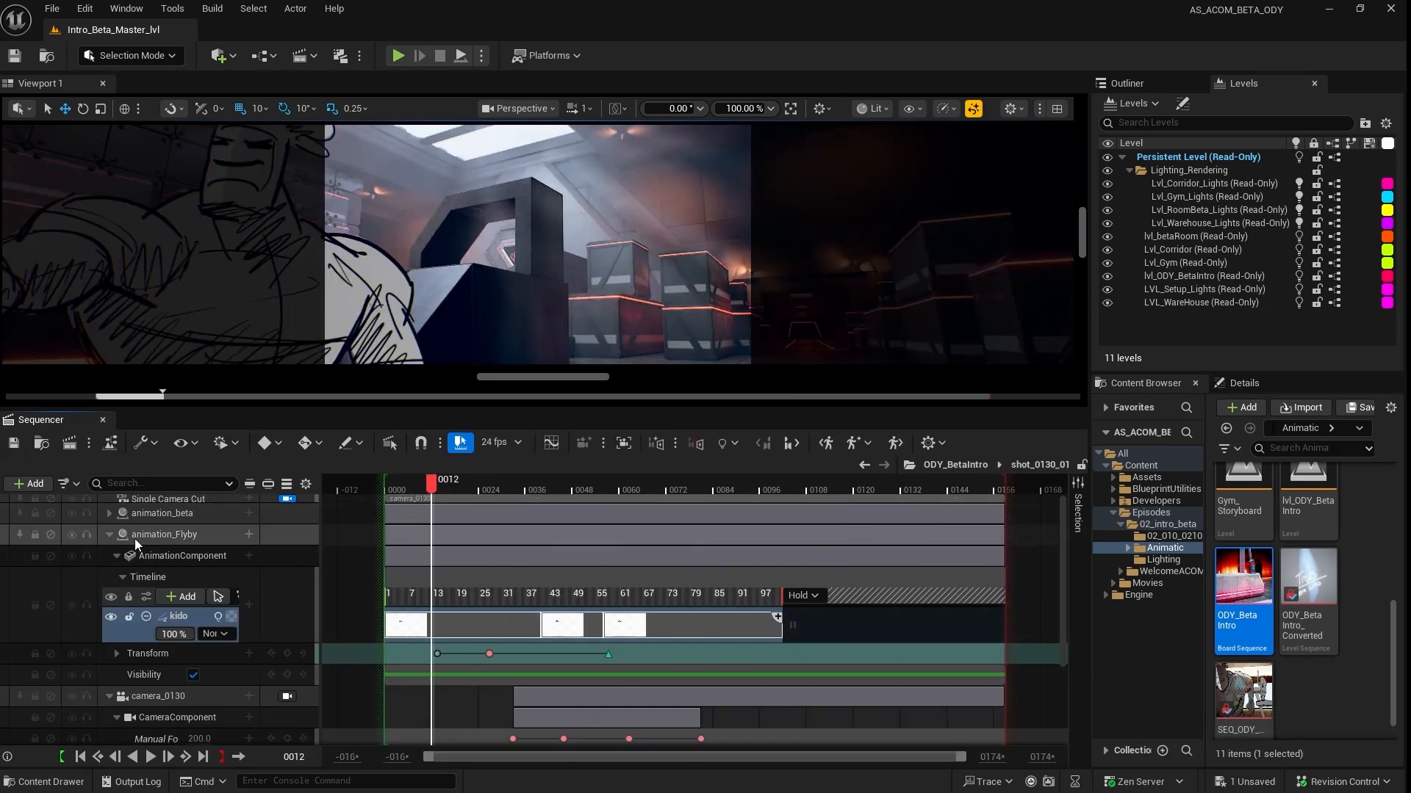
- Expand animation_beta in the shot to show its drawing layers and add a new layer
left_click(109, 535)
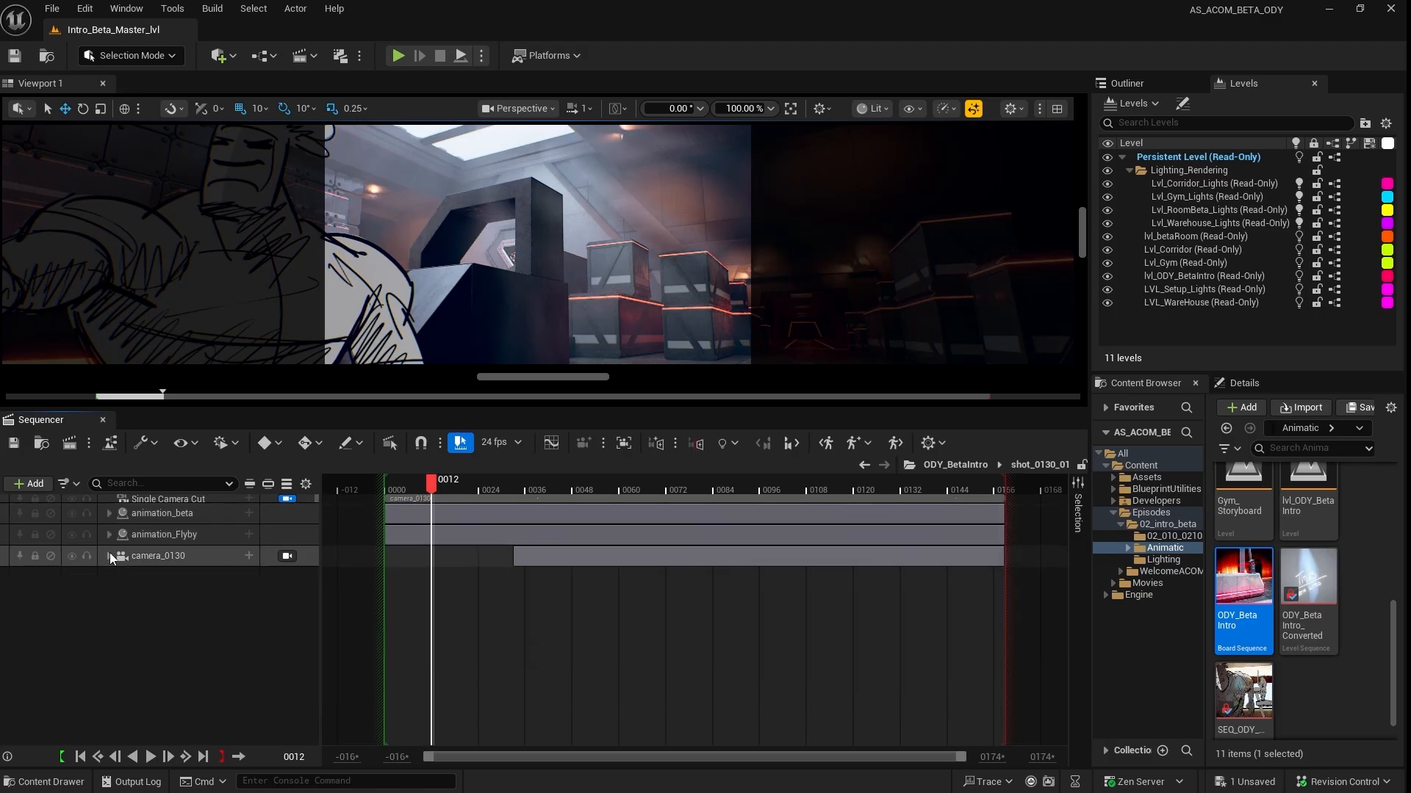
left_click(161, 513)
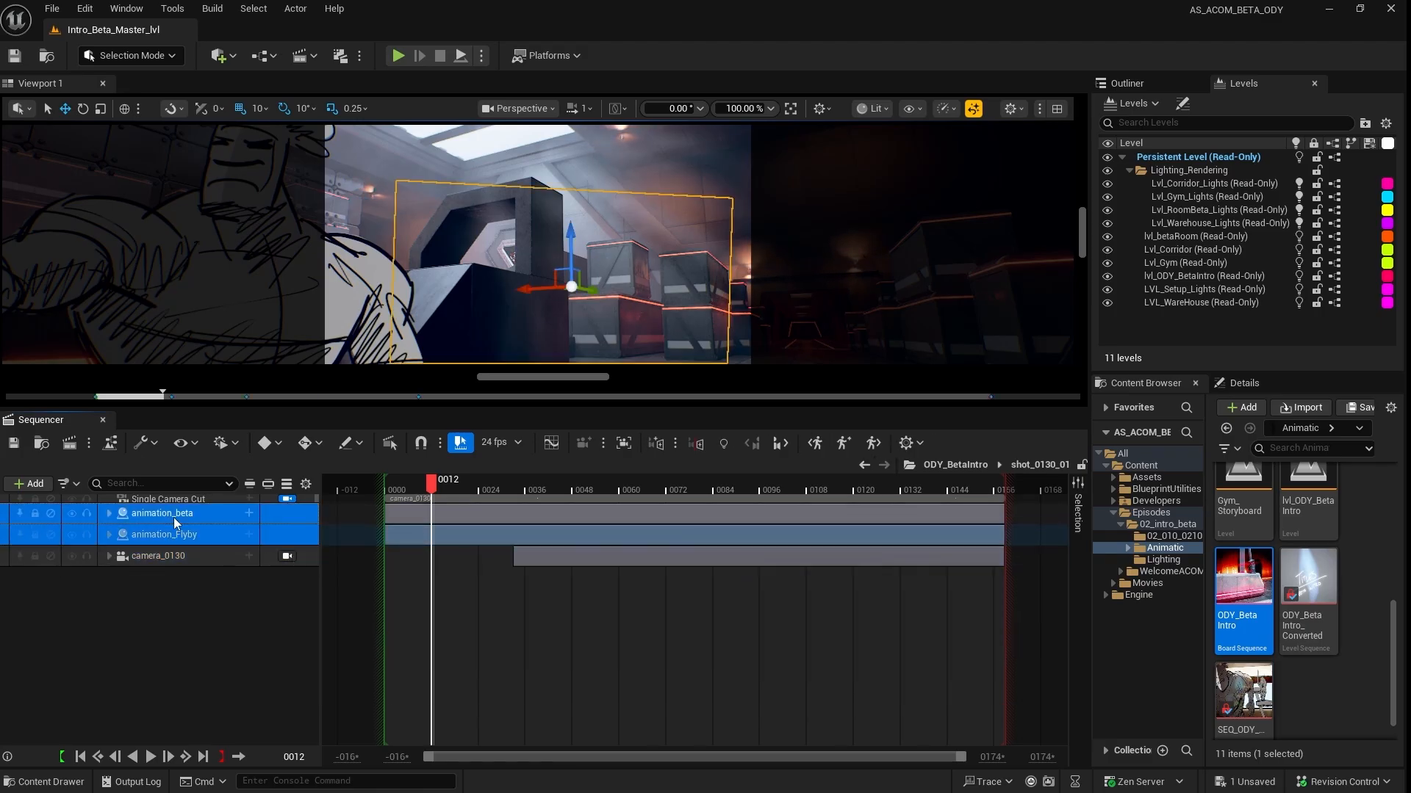
left_click(163, 535)
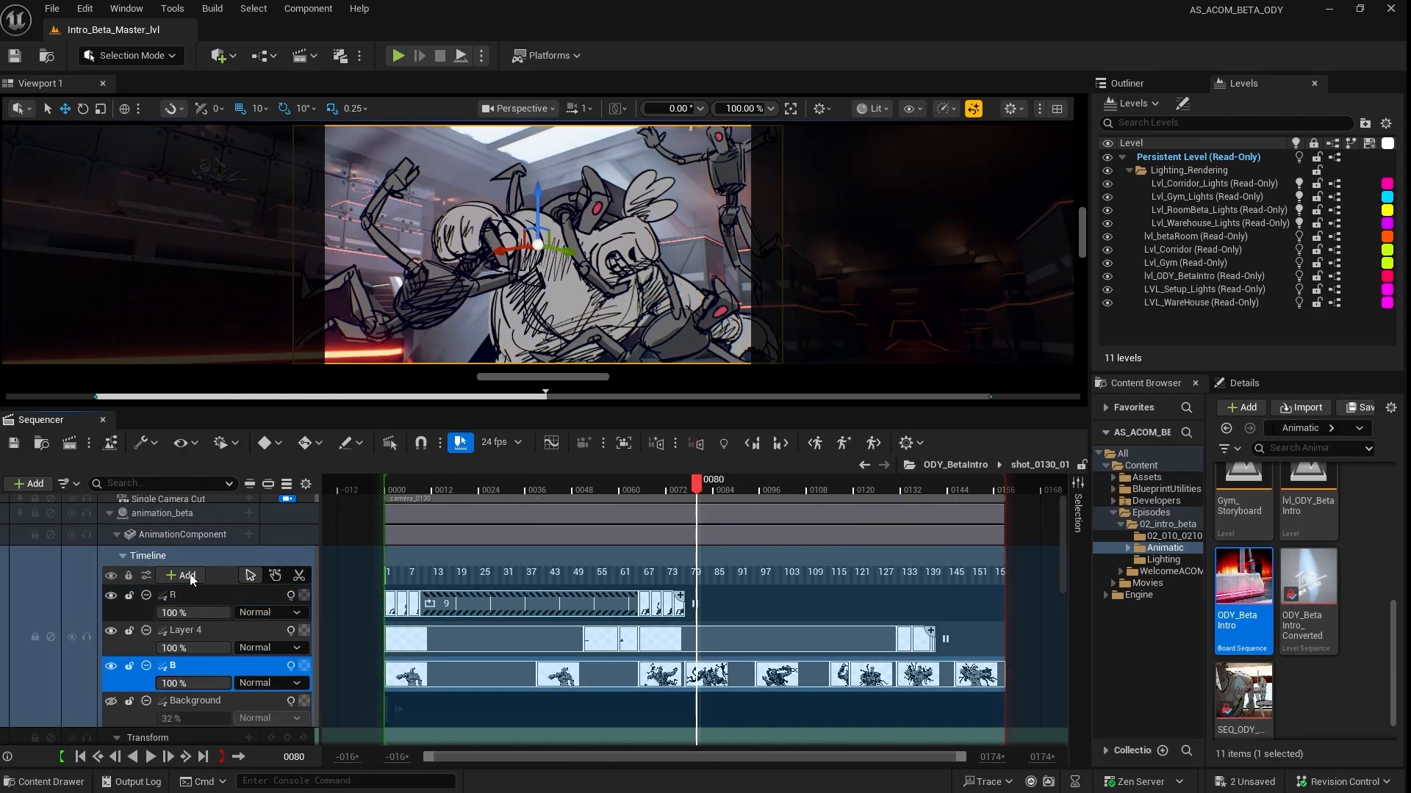
left_click(161, 513)
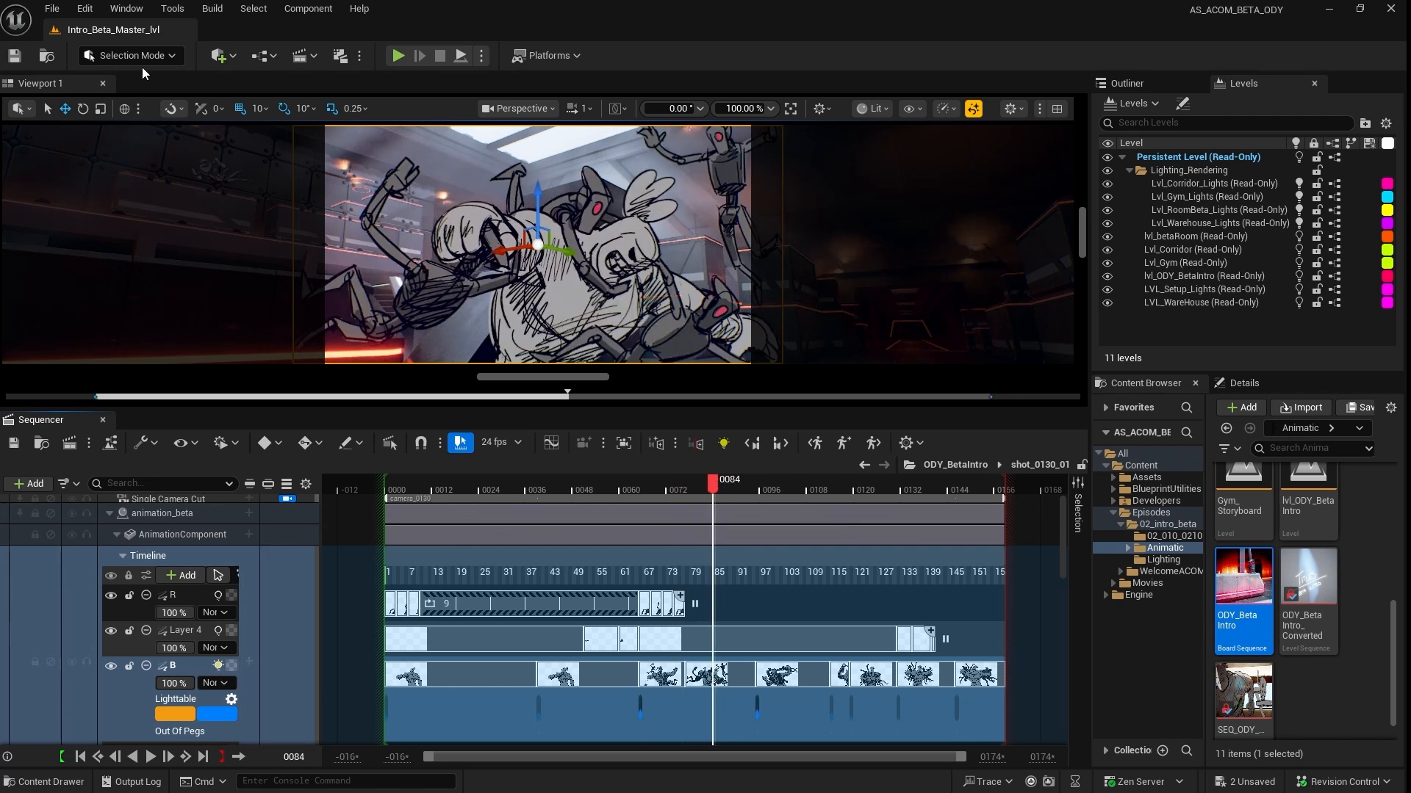
- Switch the editor from Selection Mode into Odyssey drawing mode
left_click(130, 55)
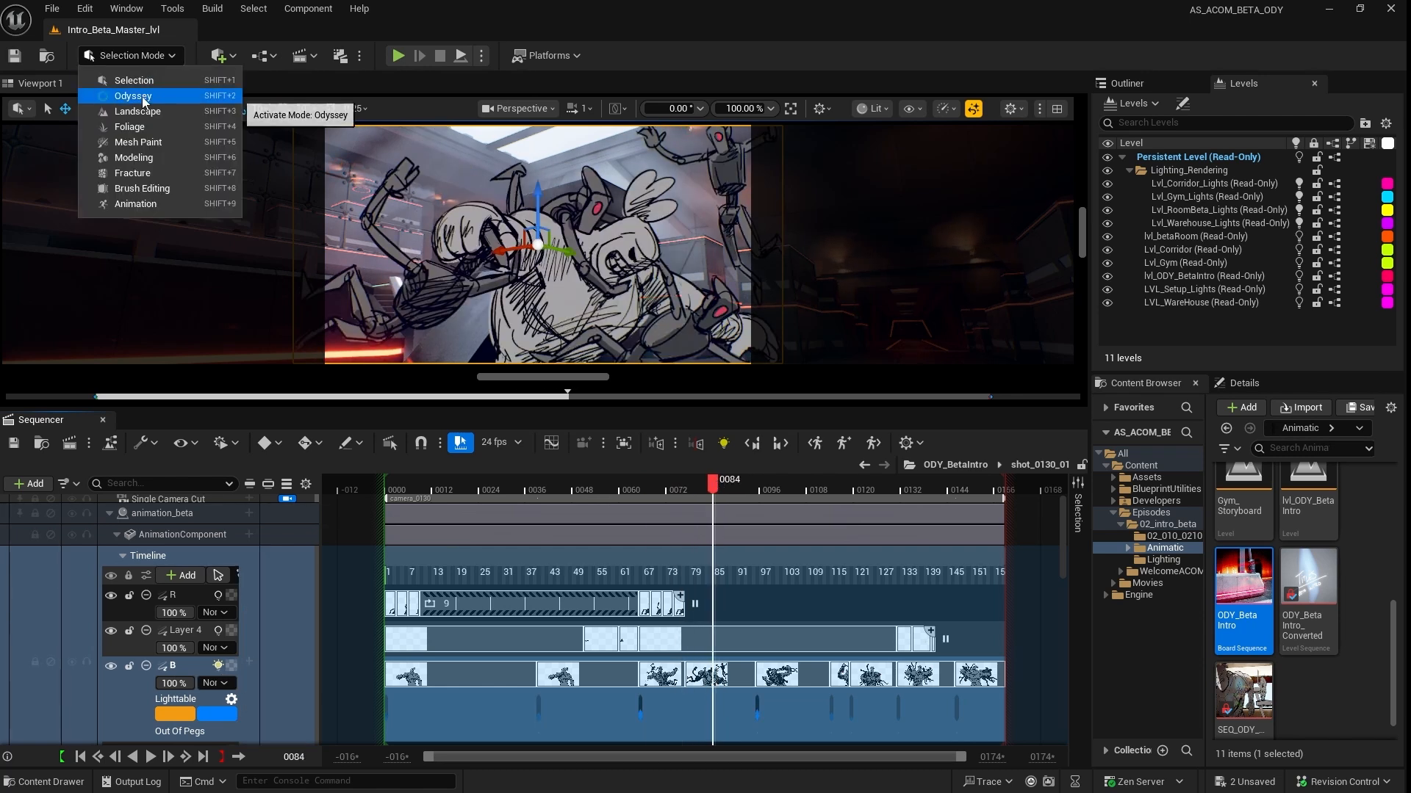
left_click(132, 96)
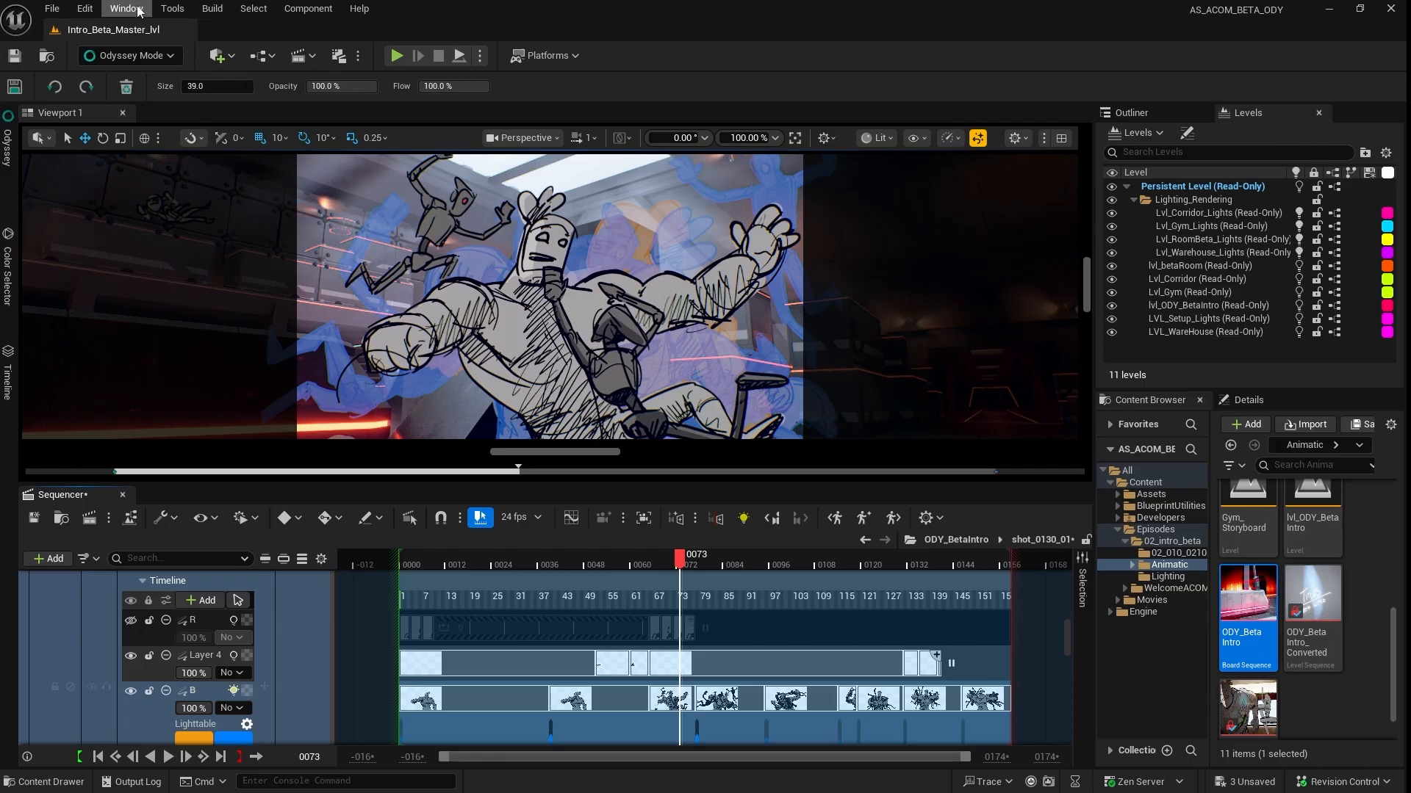
- Show the frame on the 2D drawing canvas and pick the pen brush to draw the hearts
left_click(125, 9)
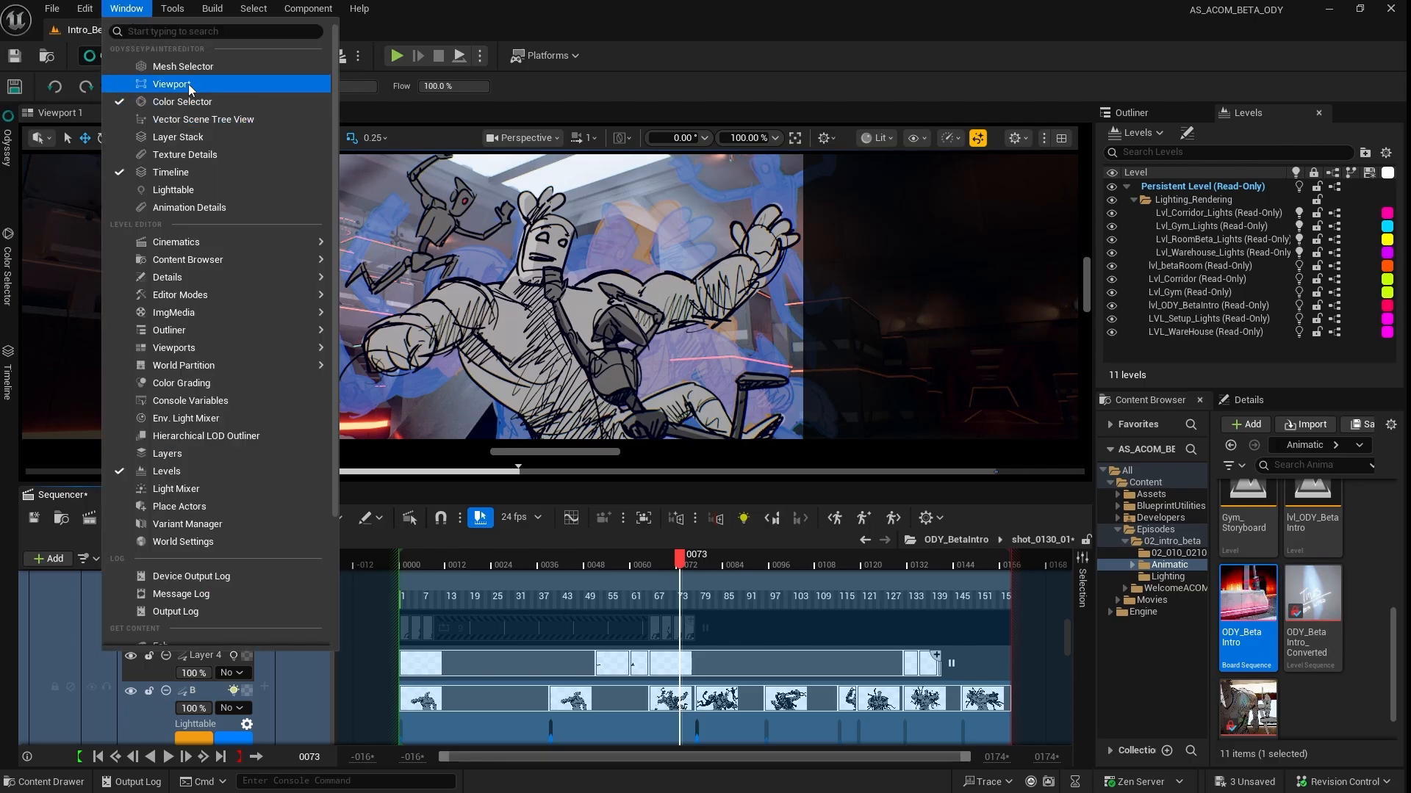
left_click(170, 84)
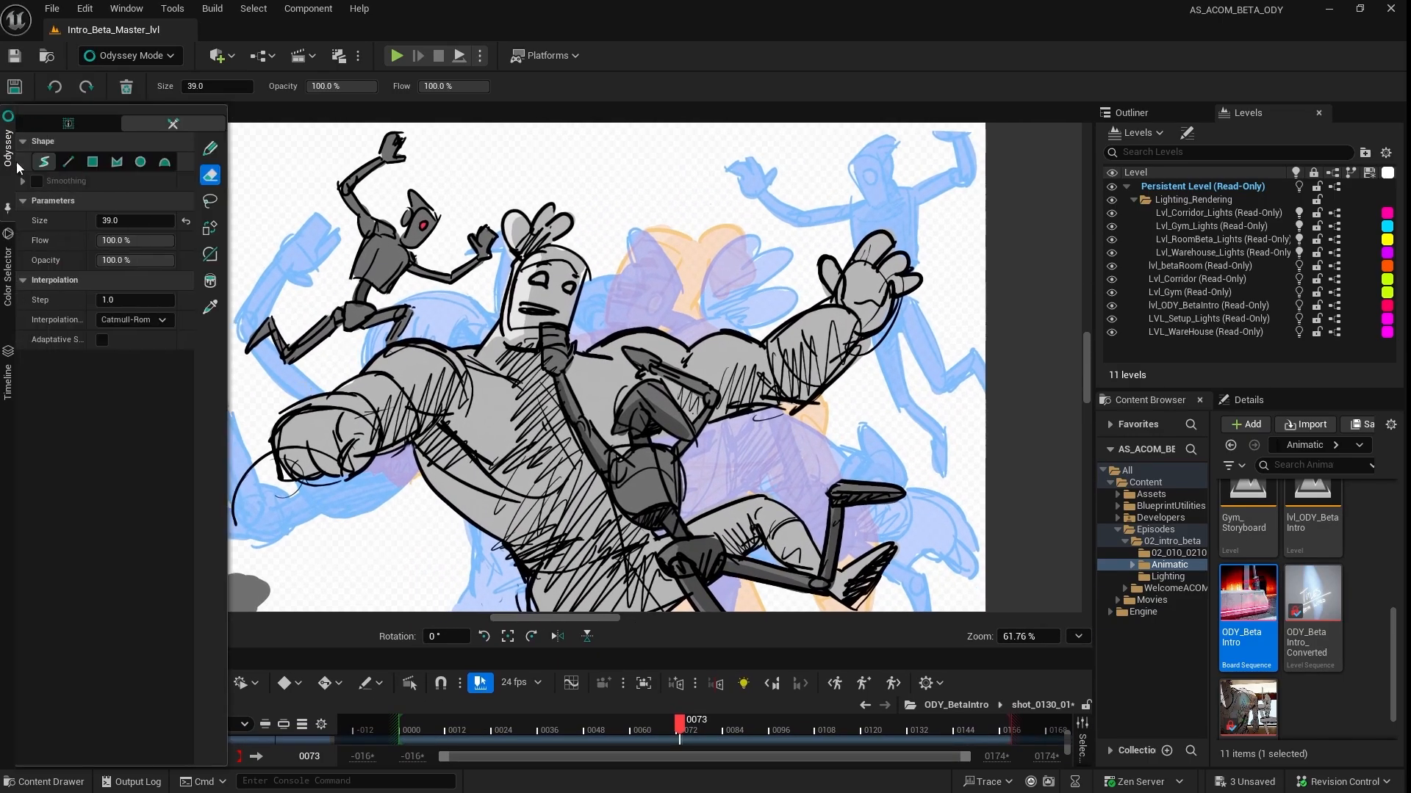
left_click(210, 150)
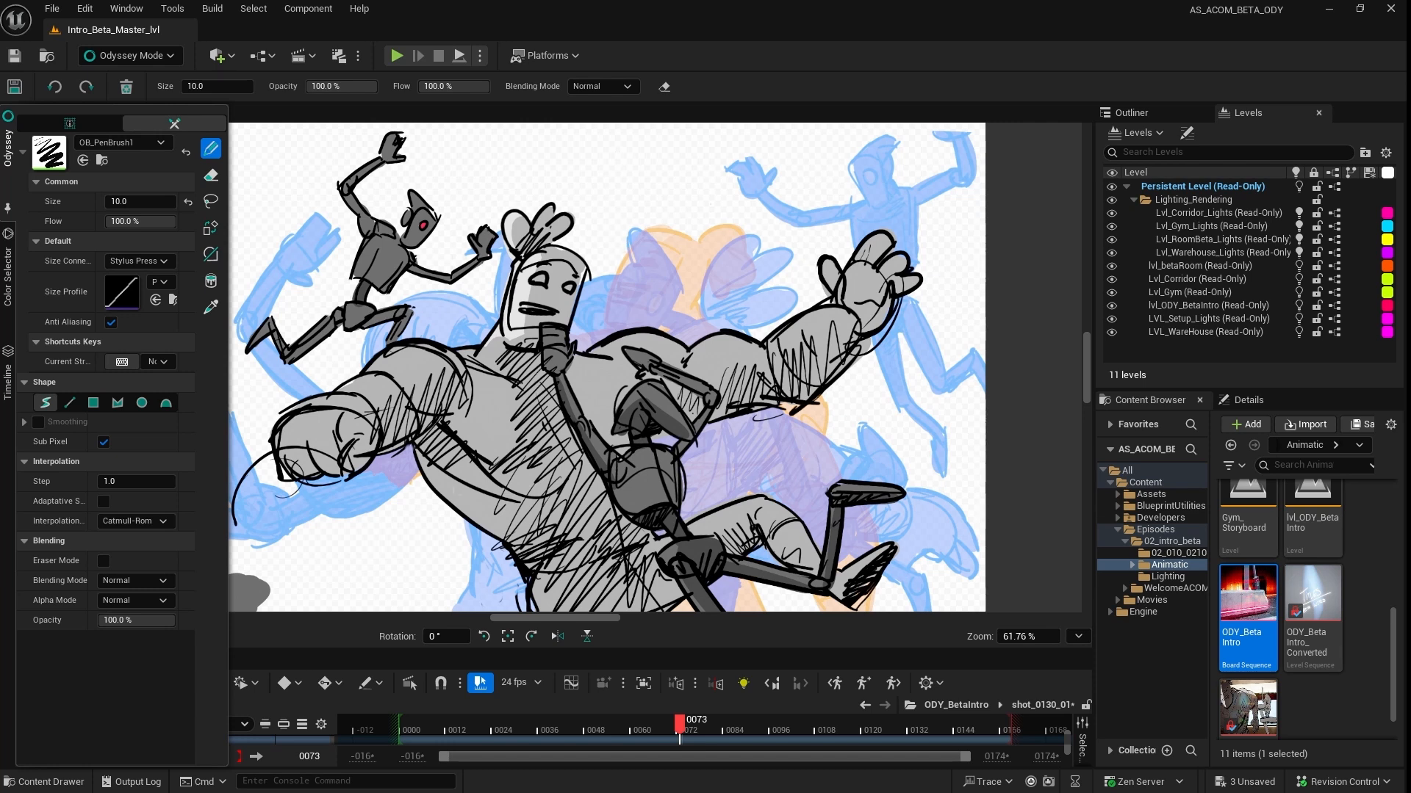
mouse_move(635, 206)
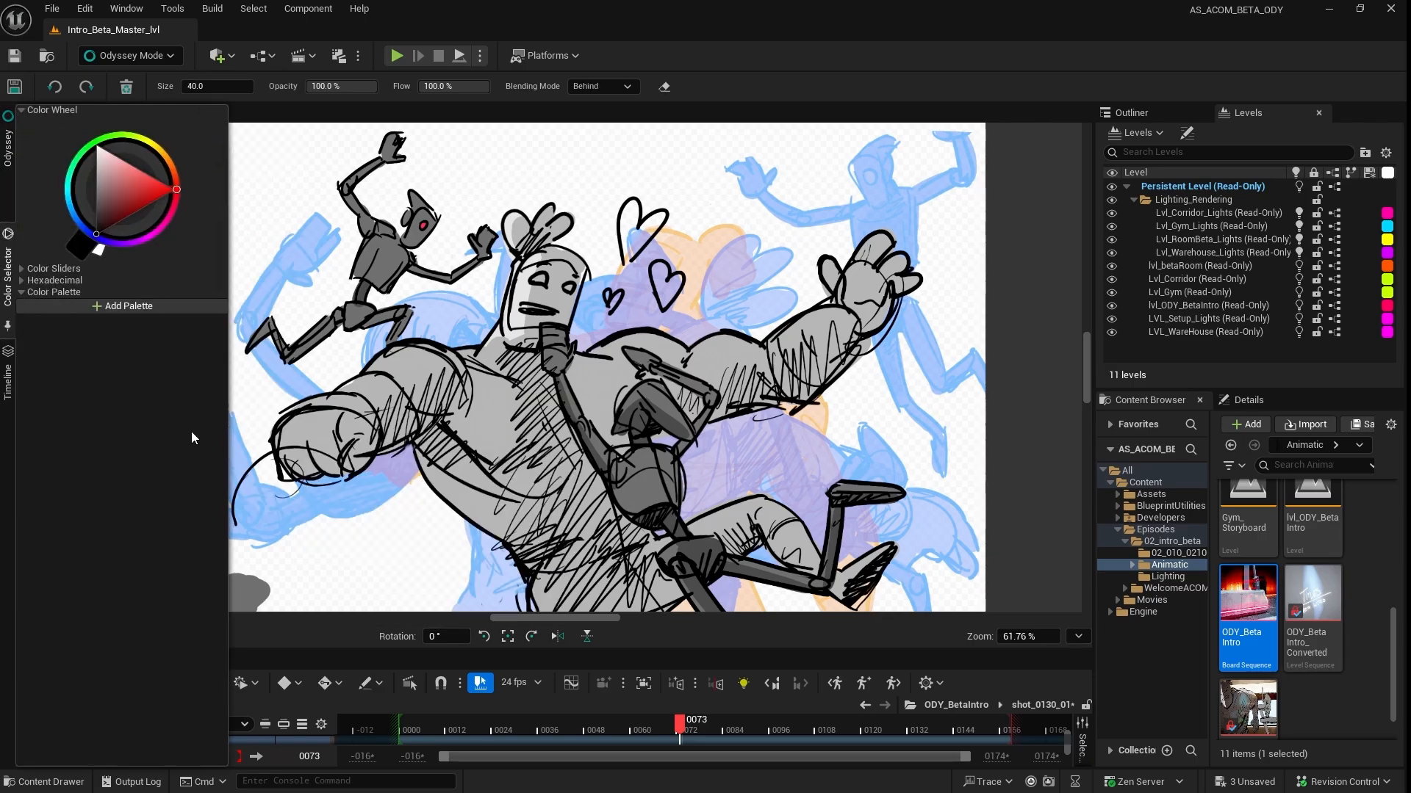
- Load the ODY_Palette_BetaIntro palette and pick the Fill_mid colour
left_click(54, 293)
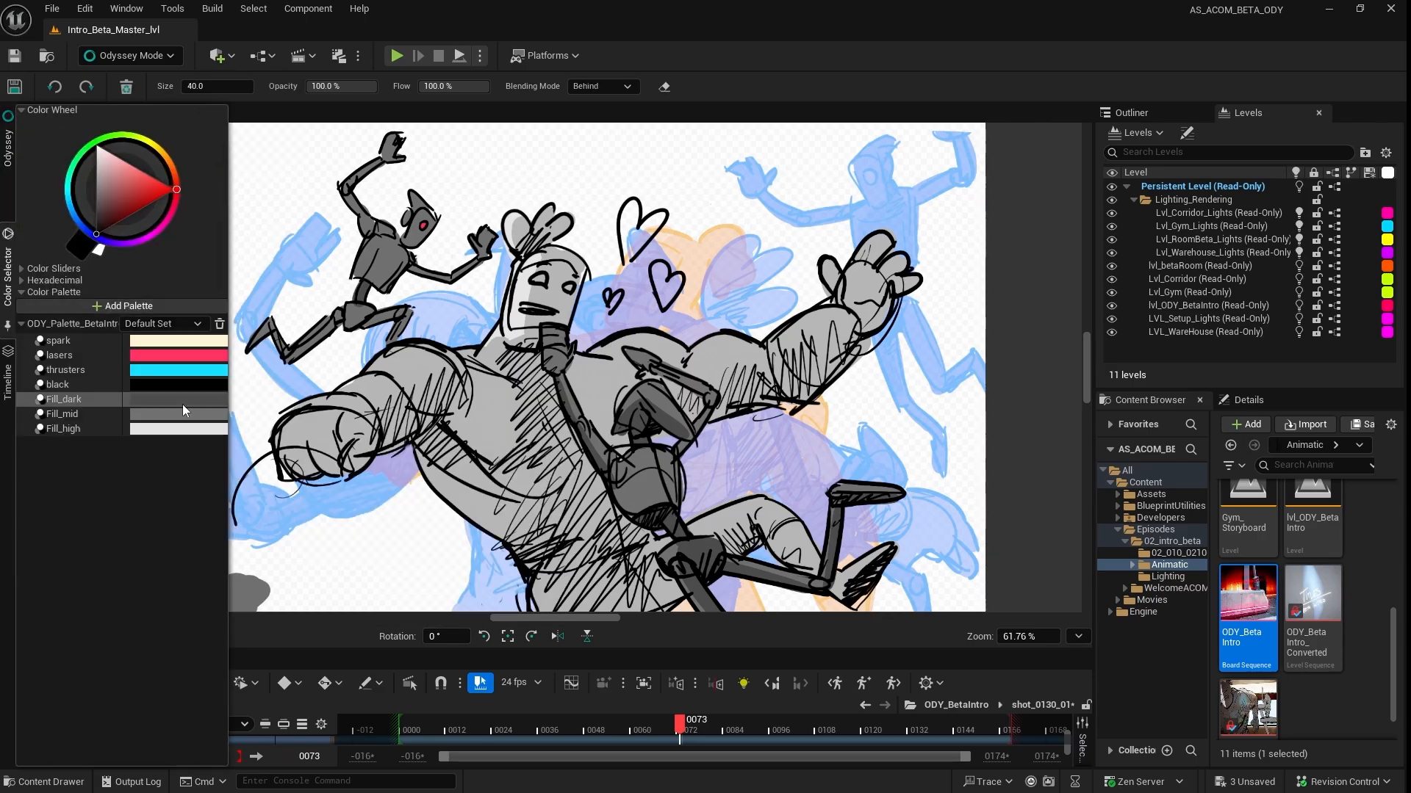
left_click(63, 414)
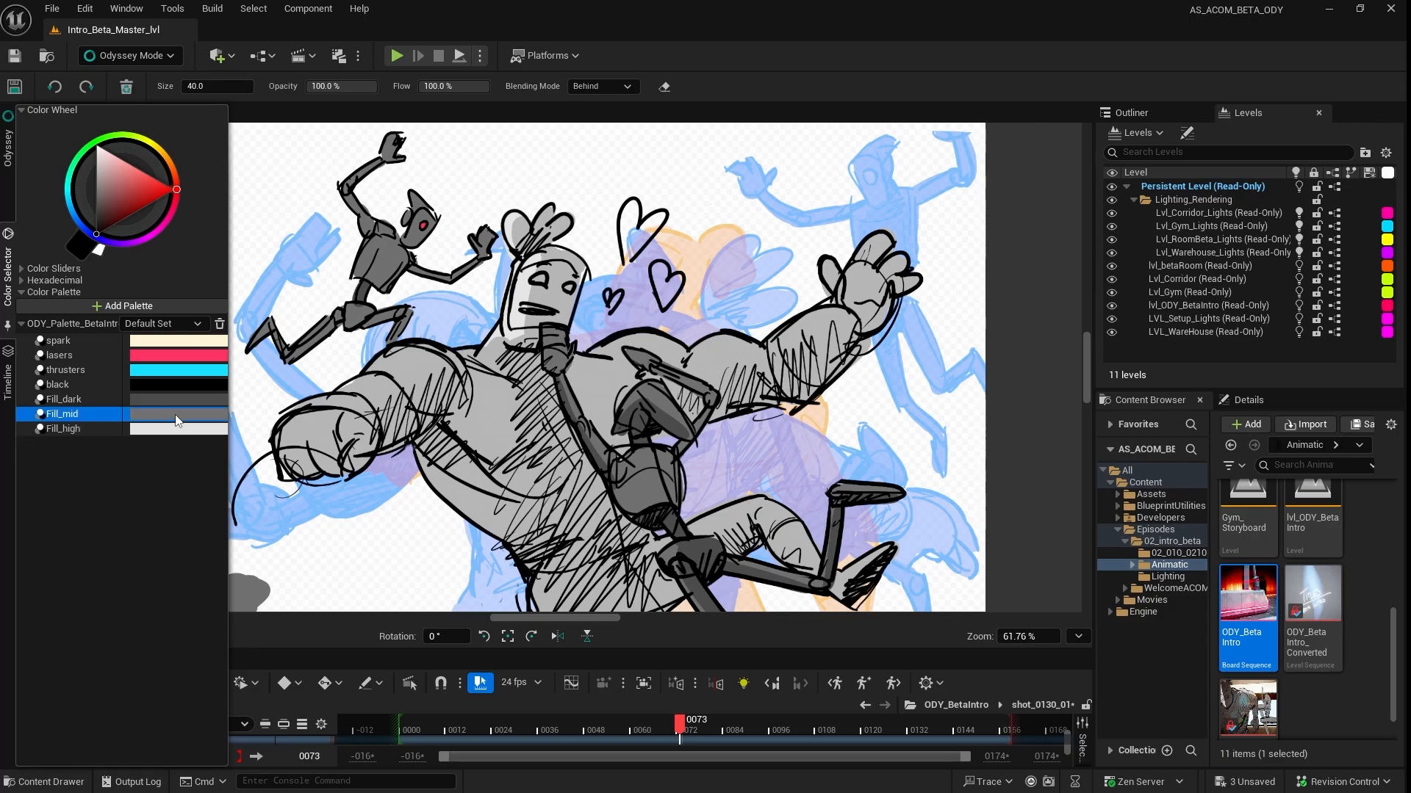
left_click(59, 354)
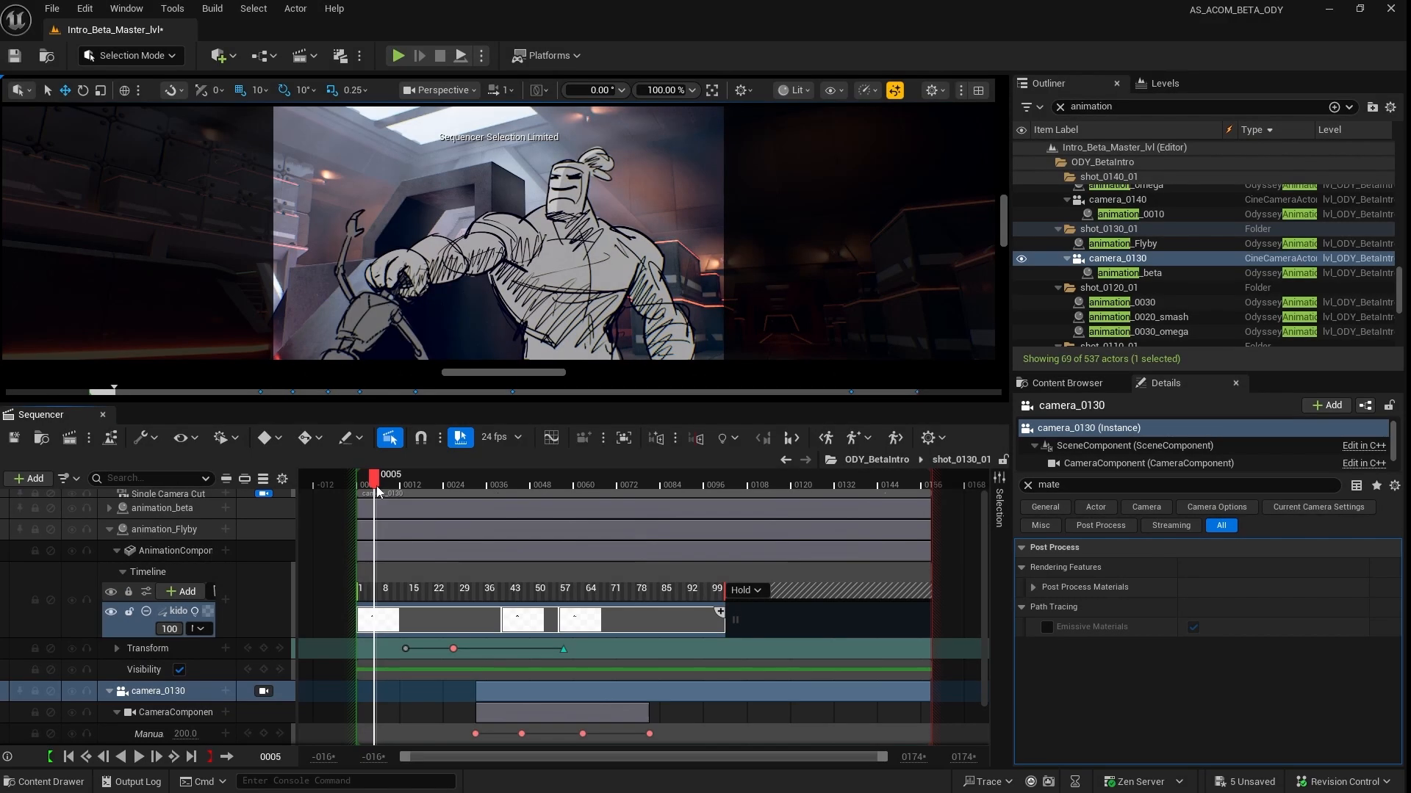
- Scrub the master sequence around frame 602, dive into shot_0080_01 and inspect camera_0080's transform tracks
left_click(163, 529)
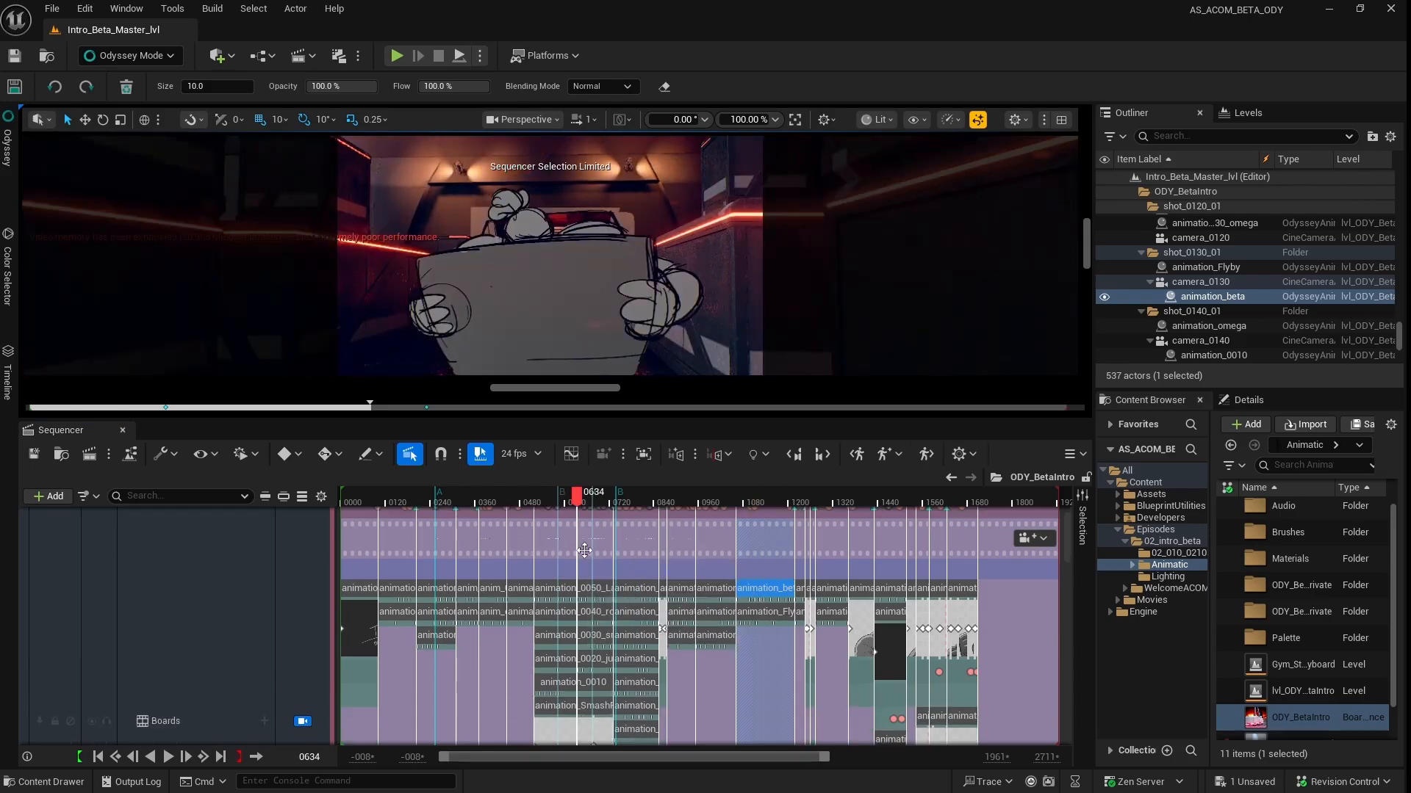
left_click_drag(577, 491, 567, 490)
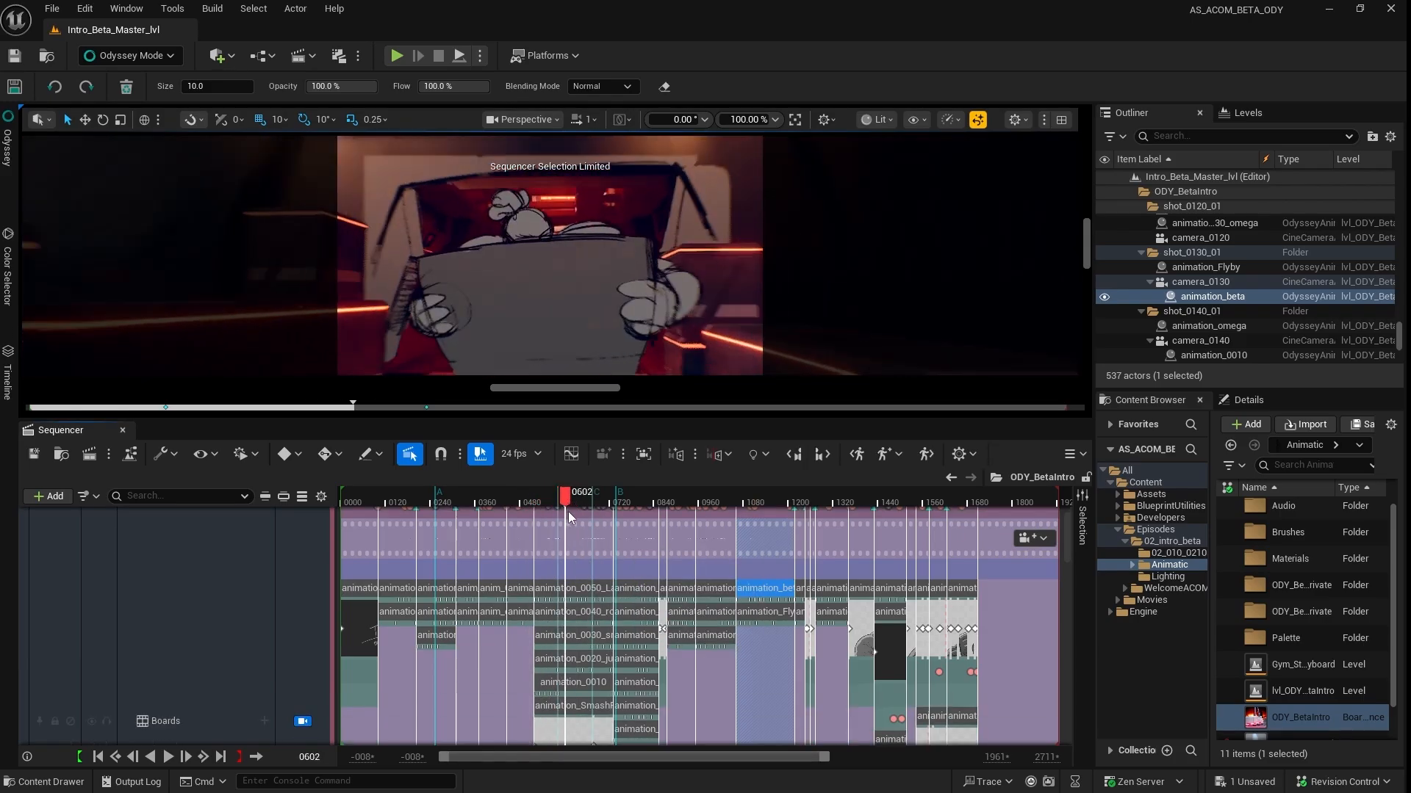
left_click_drag(564, 495, 614, 496)
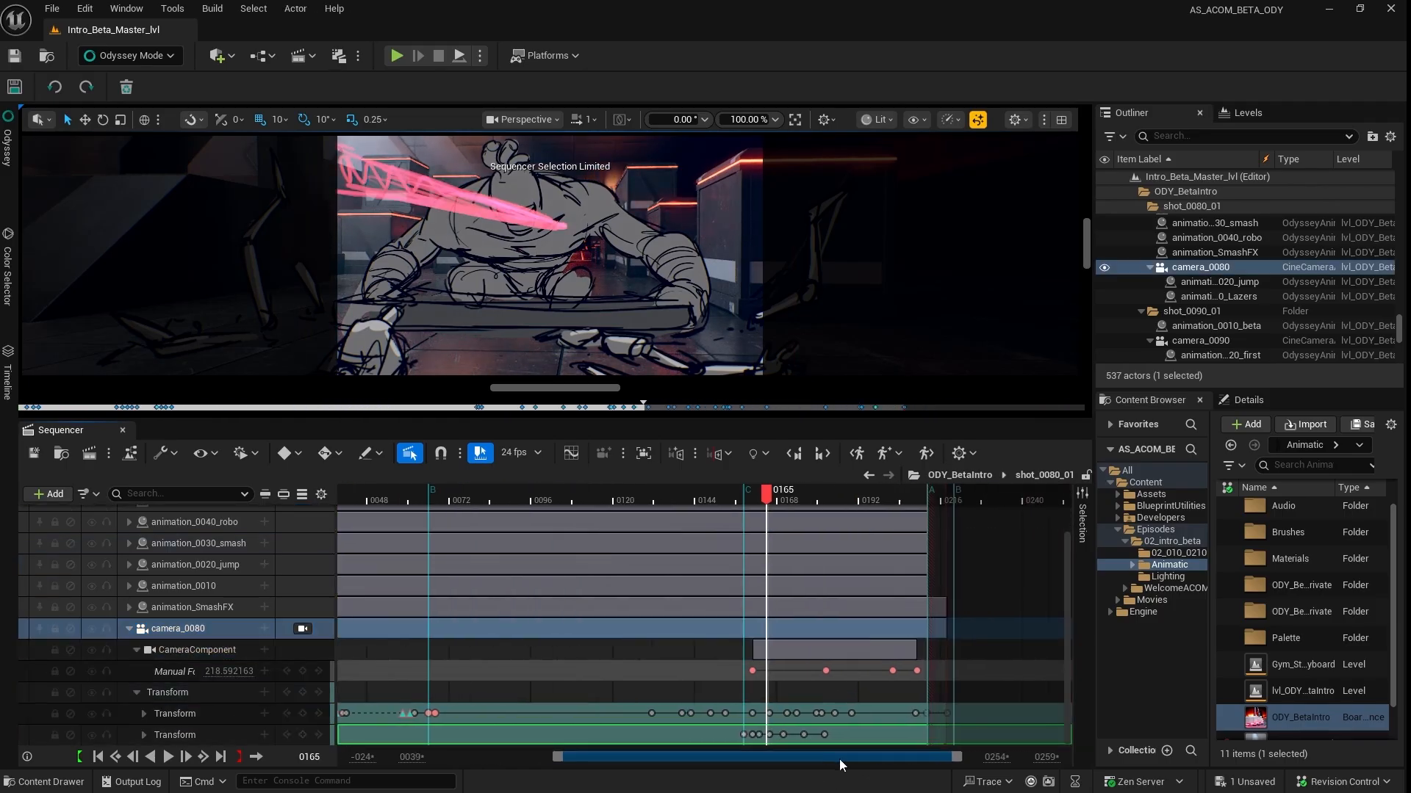
left_click(263, 714)
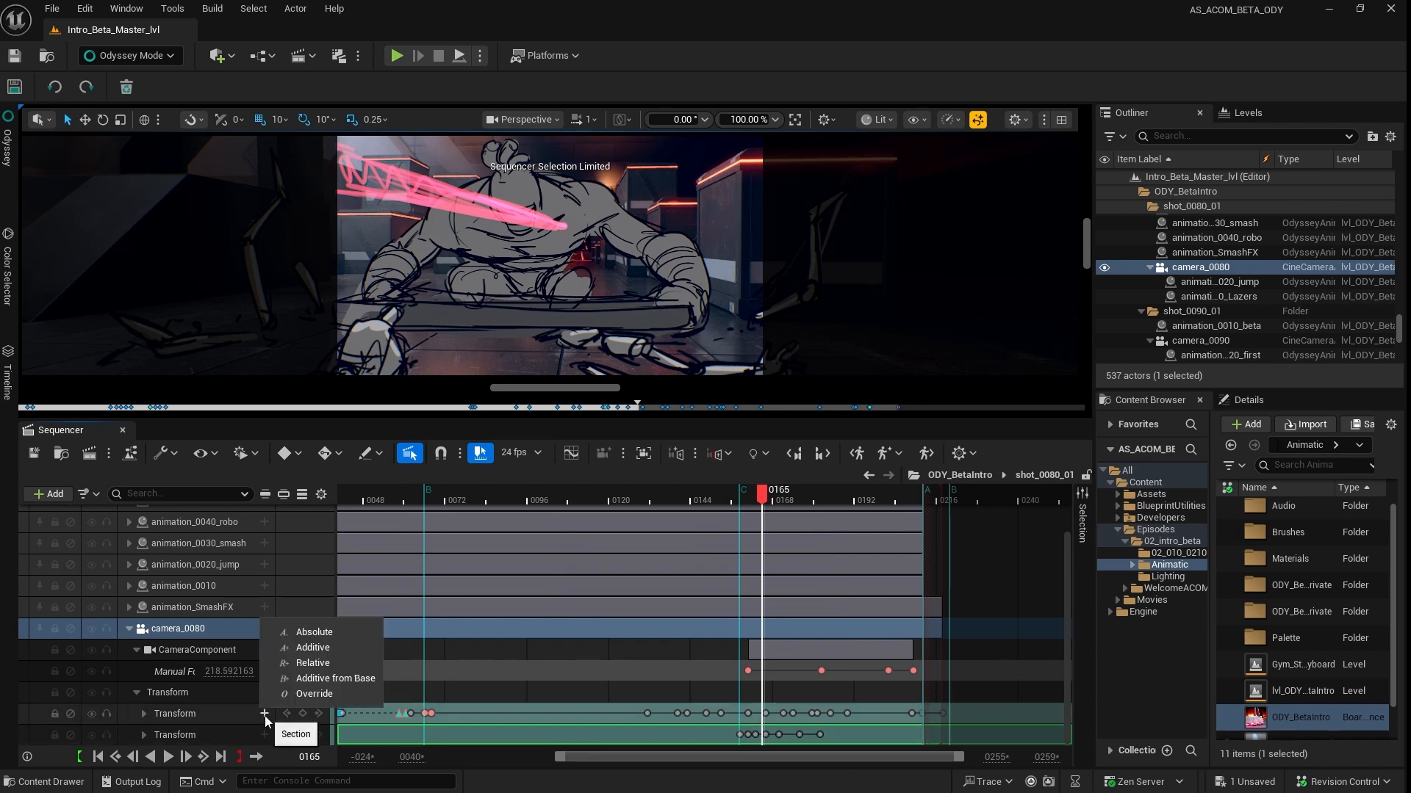
left_click(313, 648)
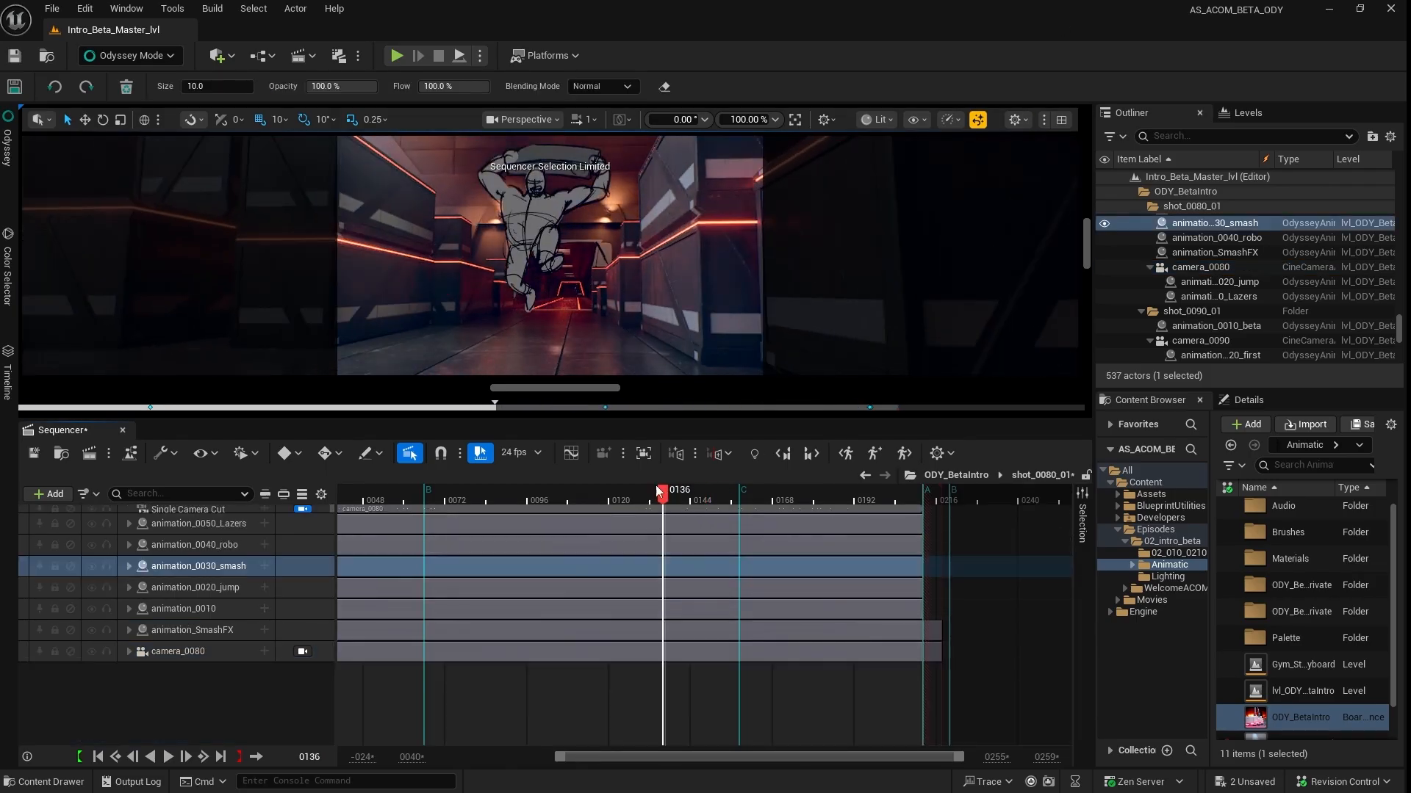
- Scrub shot_0080_01 from around frame 85 to frame 202, following the camera over the smash board
left_click_drag(663, 495, 487, 495)
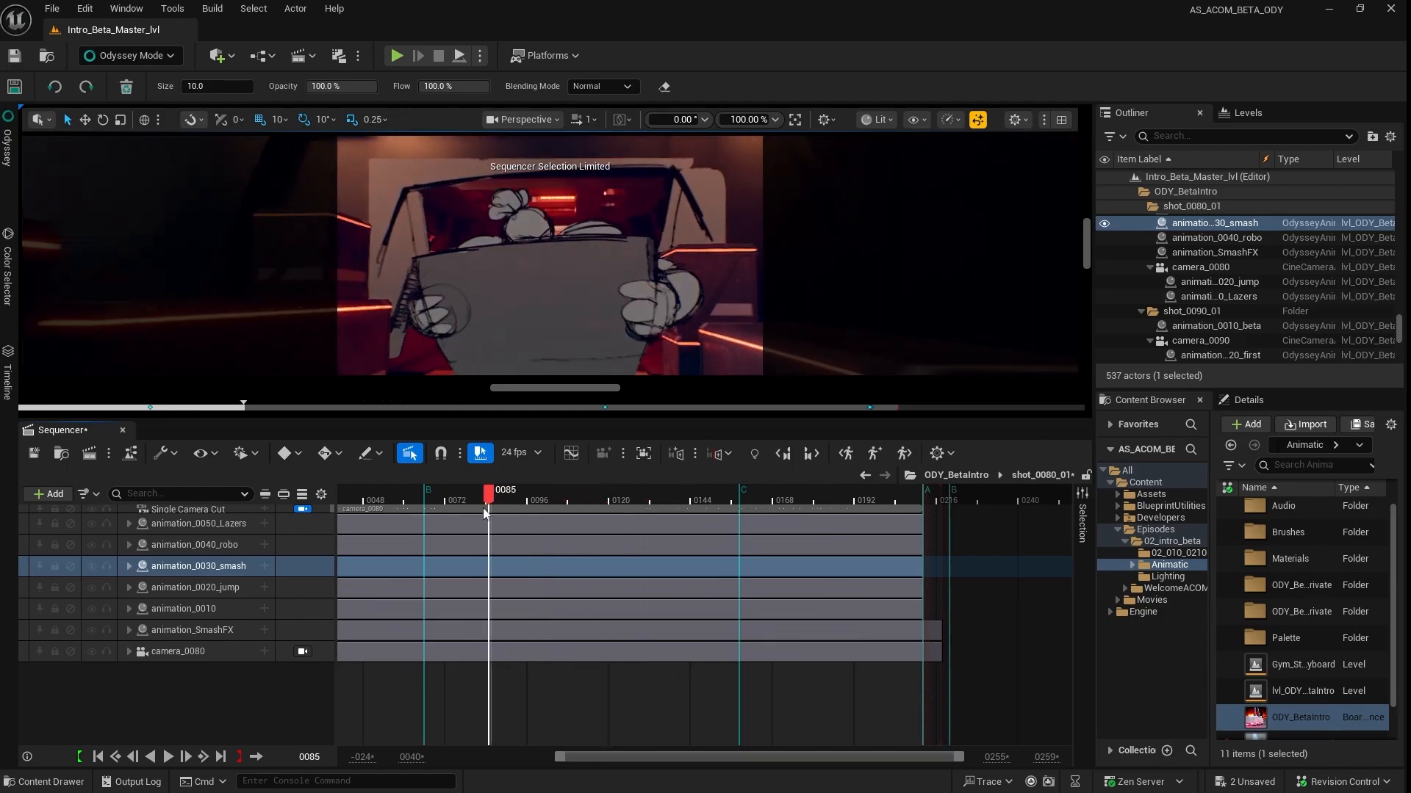
left_click(692, 501)
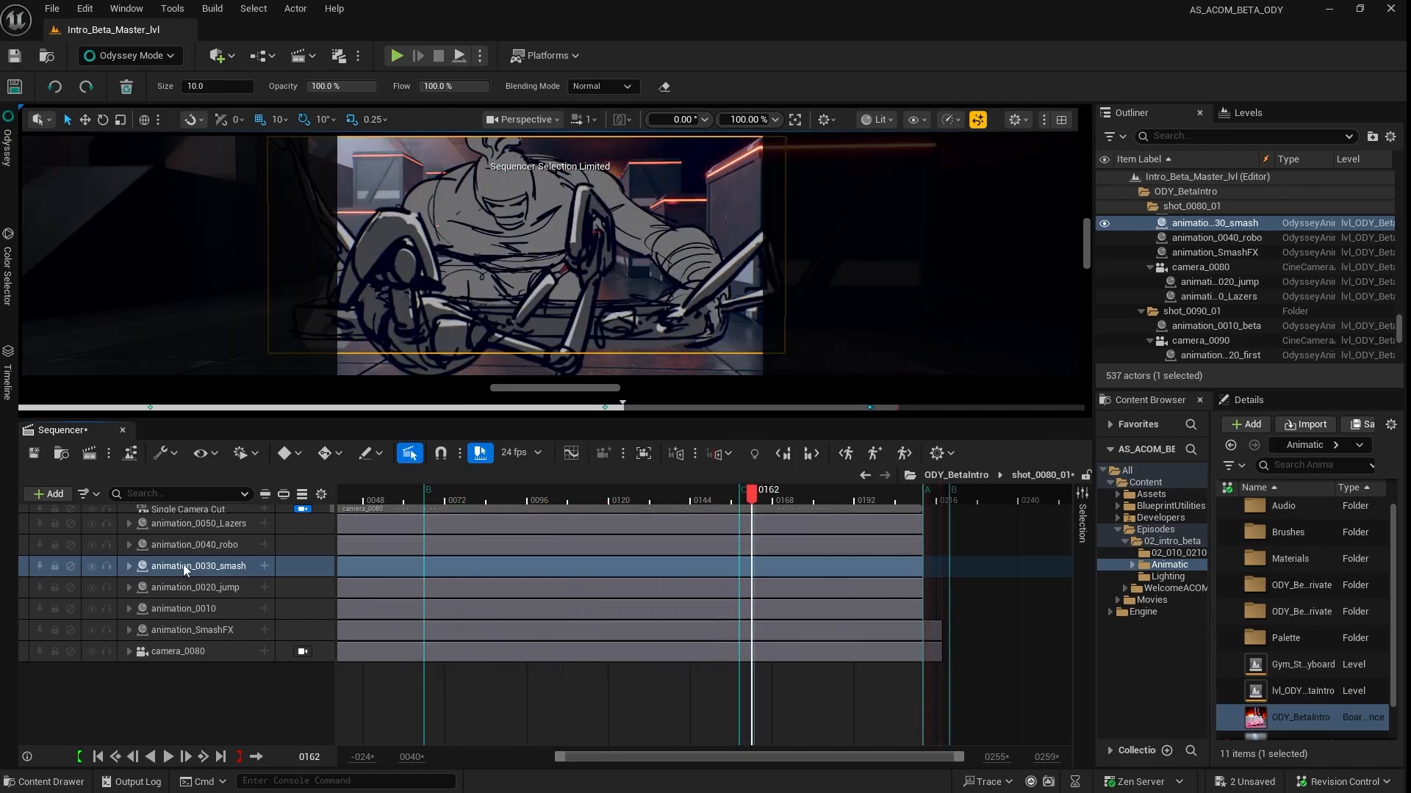
left_click_drag(751, 495, 764, 495)
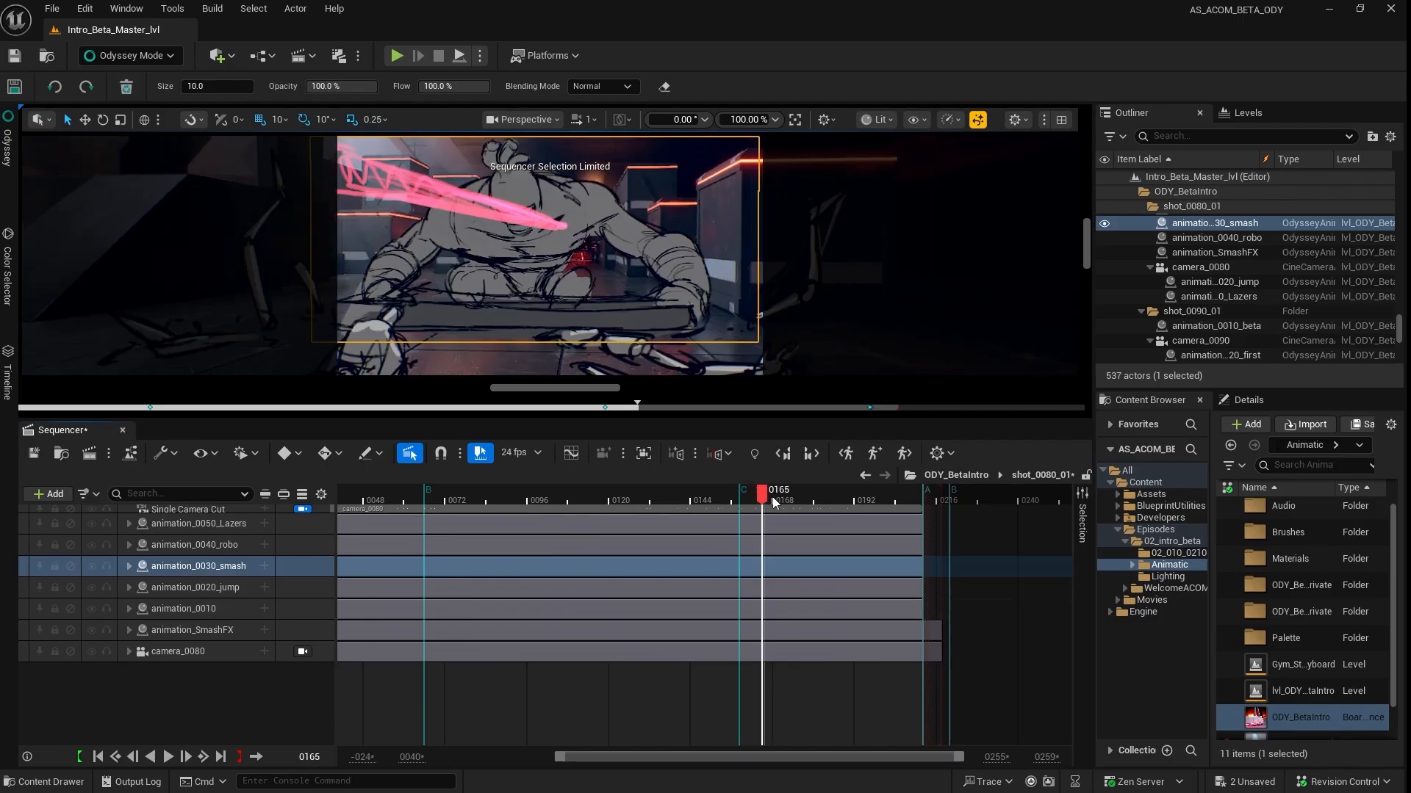
left_click_drag(764, 499, 813, 500)
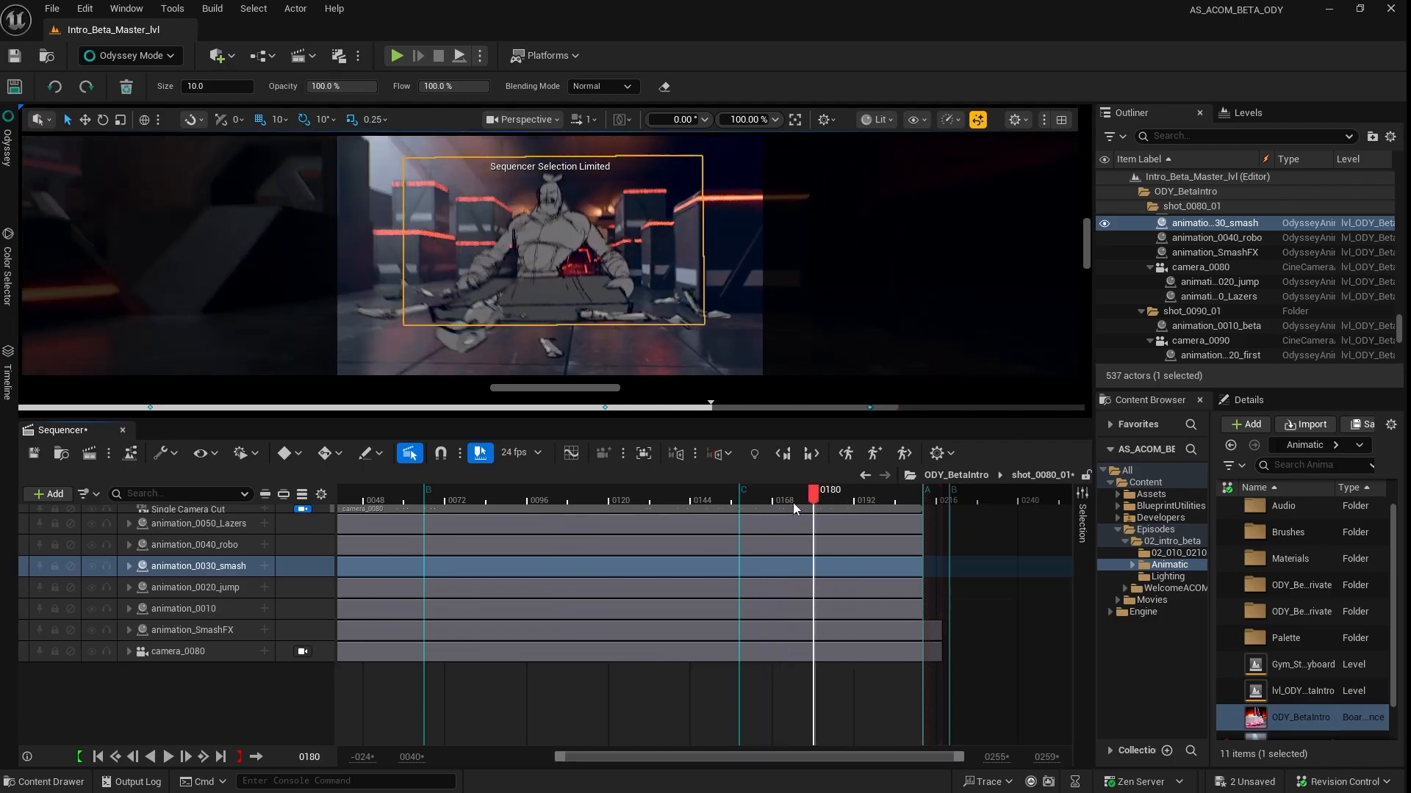
left_click_drag(813, 494, 755, 494)
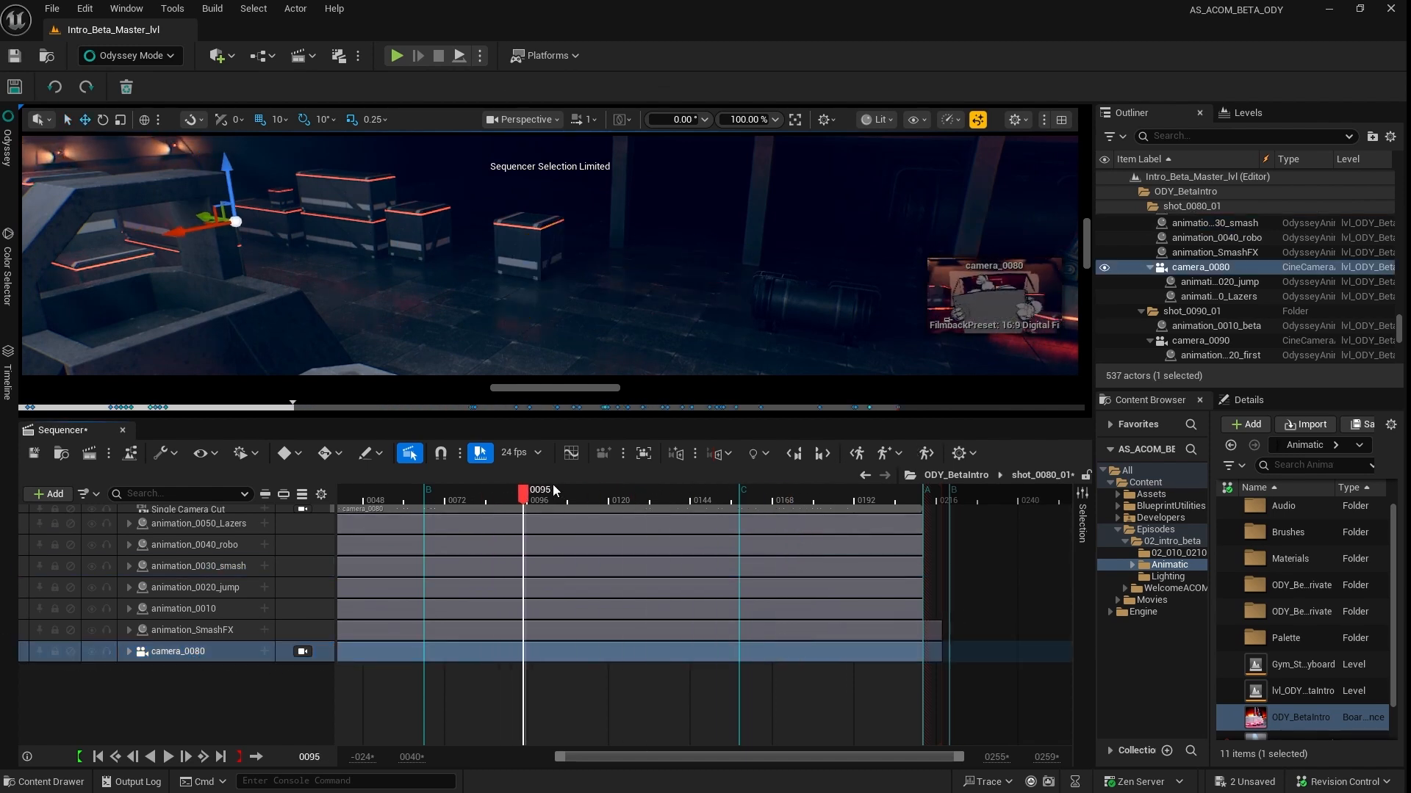
left_click_drag(526, 493, 704, 492)
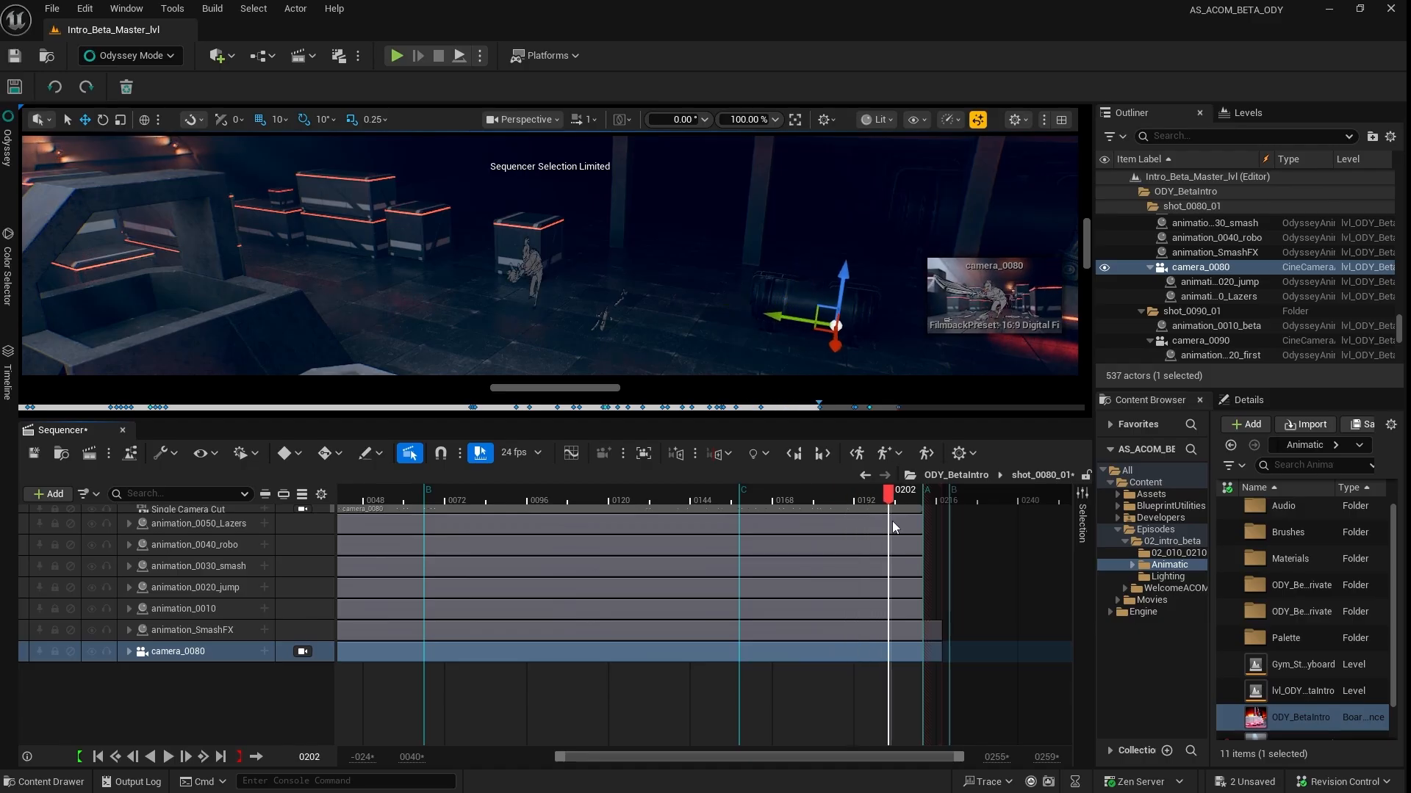
- Select the animation_SmashFX and animation_0020_jump layers and pick the jump board actor in the Outliner
left_click(191, 631)
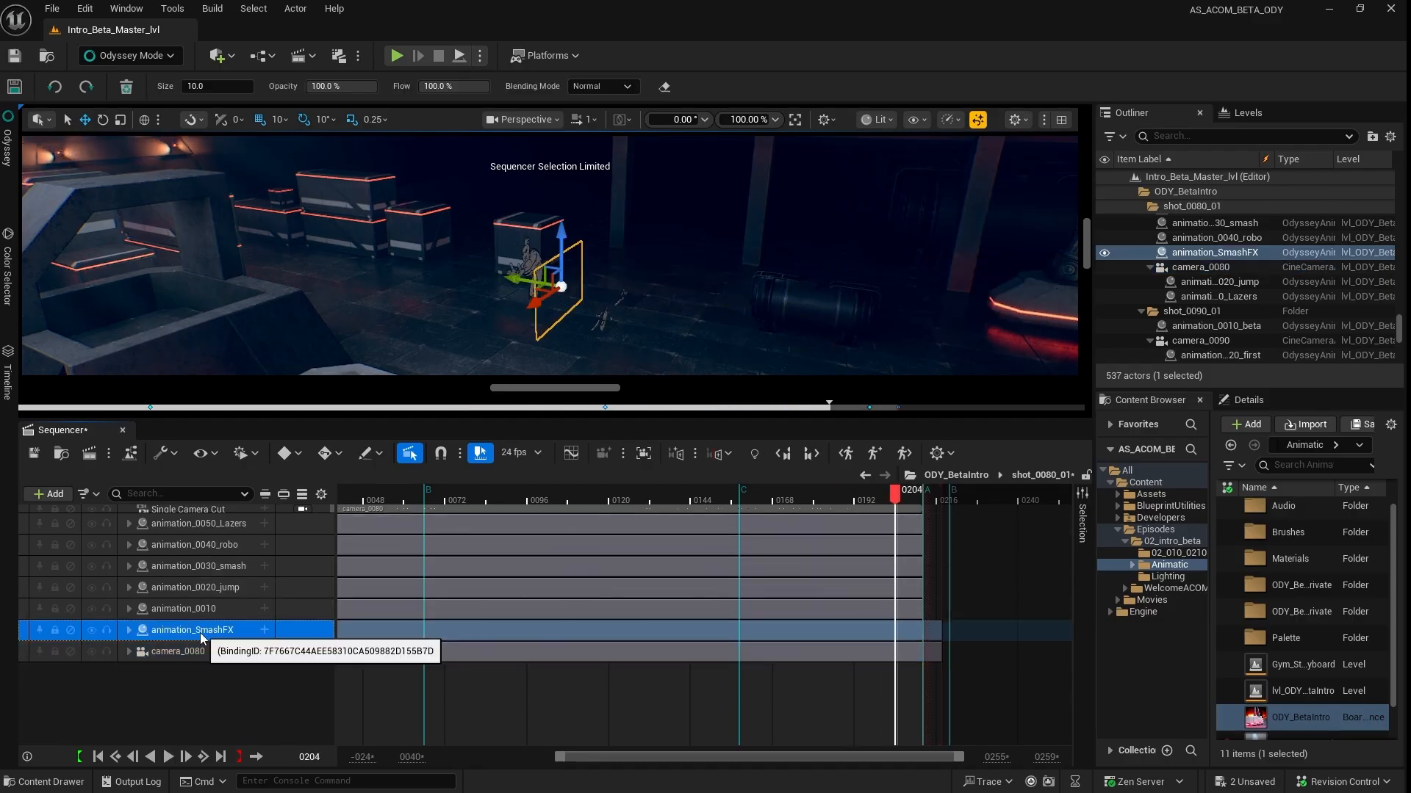
left_click(429, 495)
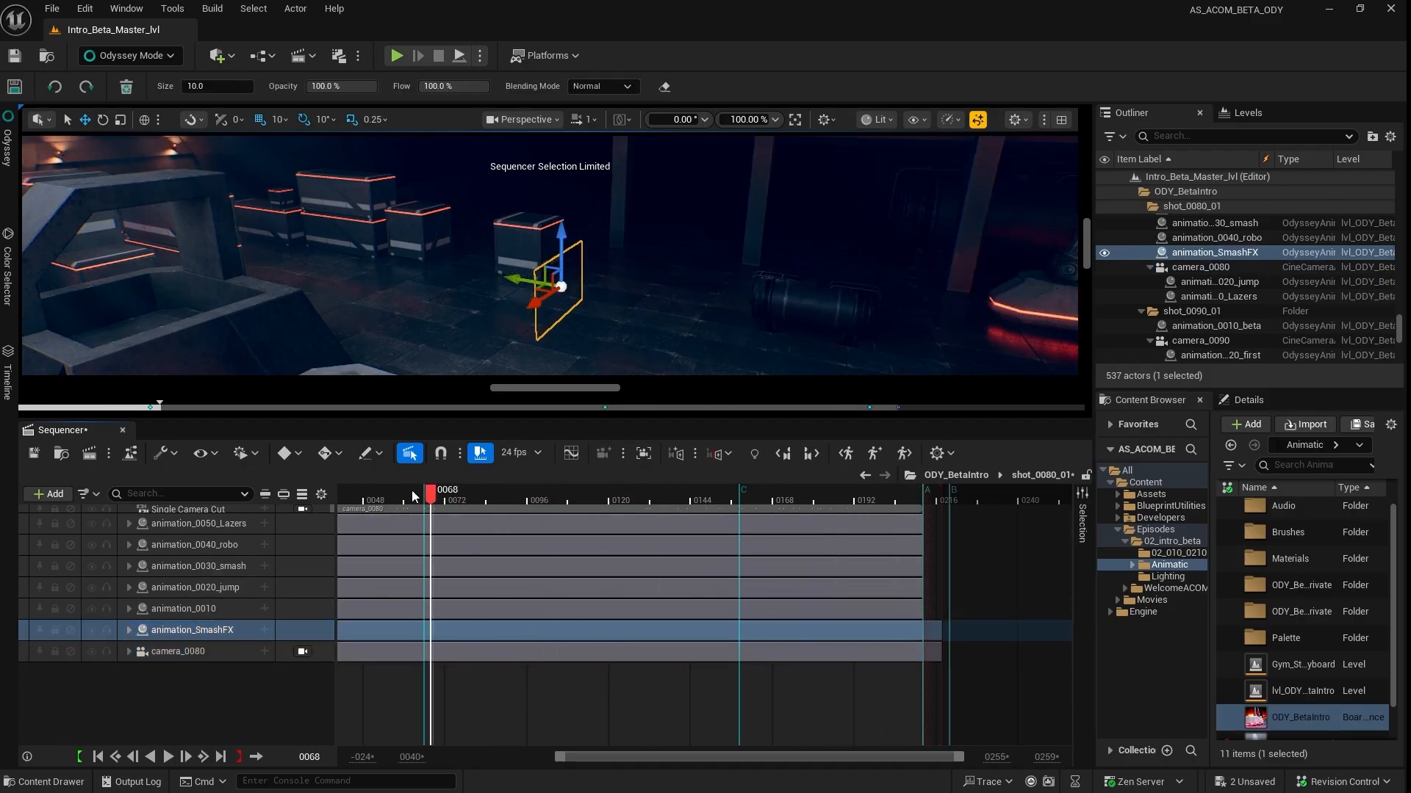
left_click_drag(430, 492, 664, 493)
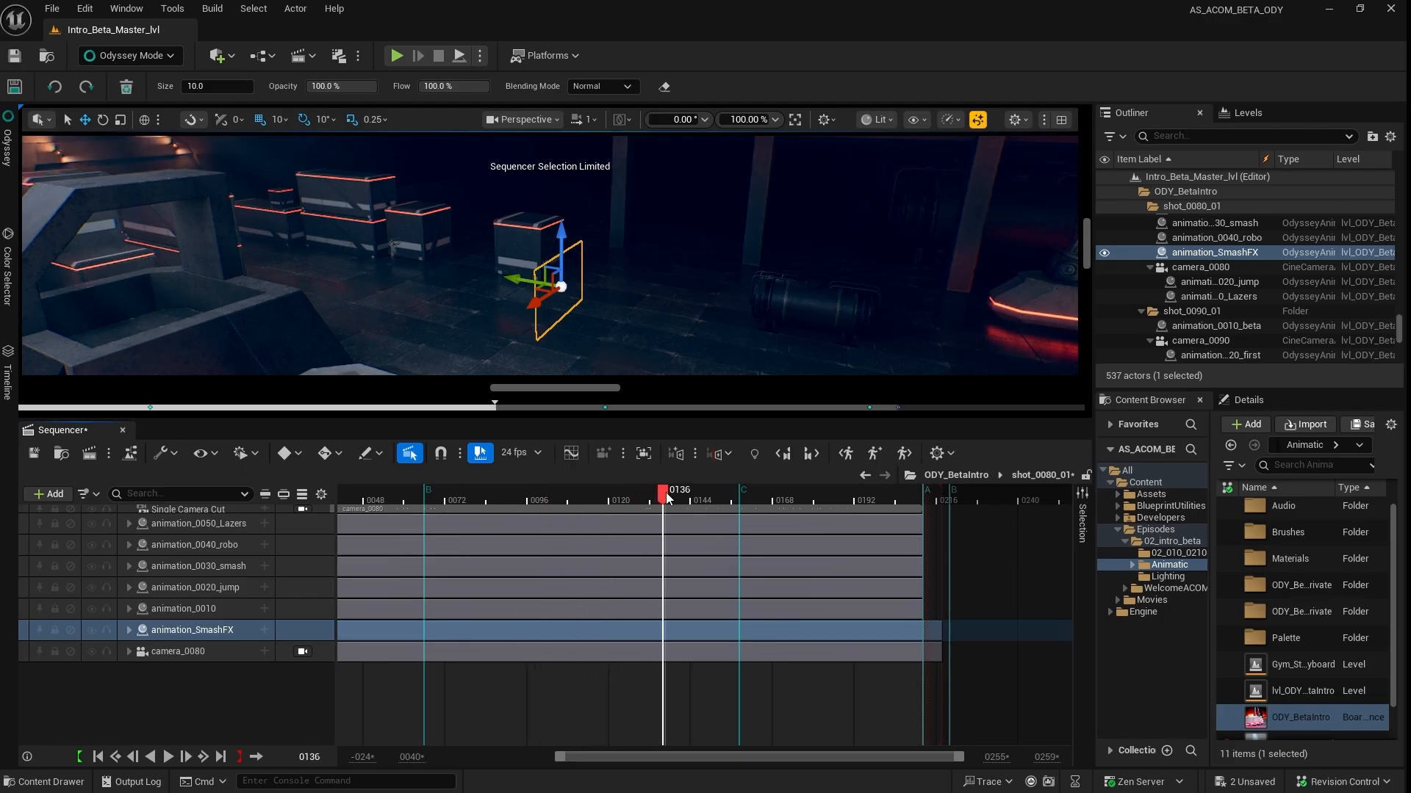
left_click(194, 588)
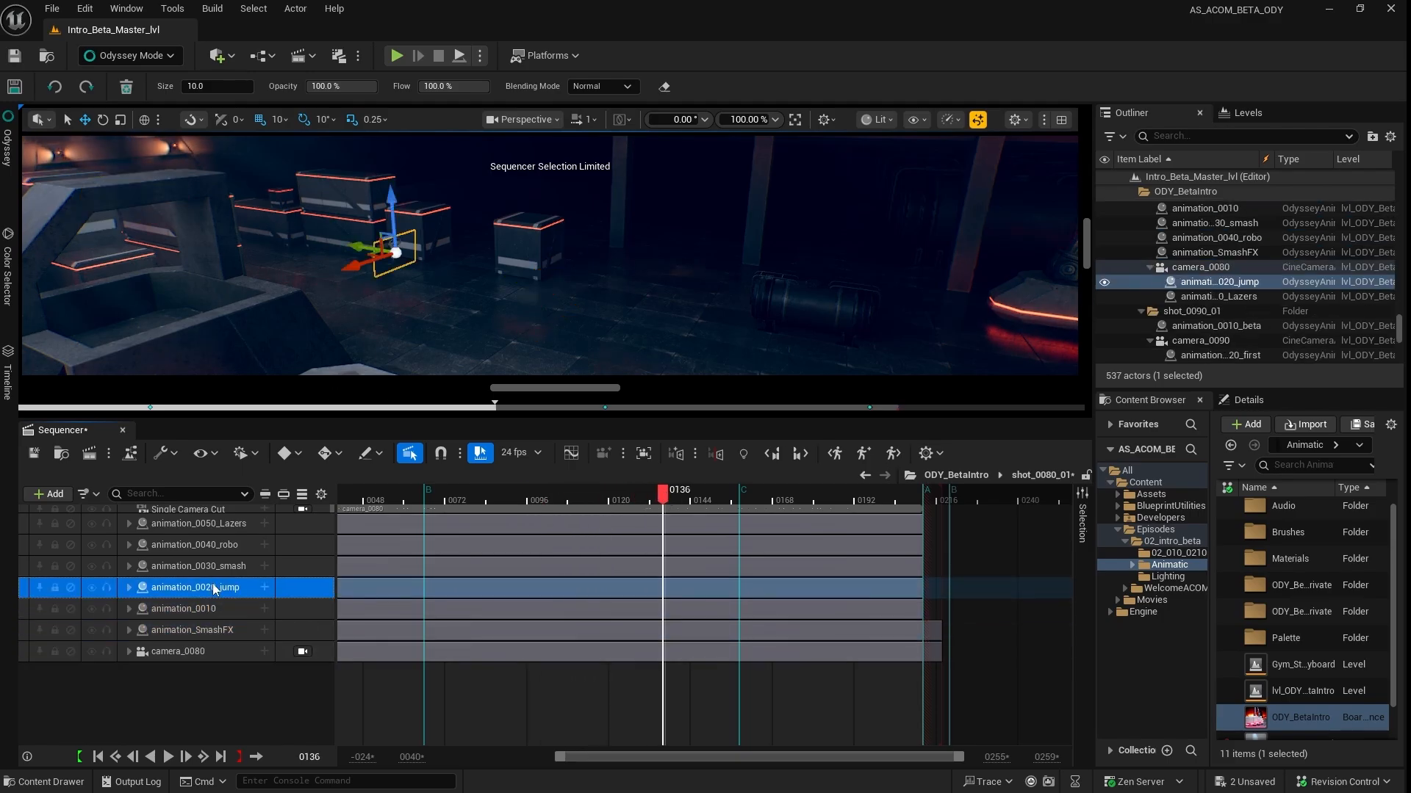
mouse_move(216, 594)
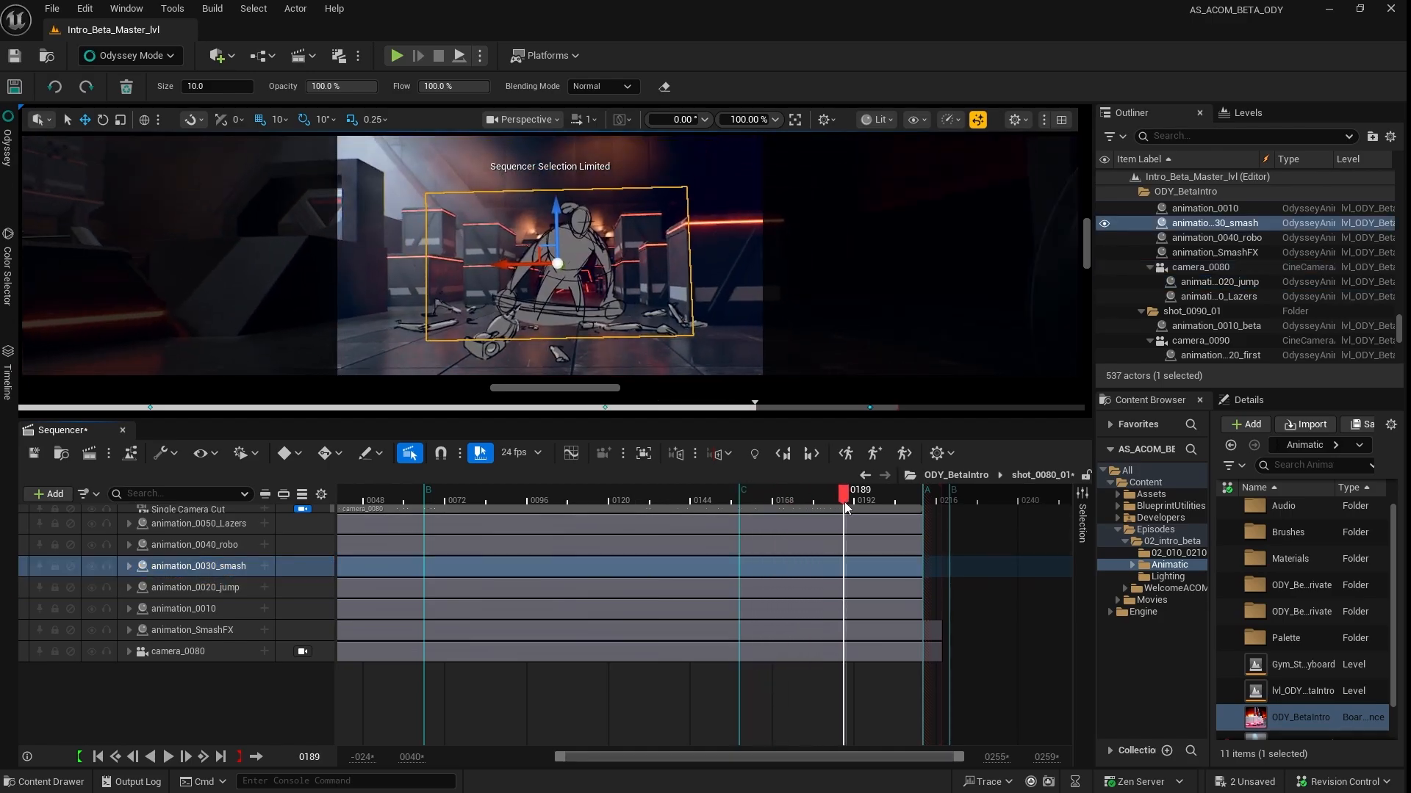
mouse_move(718, 452)
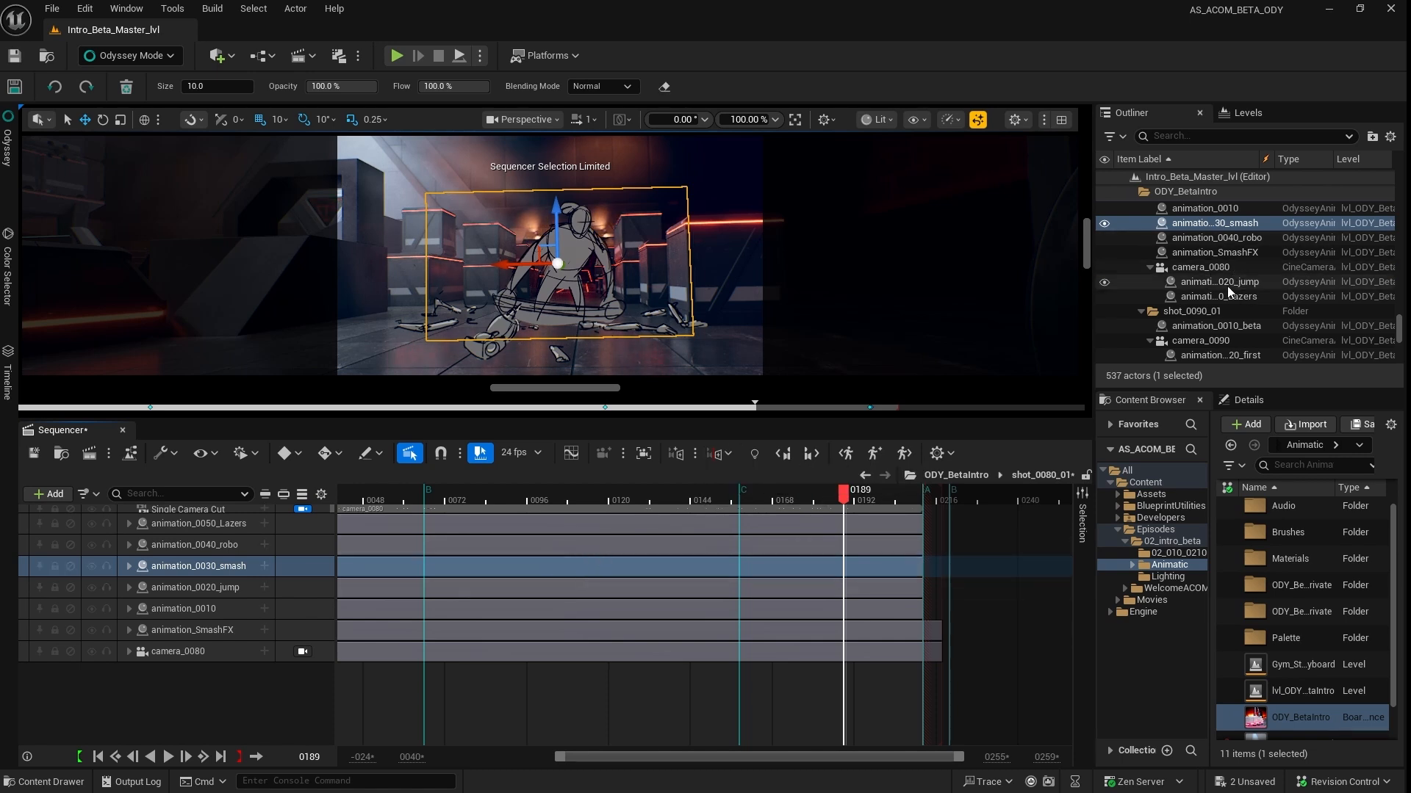
left_click(1220, 282)
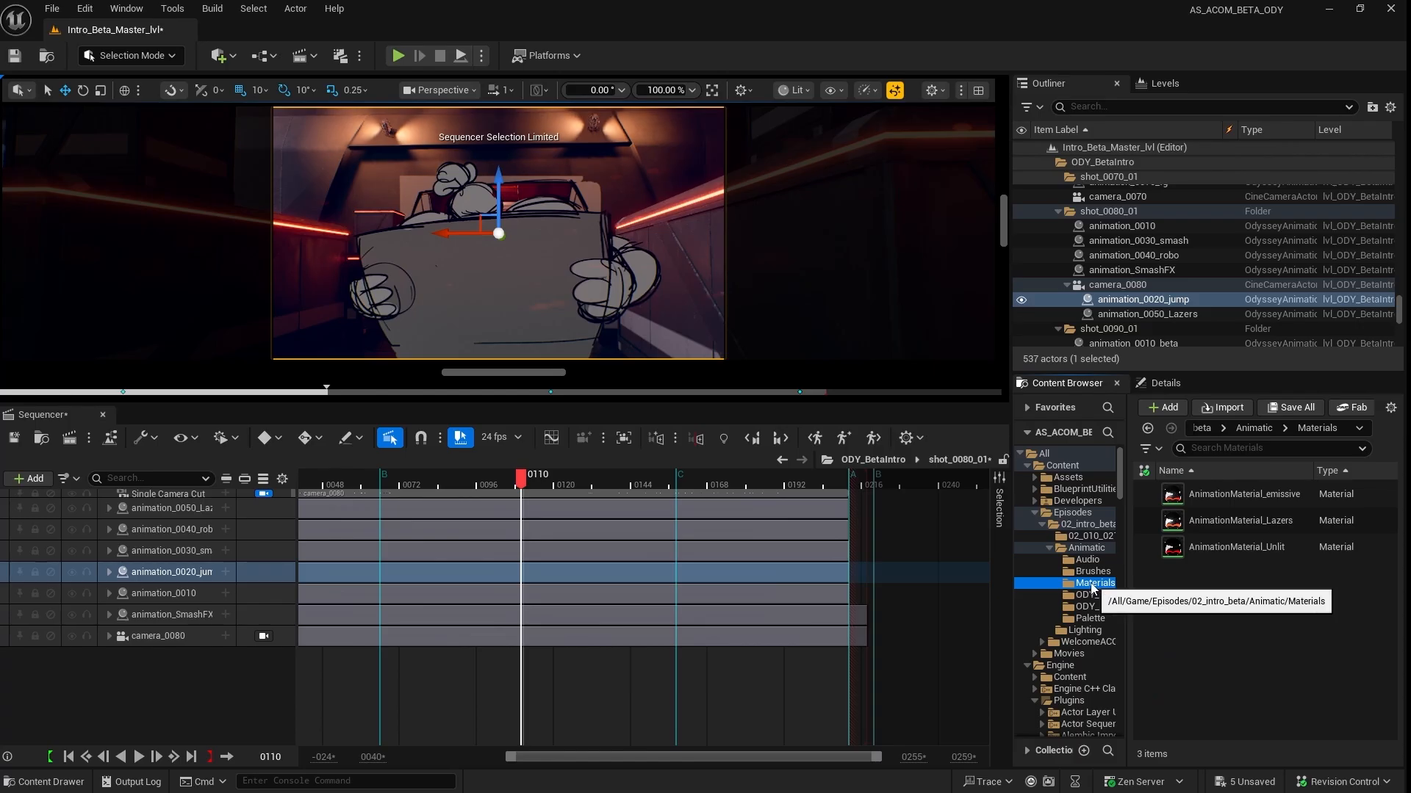
- Browse the Animatic Materials folder and scrub through the shot_0080_01 sequence
left_click(1235, 546)
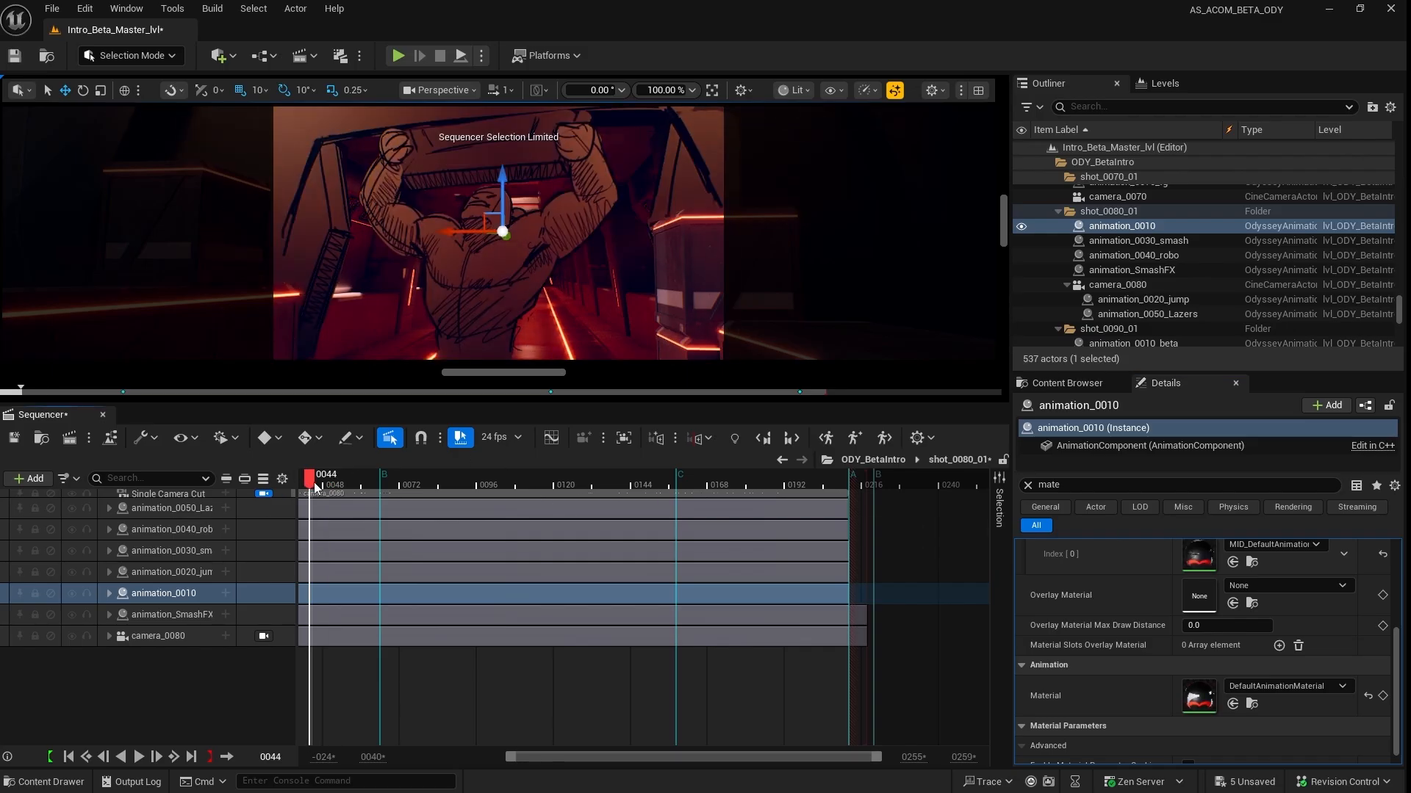
left_click_drag(313, 476, 331, 476)
type("animation")
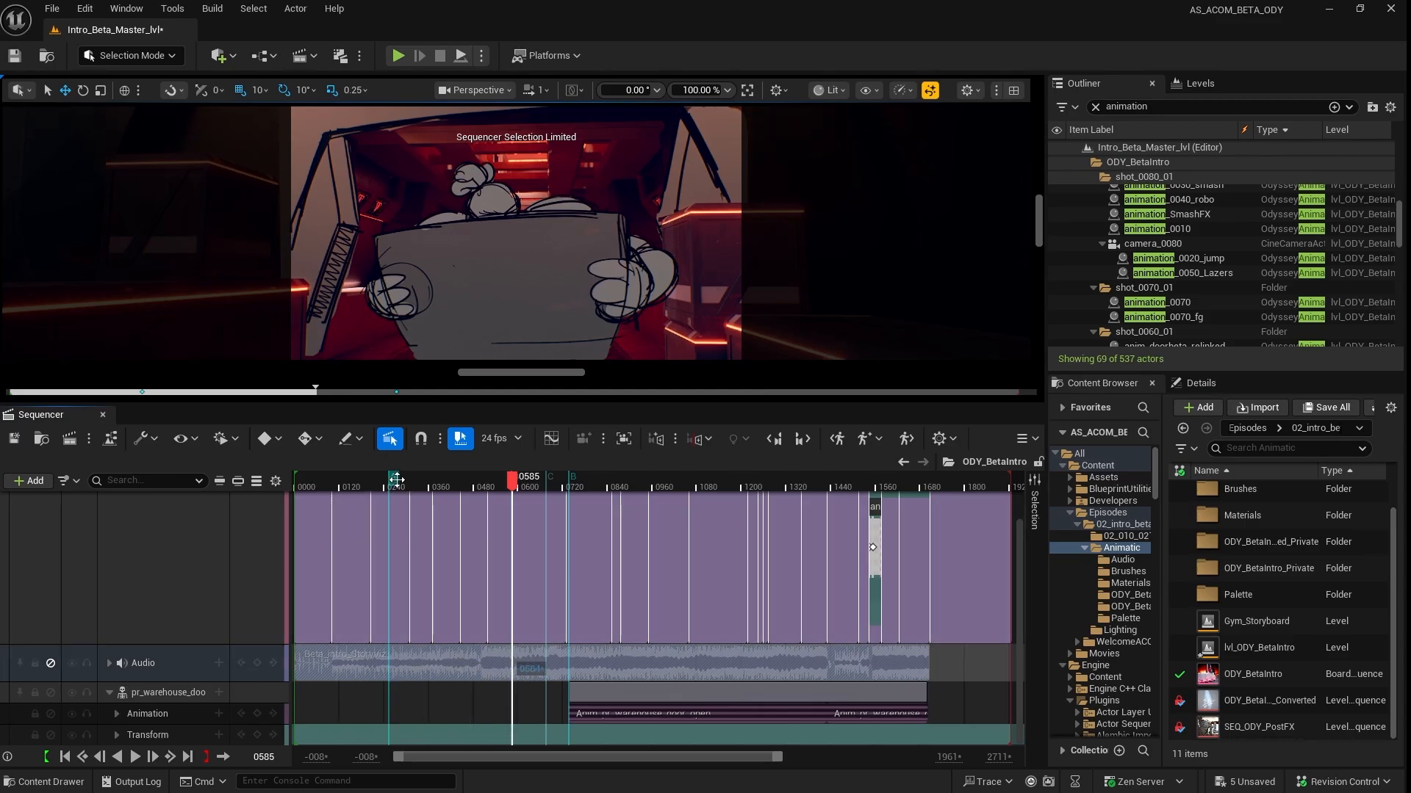
- Scrub the ODY_BetaIntro animatic from the box shot through the running-robot shots
left_click(590, 477)
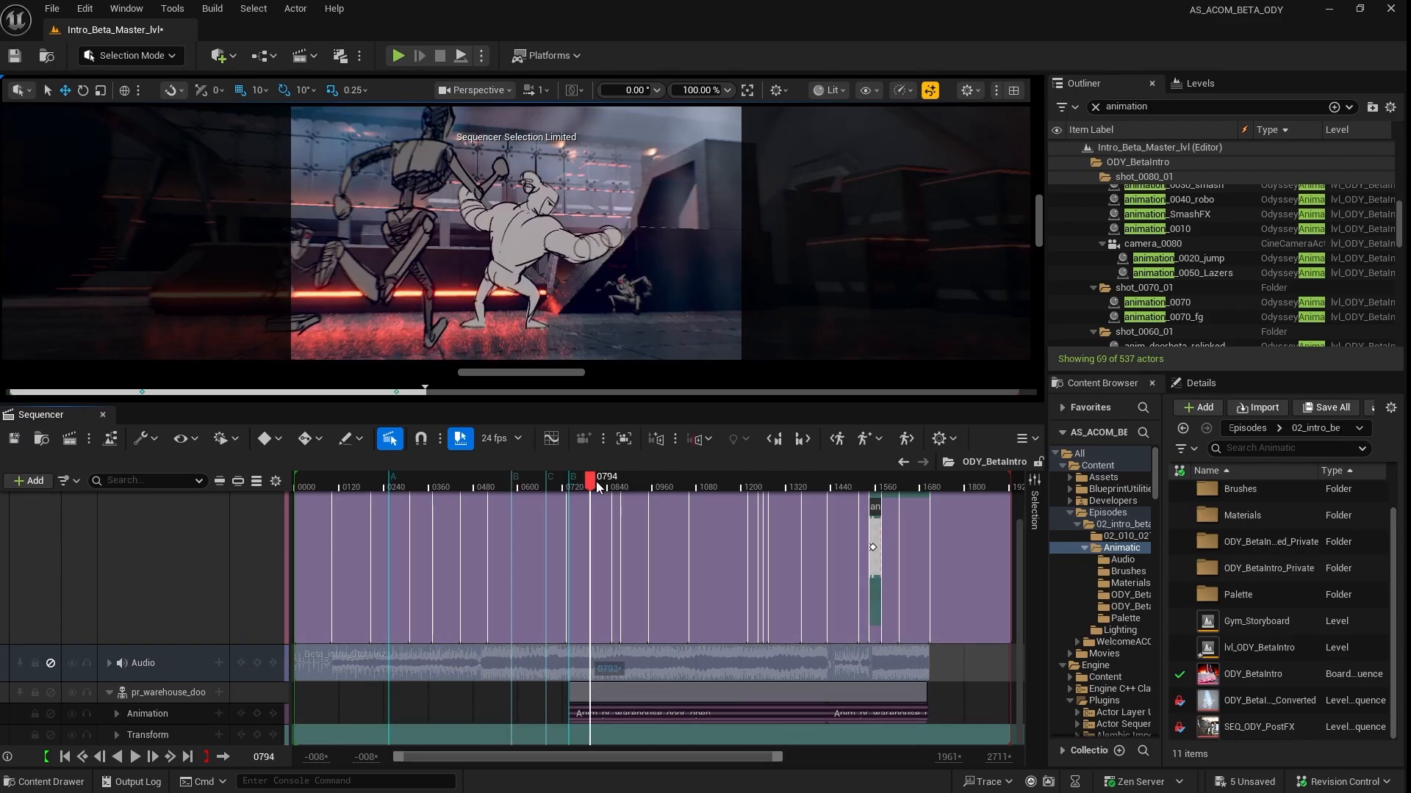
left_click_drag(593, 476, 649, 476)
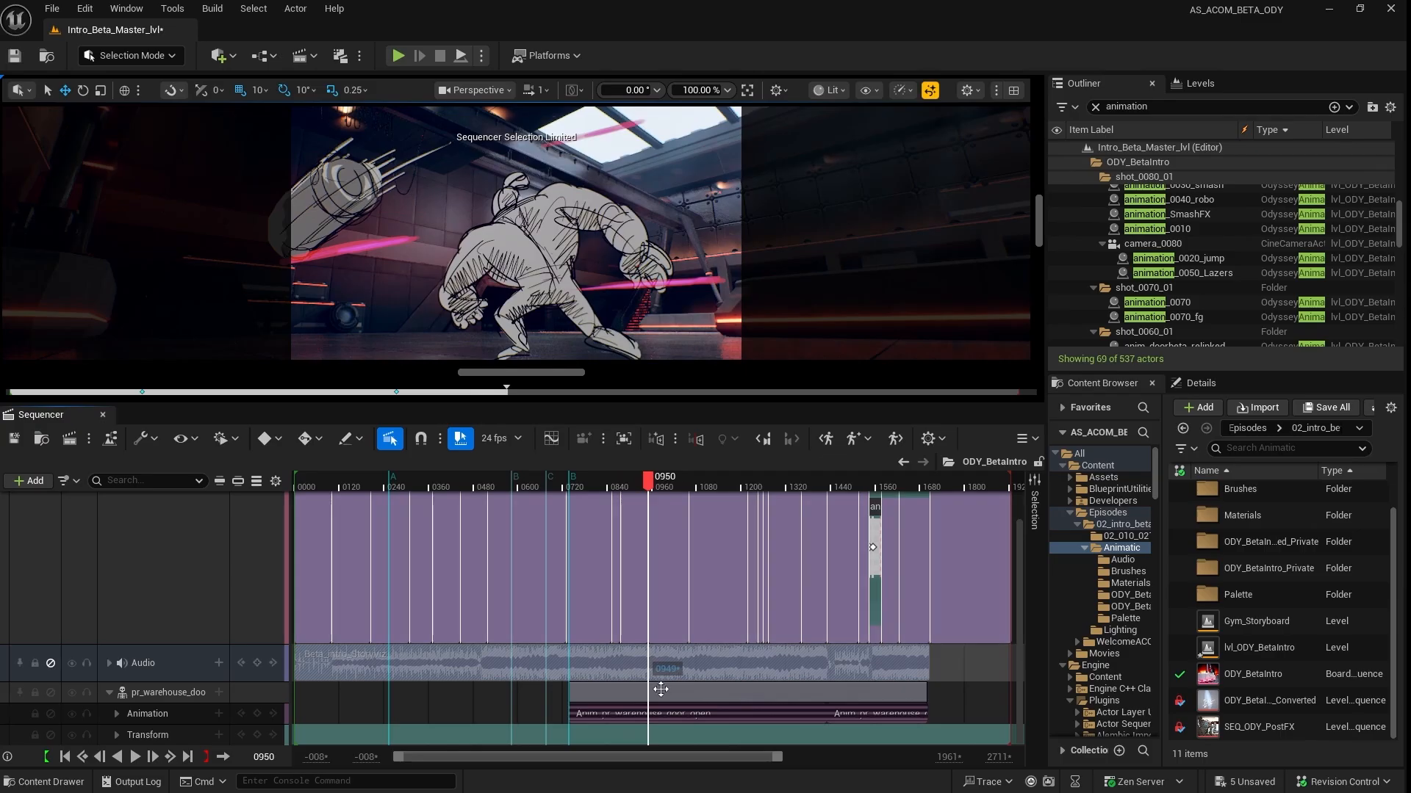
left_click_drag(649, 479, 708, 479)
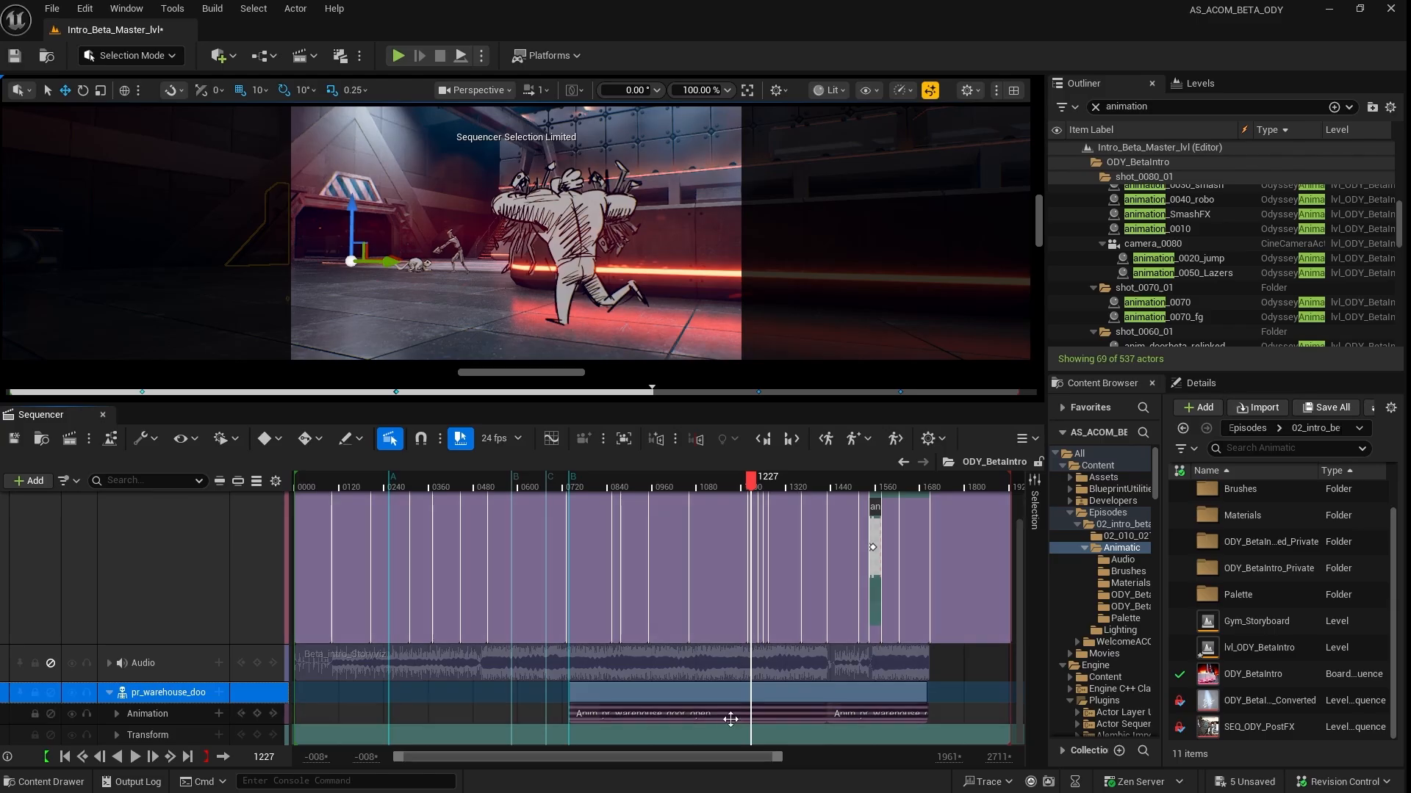
left_click_drag(749, 482, 827, 482)
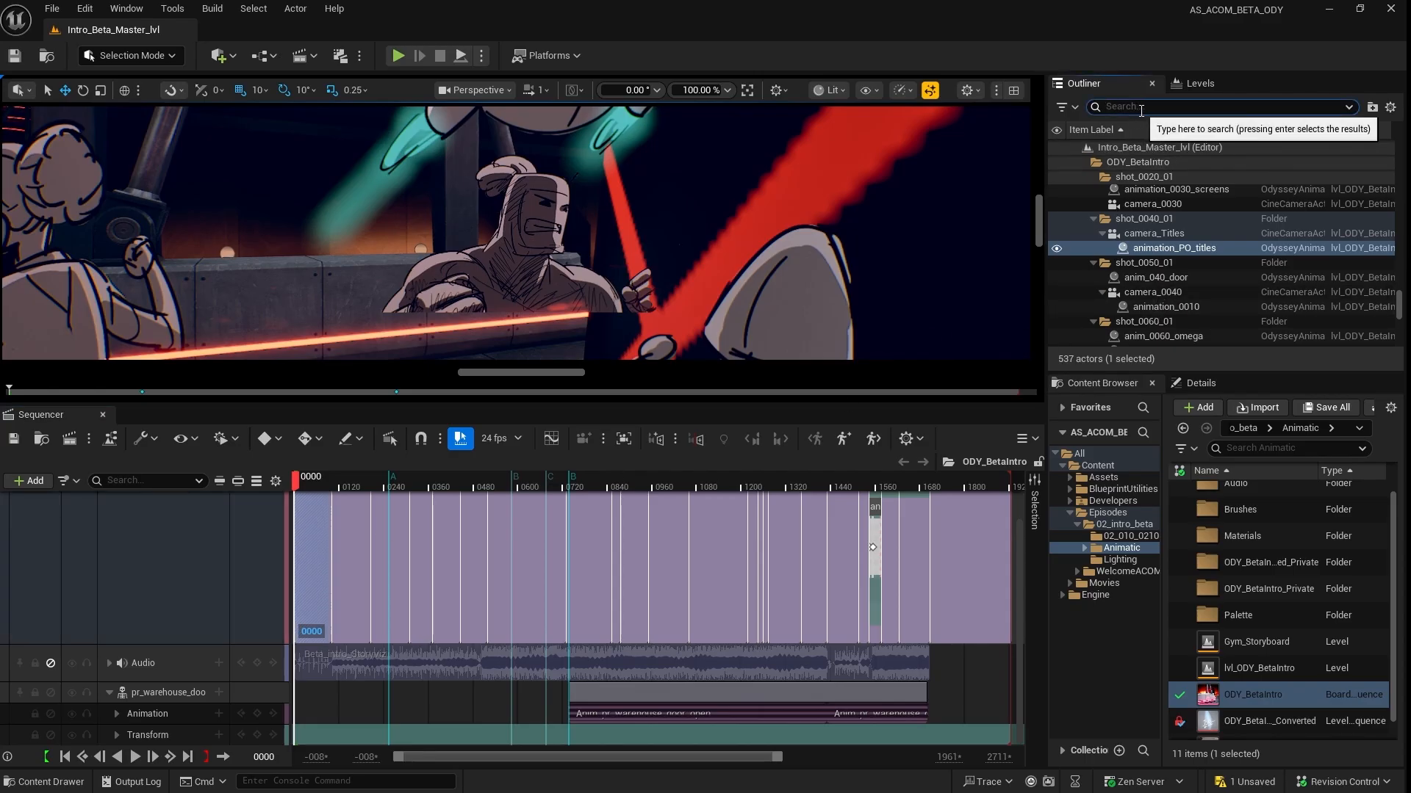
- Filter the Outliner by 'BP_light' and pick the BP_LightManager actor
type("BP_")
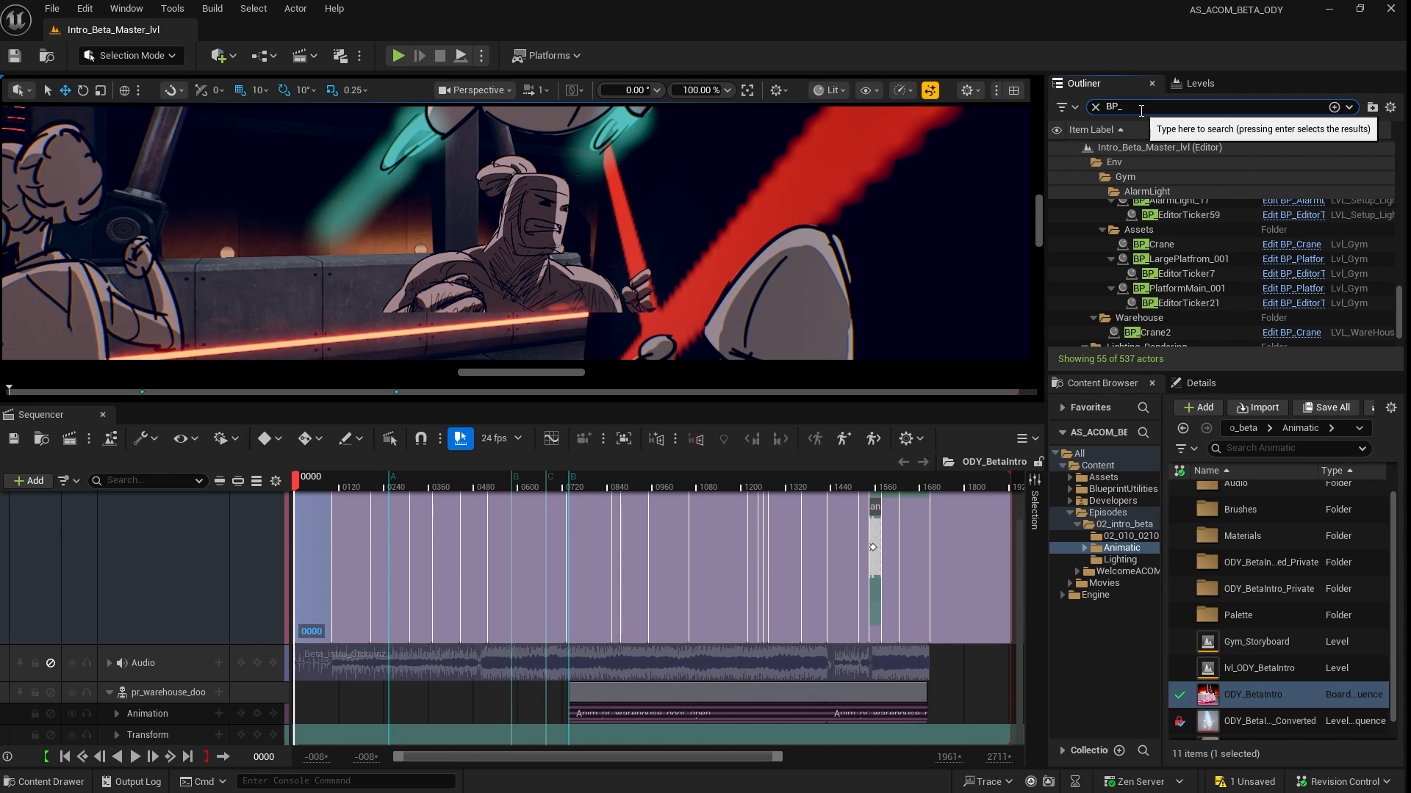
type("light")
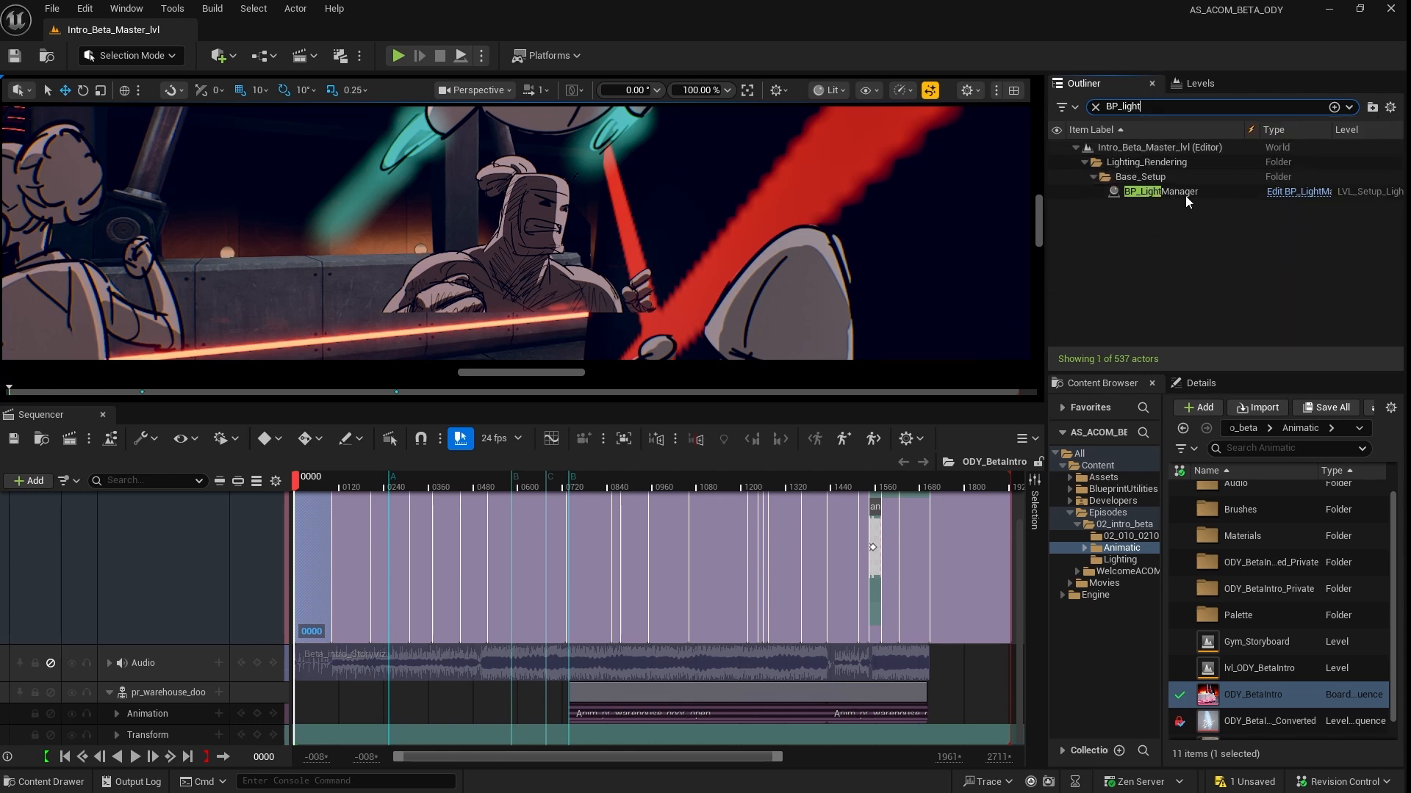
left_click(1160, 191)
type("animation")
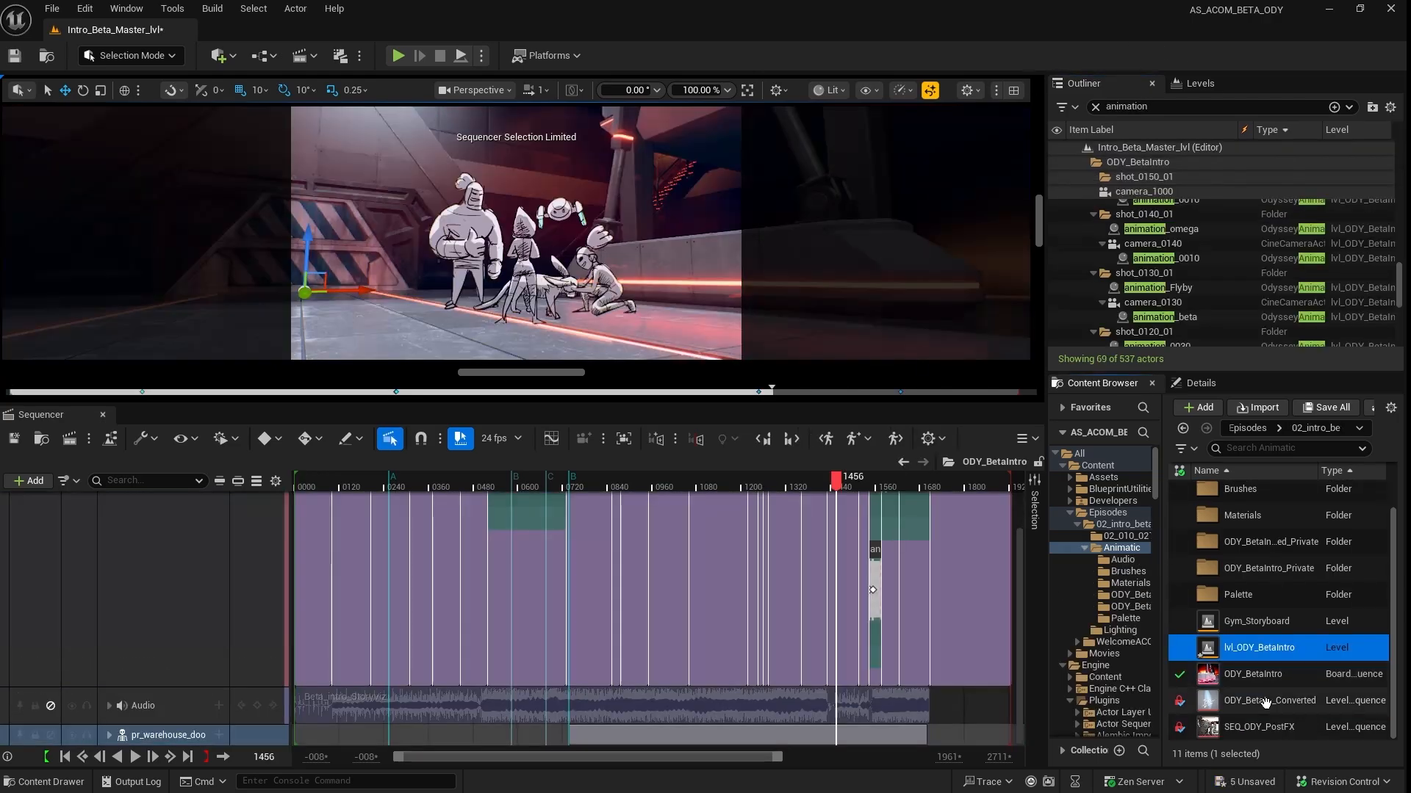
left_click(1259, 675)
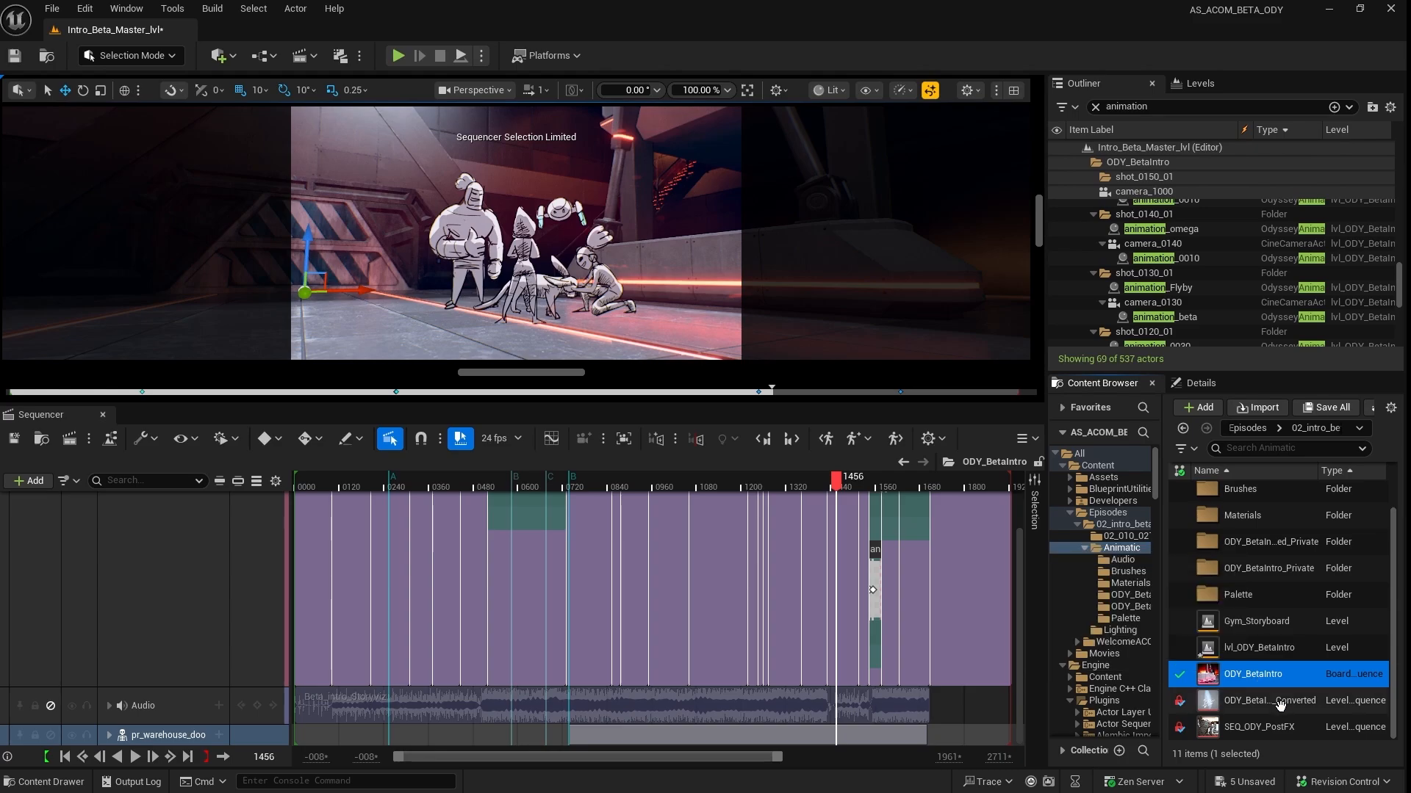
right_click(1259, 674)
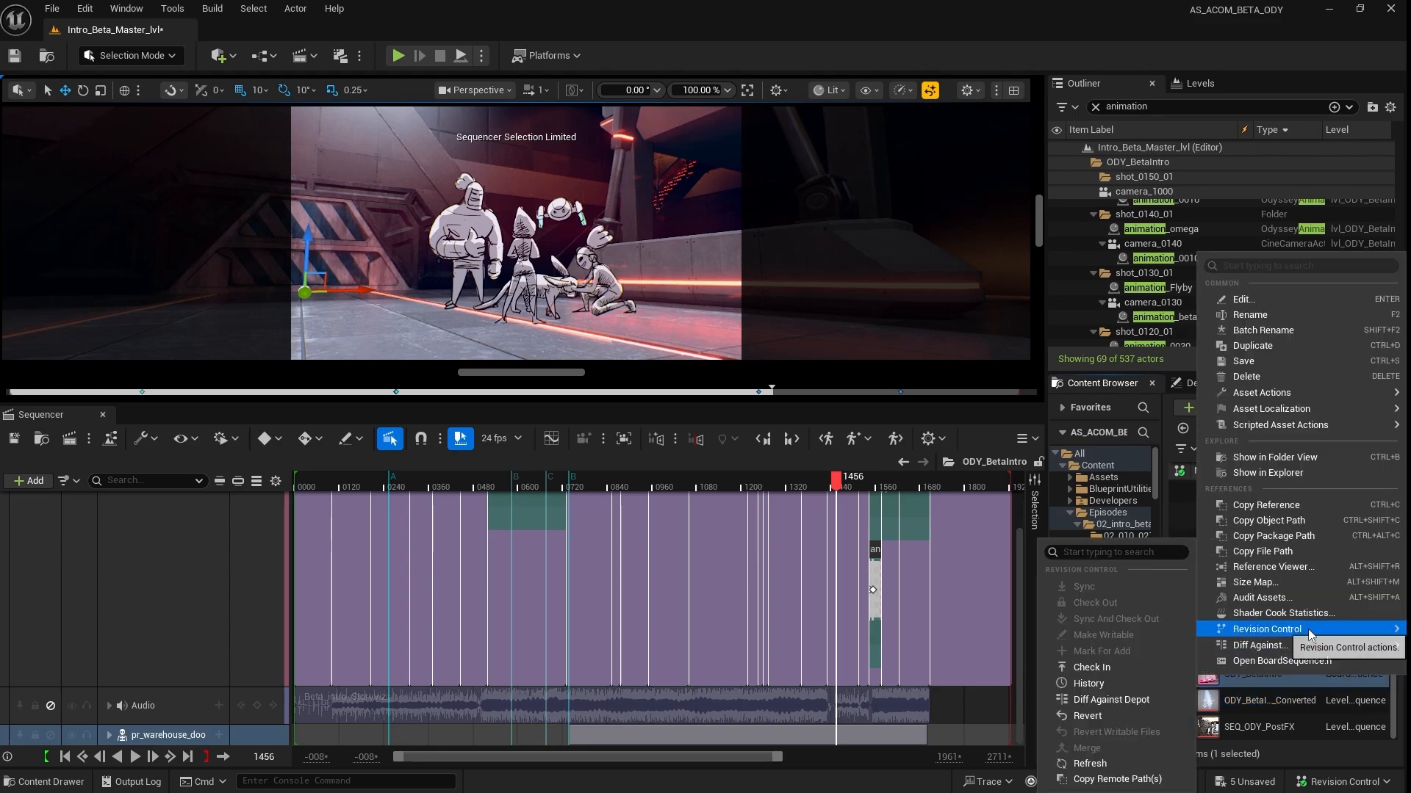
mouse_move(1263, 392)
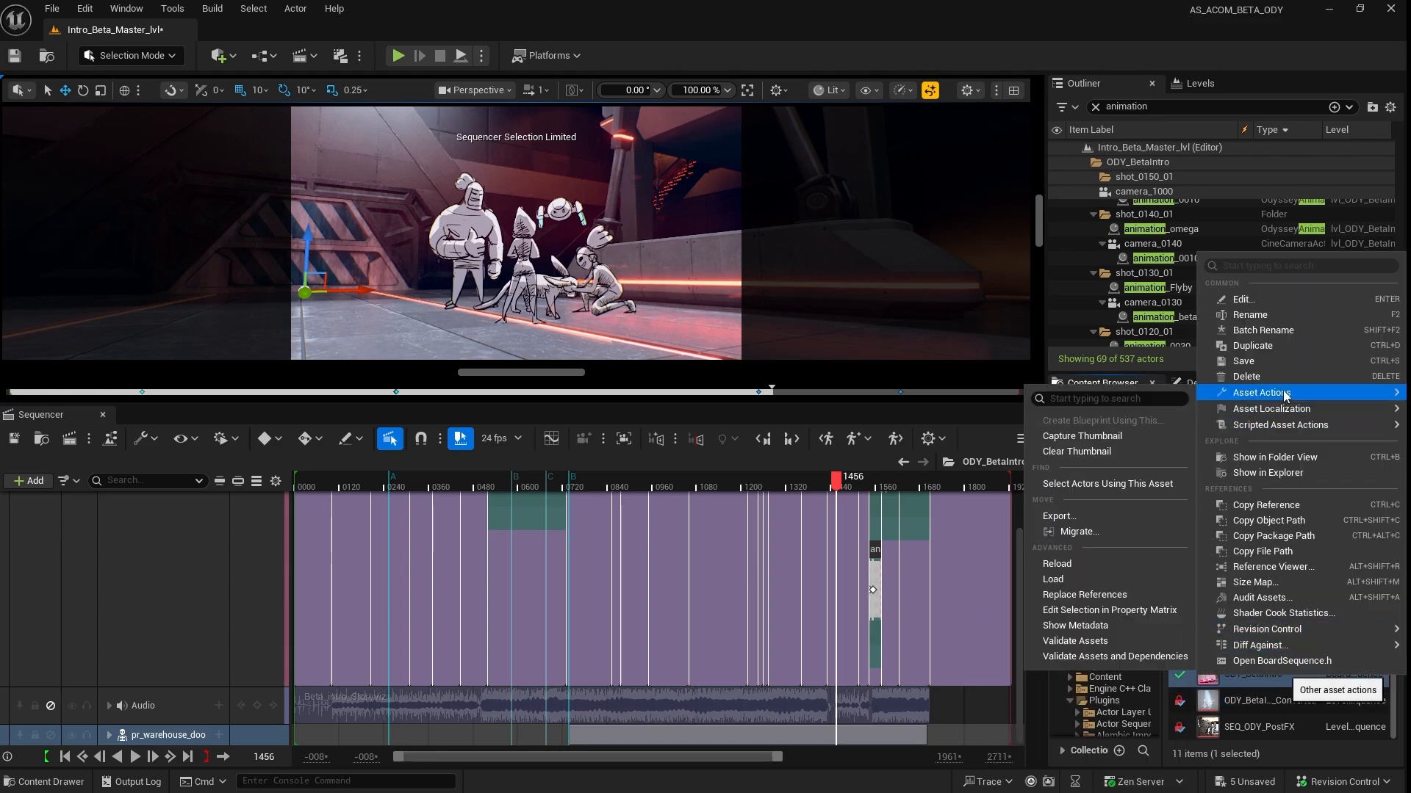
mouse_move(1277, 425)
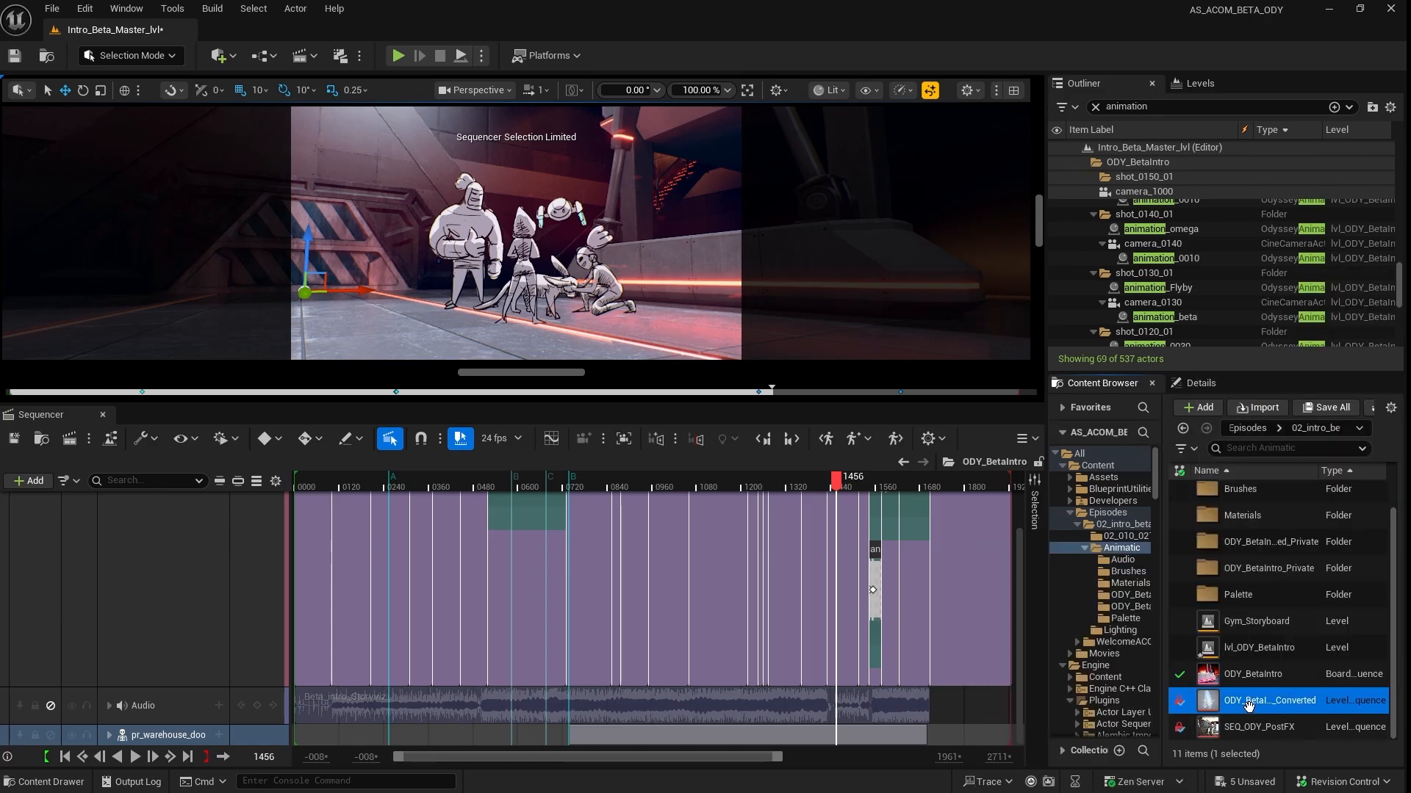
- Review the converted ODY_BetaIntro level sequence, then switch to the SEQ_ODY_PostFX master sequence
double_click(1270, 699)
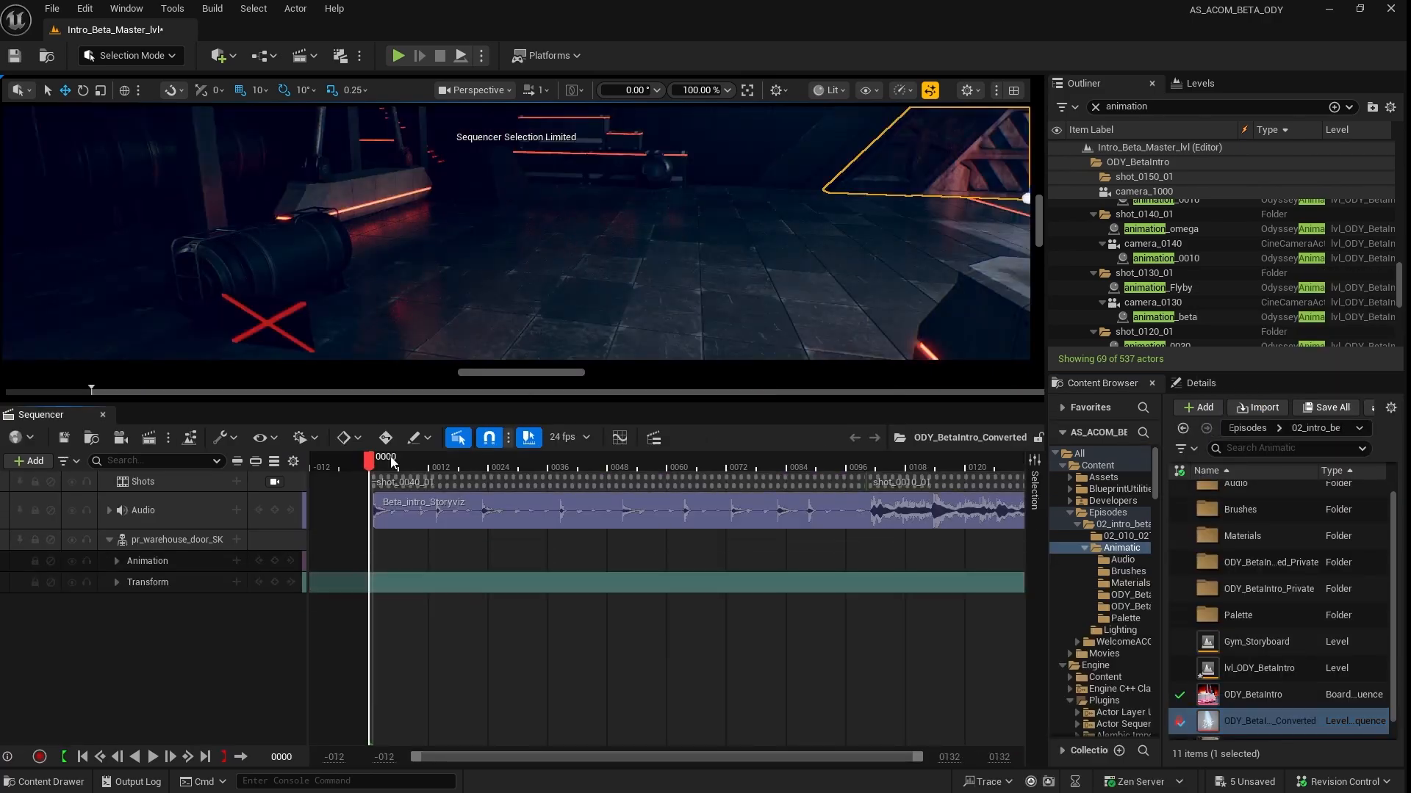
left_click(141, 482)
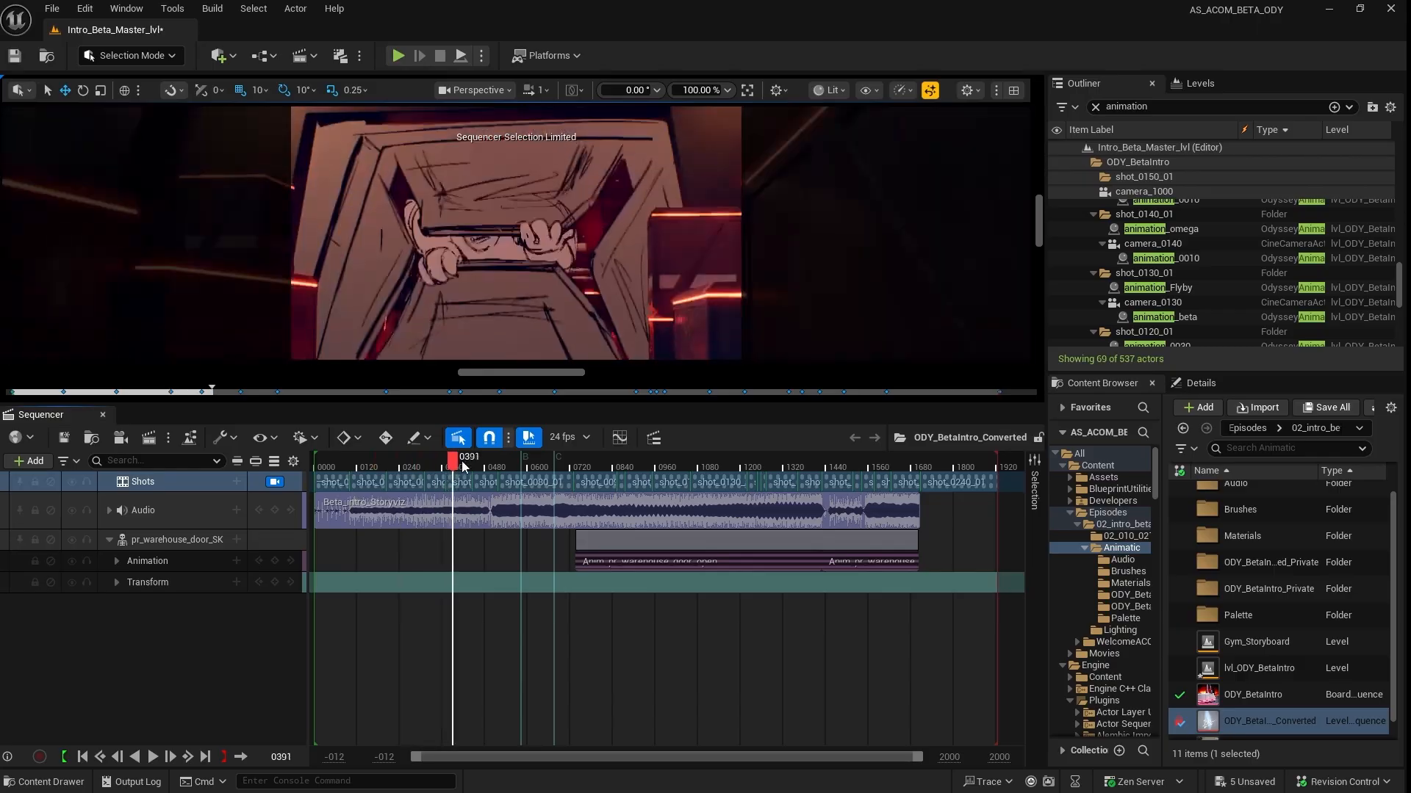
left_click_drag(455, 456, 492, 456)
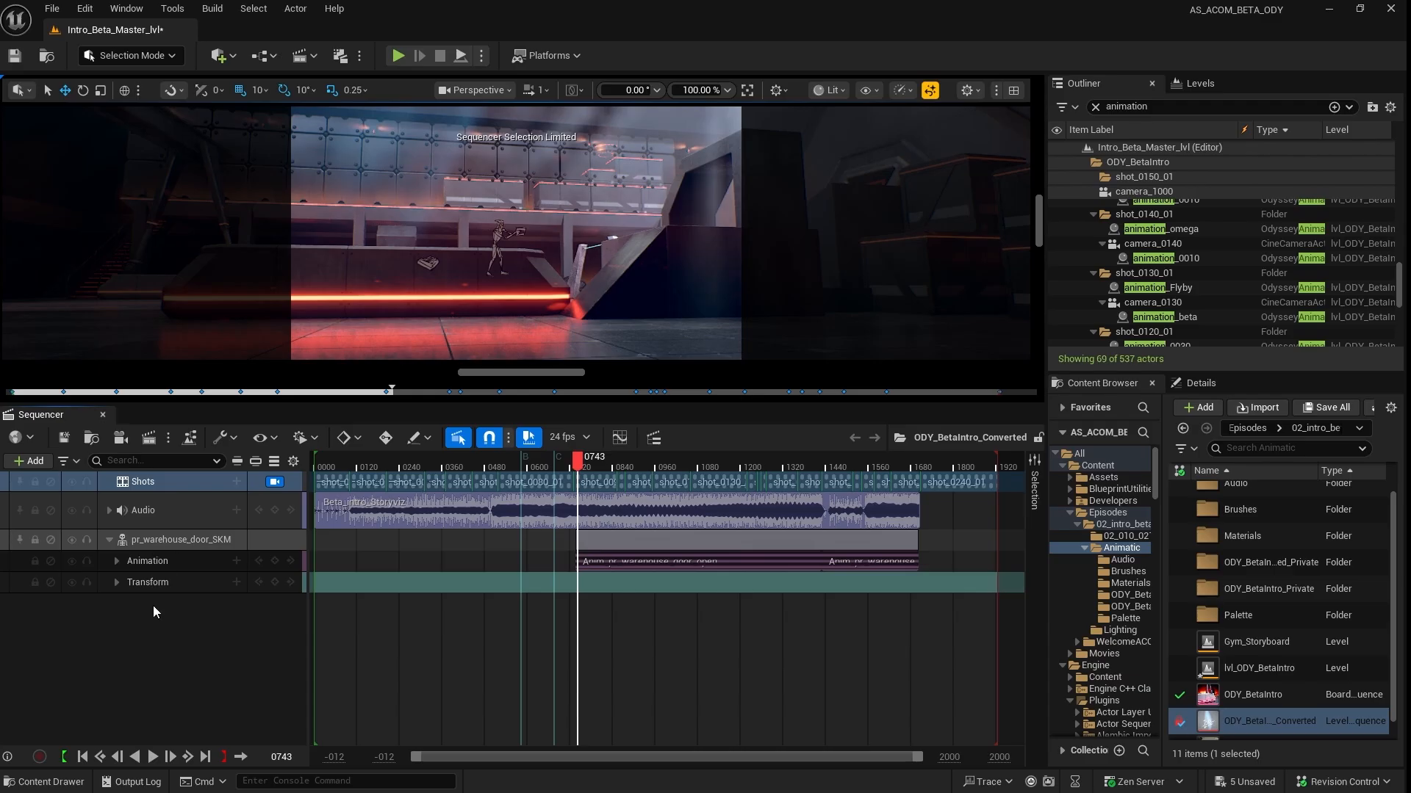
left_click(179, 540)
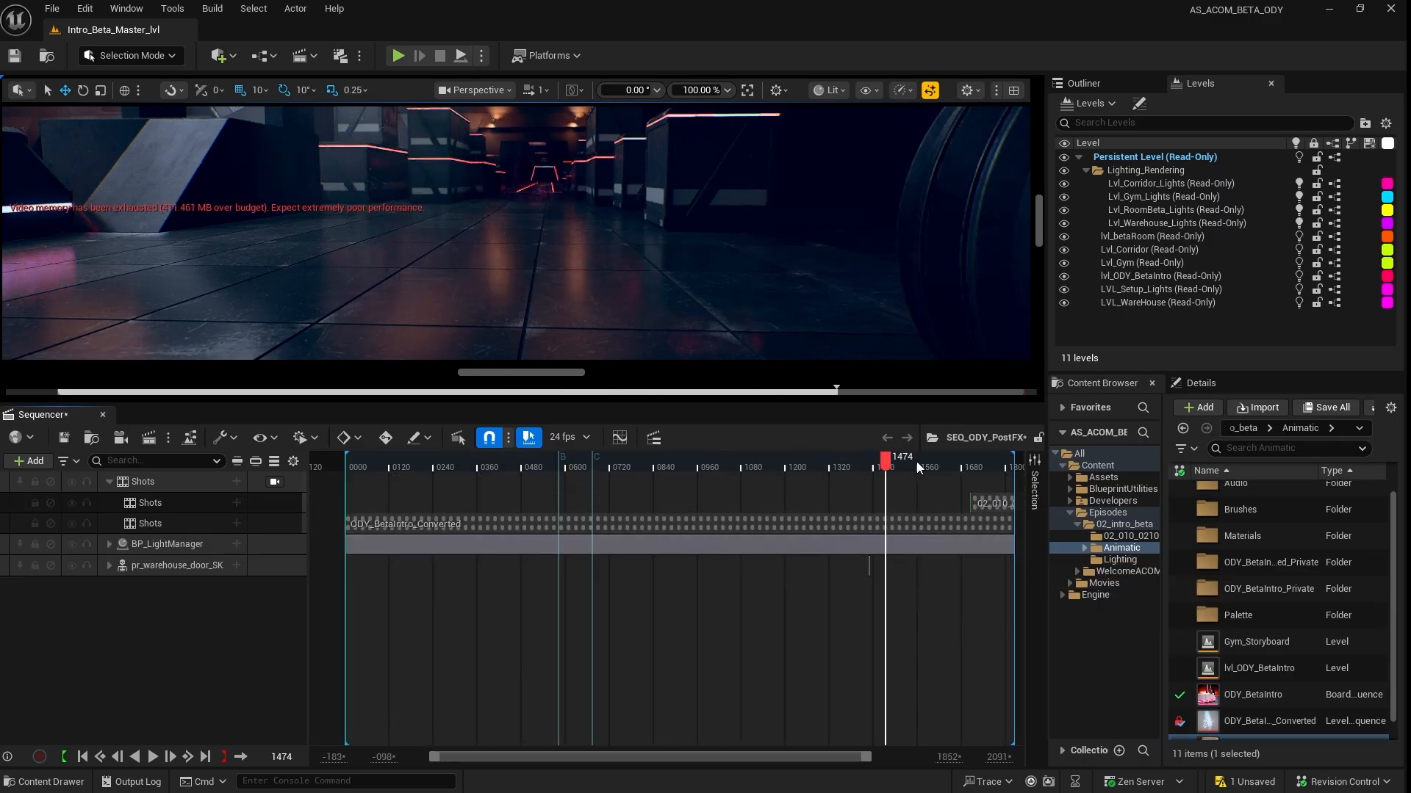
- Scrub the master sequence's final shots and reveal BP_LightManager's intensity and state keys
left_click_drag(884, 457, 974, 457)
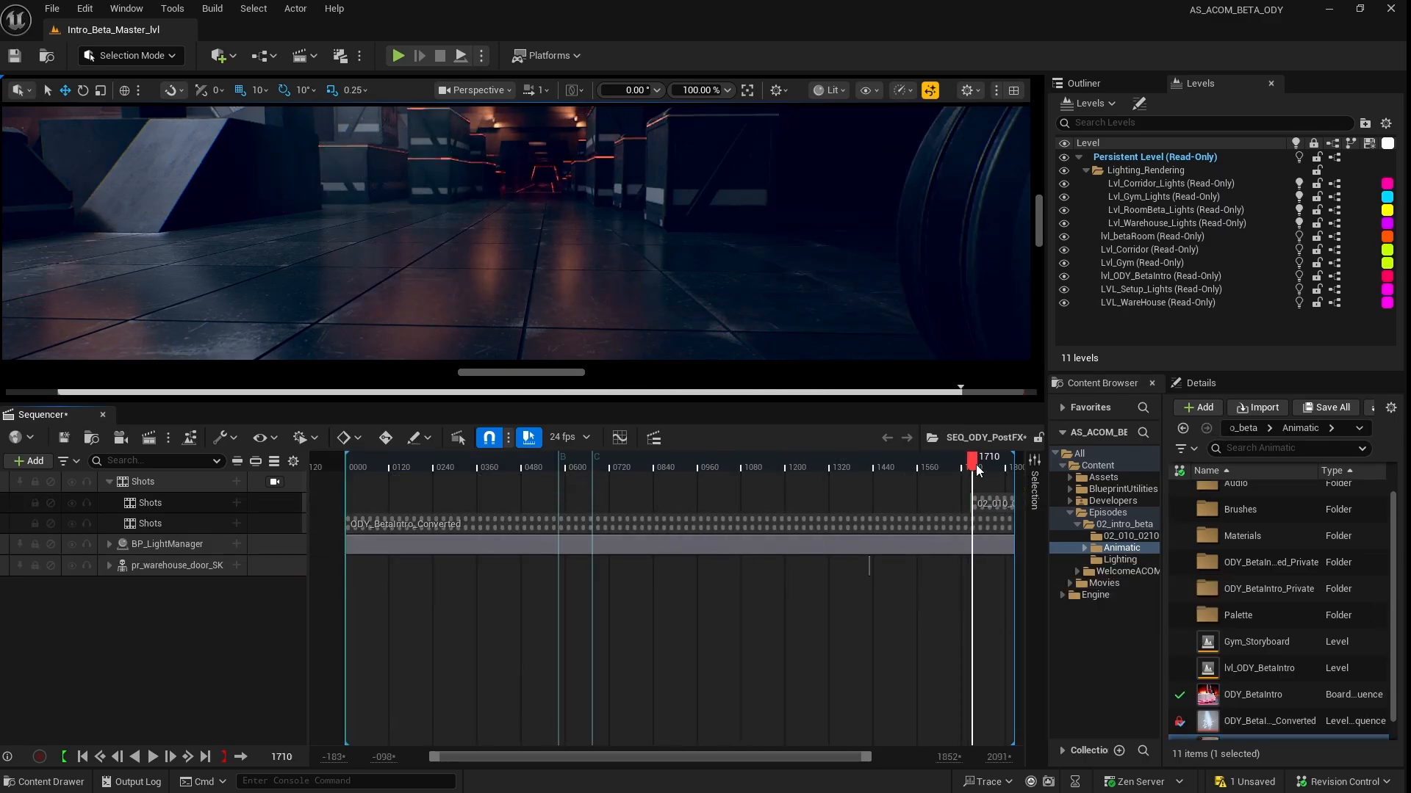
left_click_drag(975, 457, 983, 457)
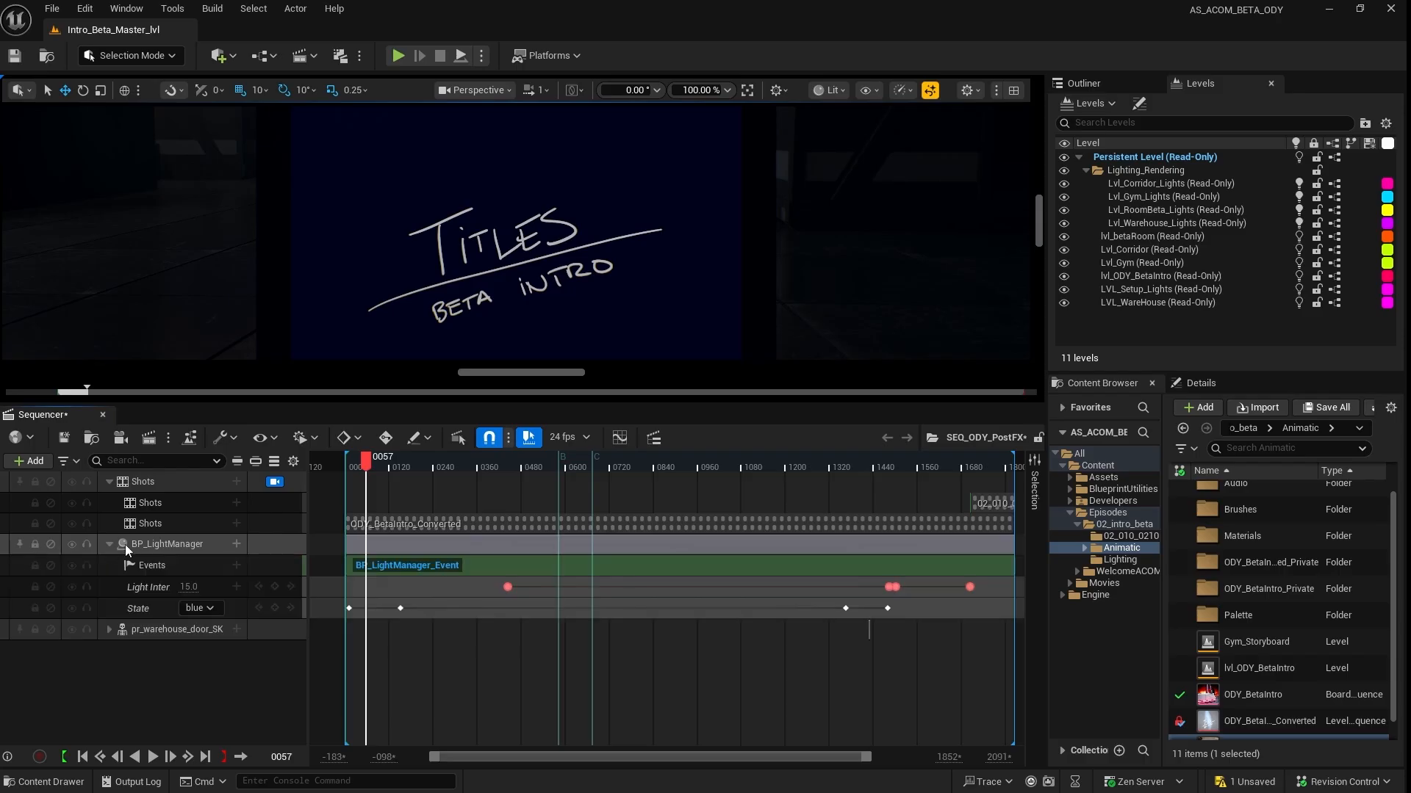
left_click(166, 544)
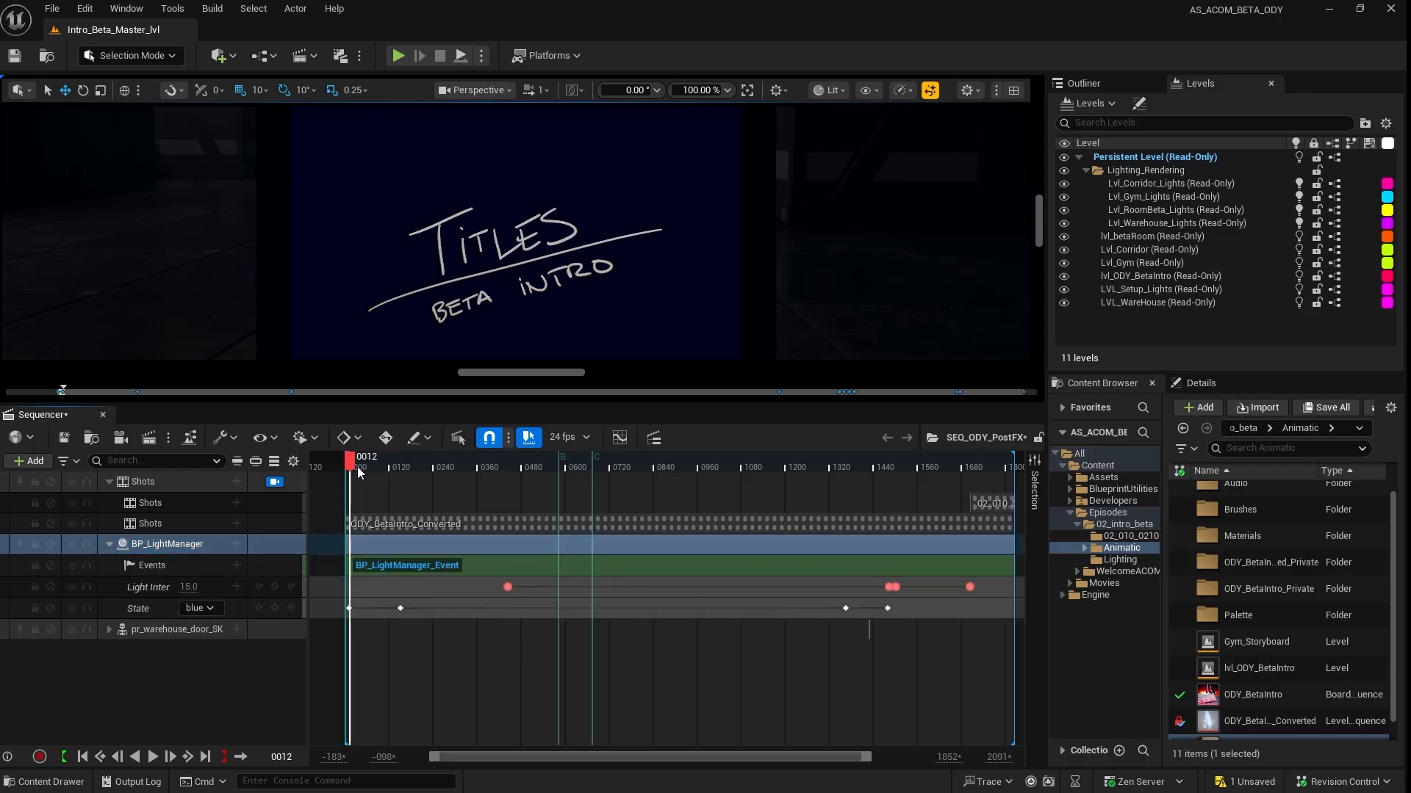
left_click_drag(353, 459, 398, 458)
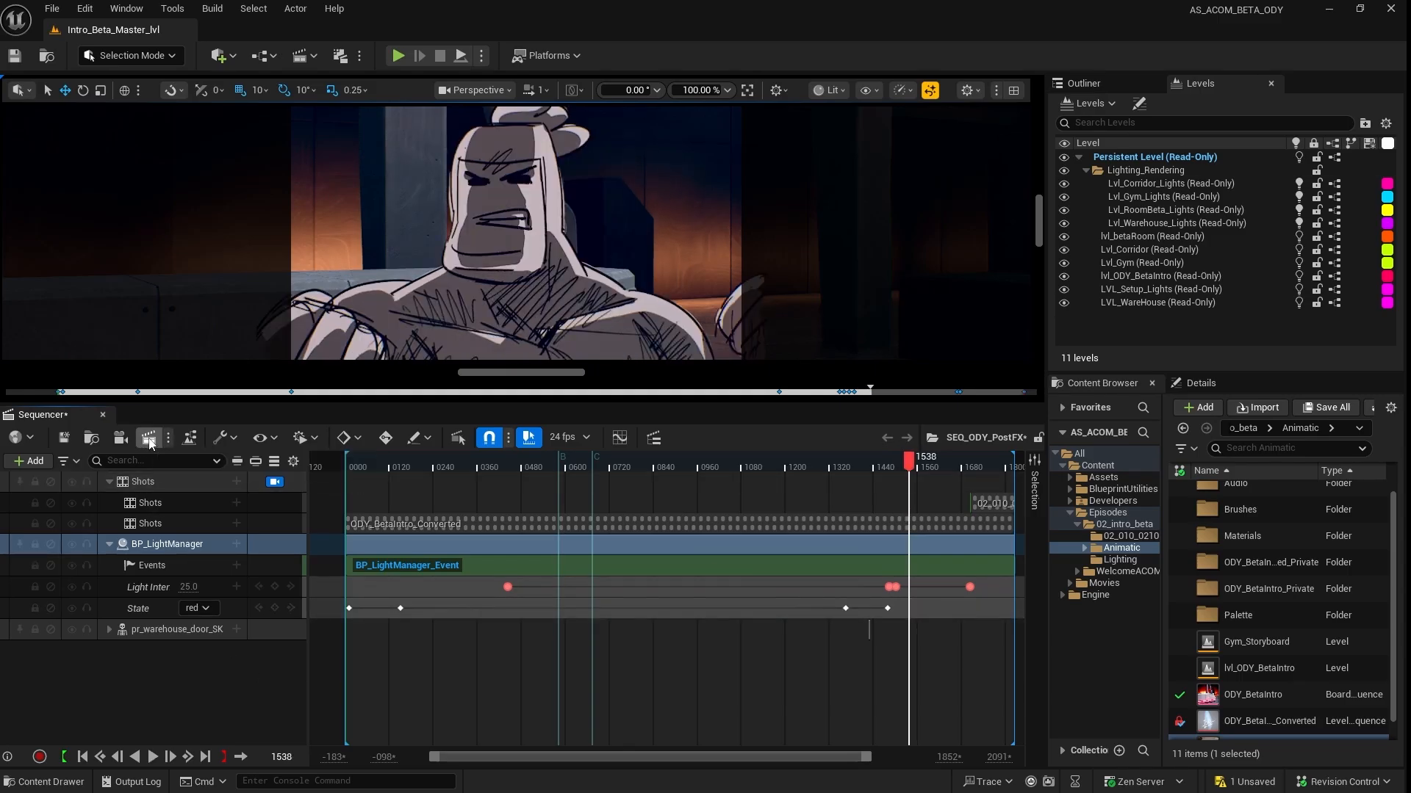
- Queue SEQ_ODY_PostFX as a render job in the Movie Render Queue
left_click(149, 438)
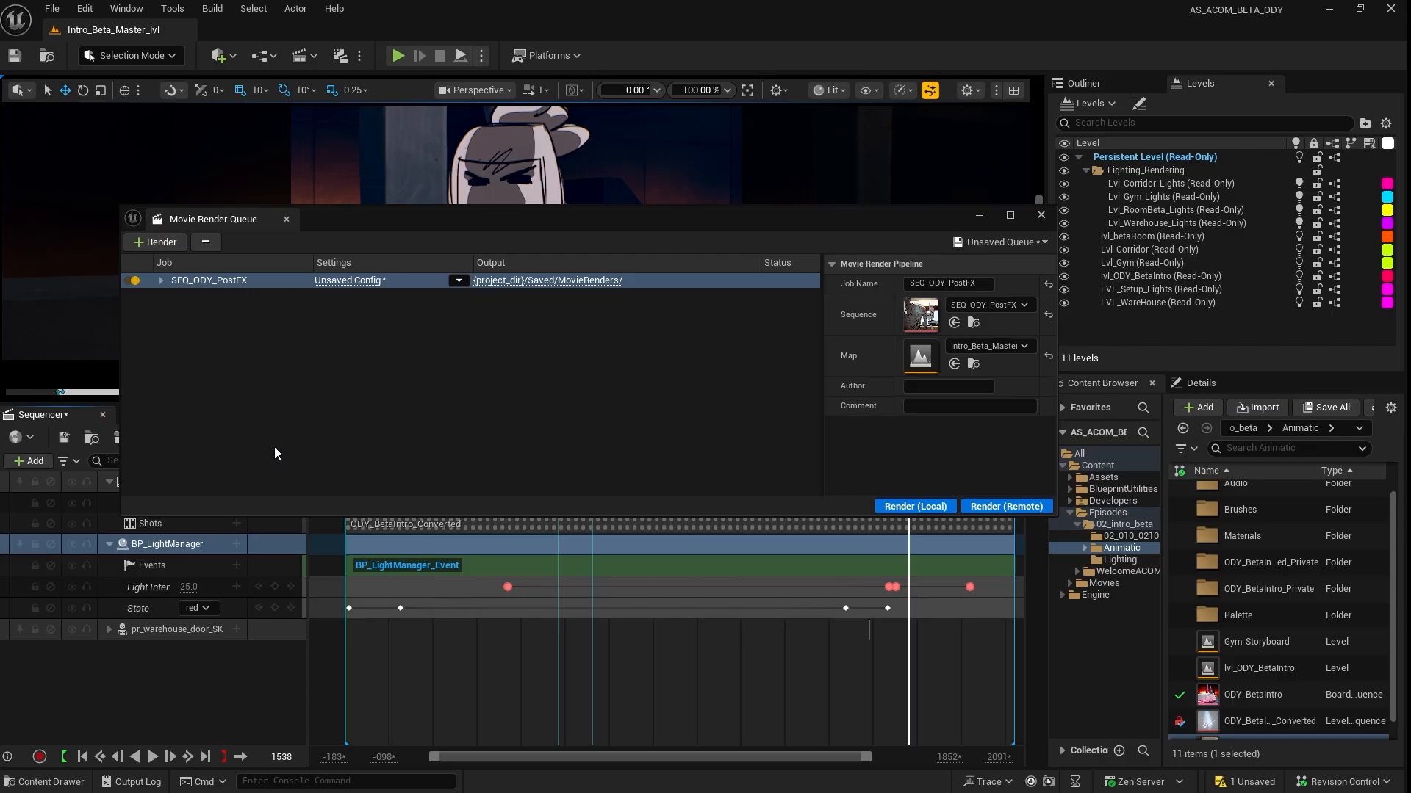